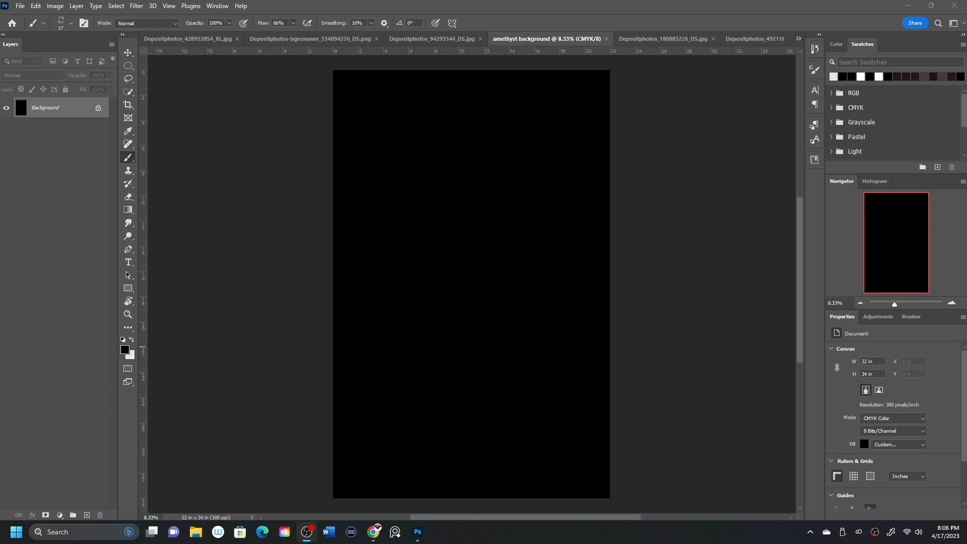
- Cycle past the marble texture and purple smoke tabs to the purple space landscape document
{"action": "left_click", "coordinate": [188, 39]}
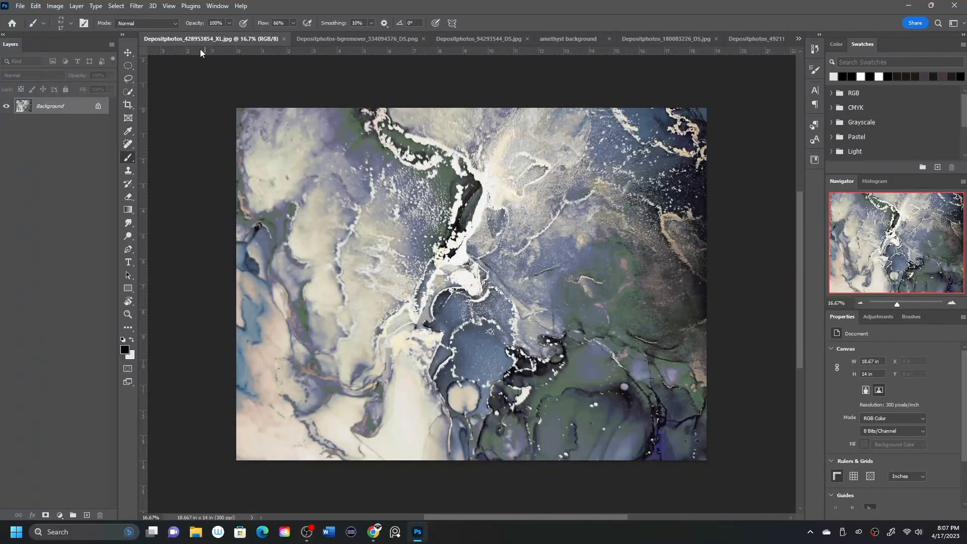
{"action": "left_click", "coordinate": [641, 38]}
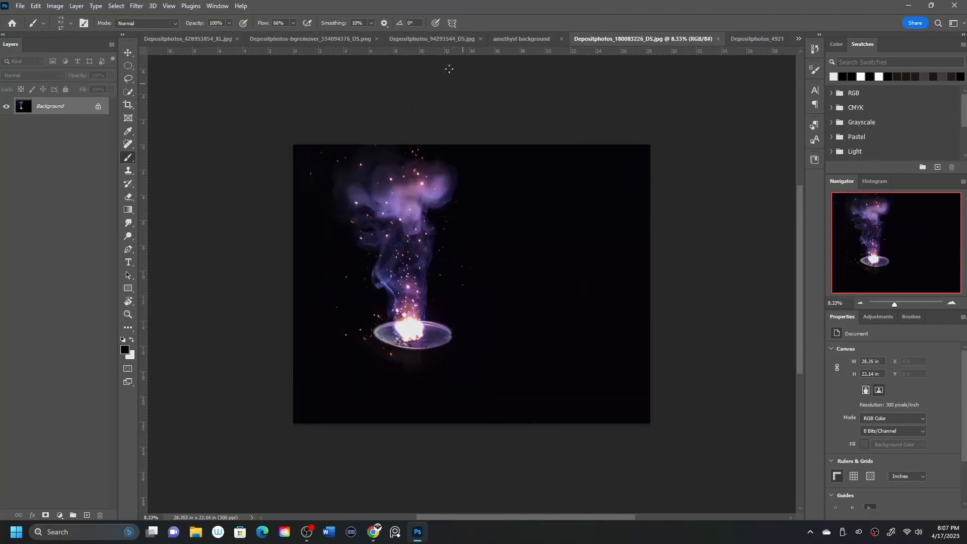
{"action": "left_click", "coordinate": [185, 38]}
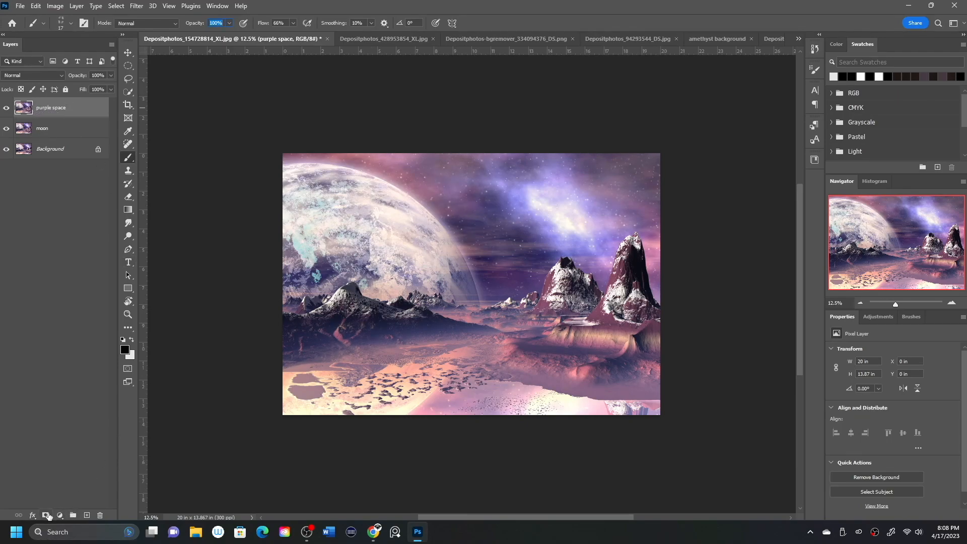
- Mask the purple space layer and softly paint out its left moon side with a large brush
{"action": "left_click", "coordinate": [46, 515]}
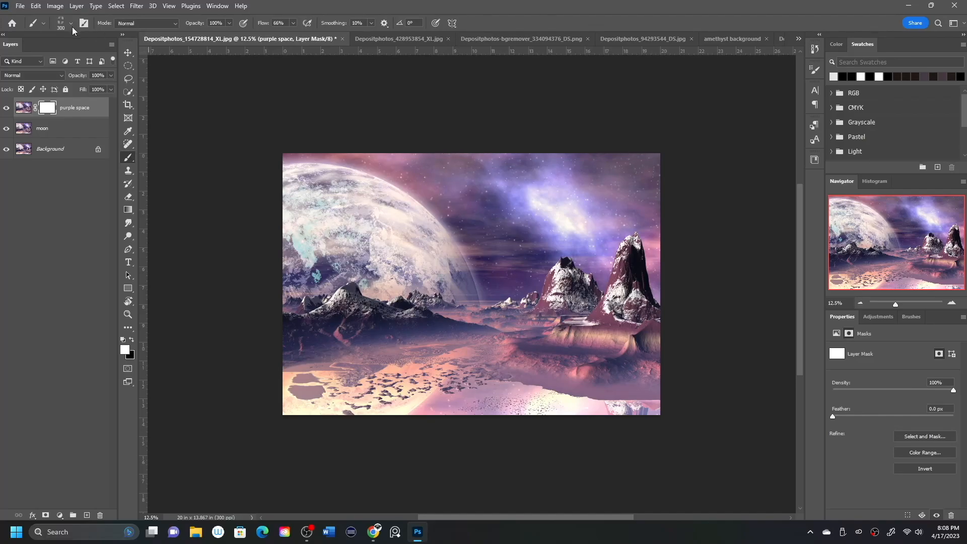
{"action": "left_click", "coordinate": [70, 23]}
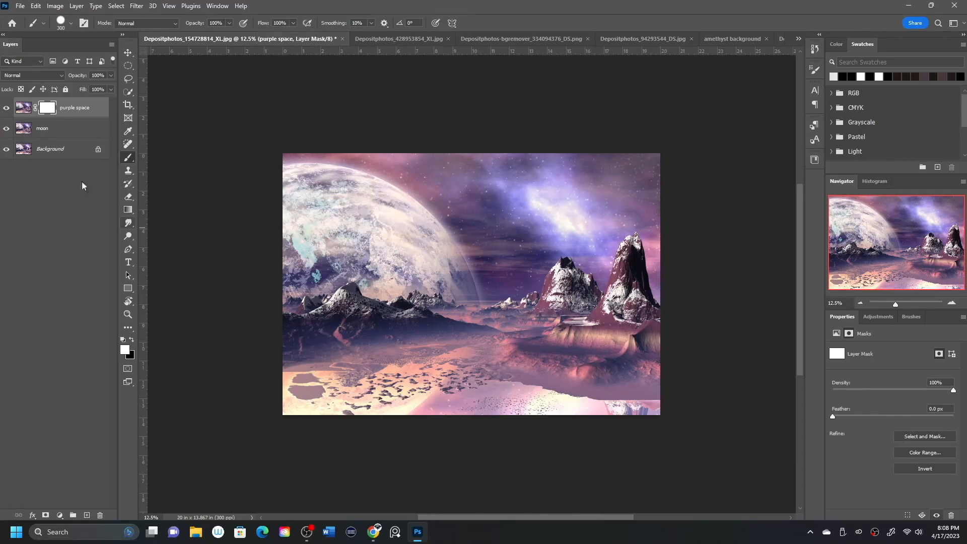
{"action": "left_click_drag", "start_coordinate": [453, 158], "coordinate": [434, 410]}
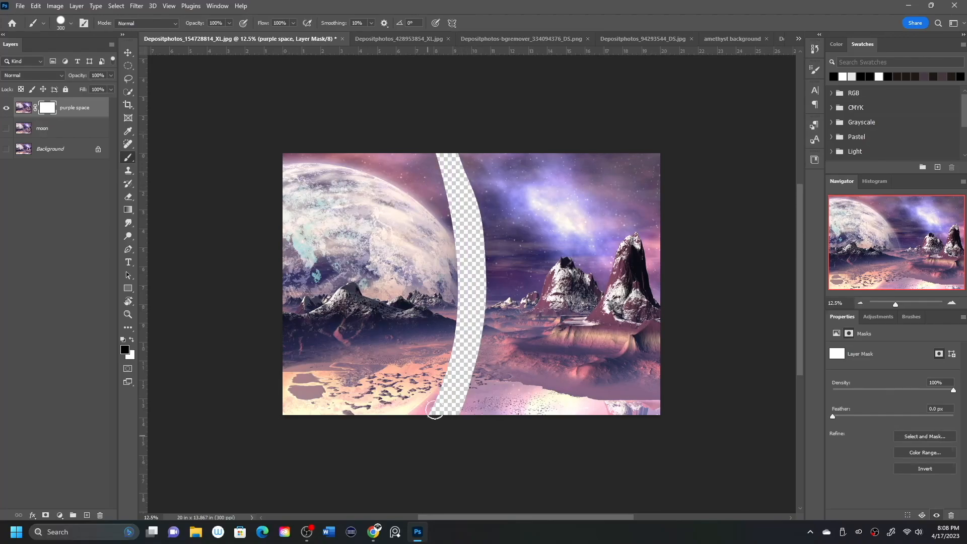
{"action": "left_click_drag", "start_coordinate": [434, 409], "coordinate": [269, 268]}
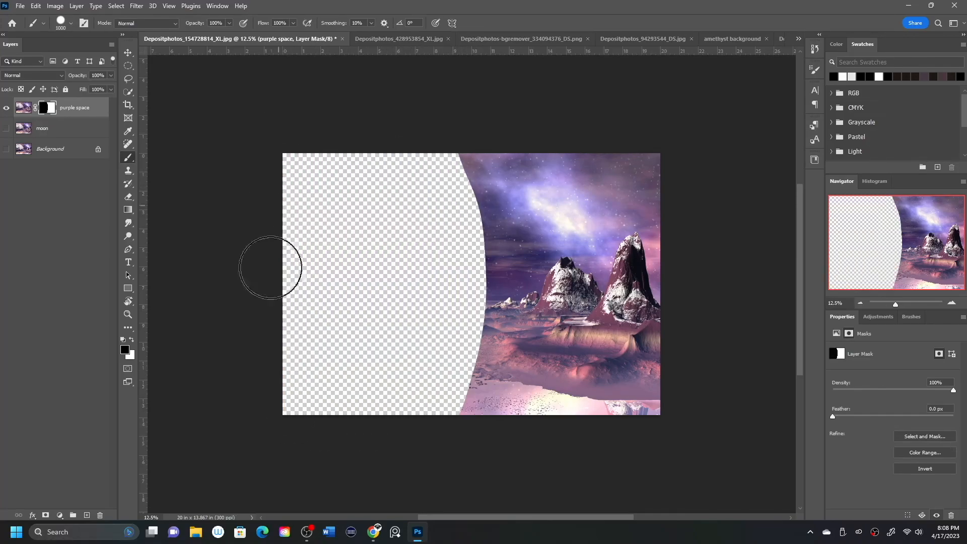
{"action": "left_click_drag", "start_coordinate": [270, 267], "coordinate": [445, 417]}
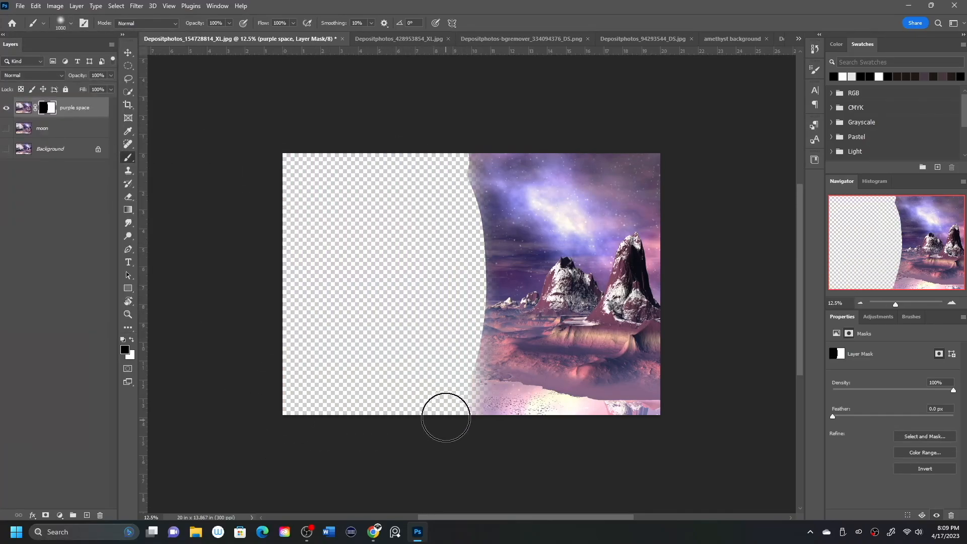
{"action": "left_click_drag", "start_coordinate": [445, 417], "coordinate": [456, 355]}
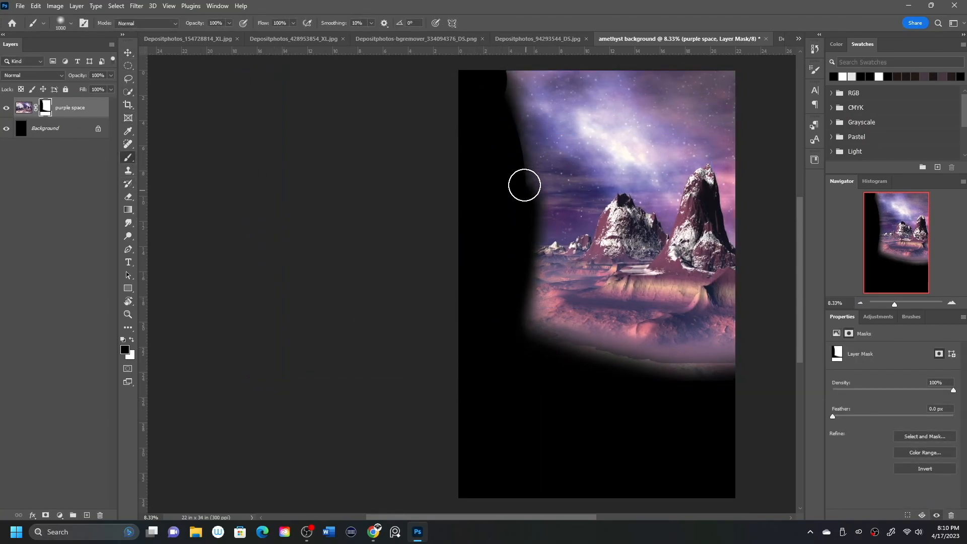
- Soften the mountains' left edge on the cover and select the purple space layer mask
{"action": "left_click_drag", "start_coordinate": [524, 185], "coordinate": [480, 326]}
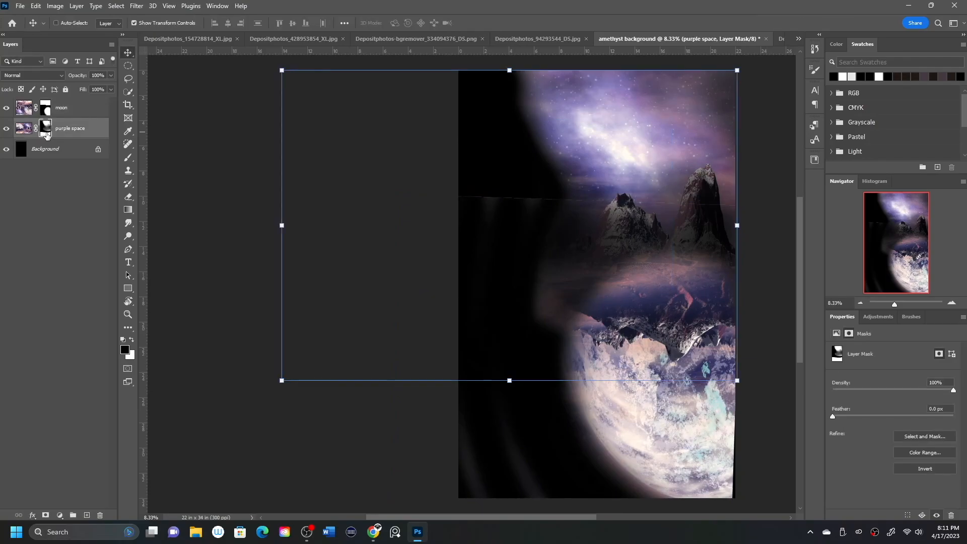
{"action": "left_click", "coordinate": [60, 108]}
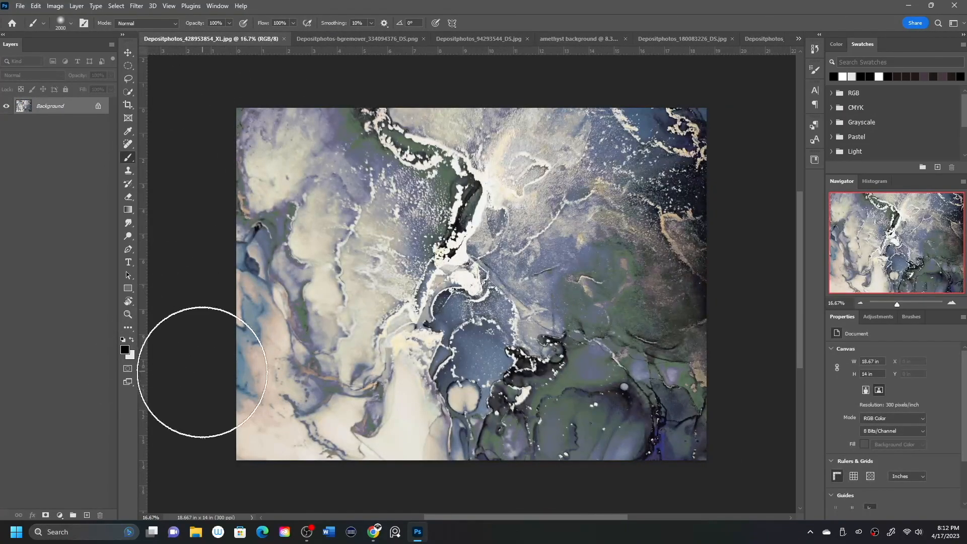
- Bring the marble texture into the cover, set it to Pin Light, and adjust its opacity
{"action": "left_click", "coordinate": [576, 39]}
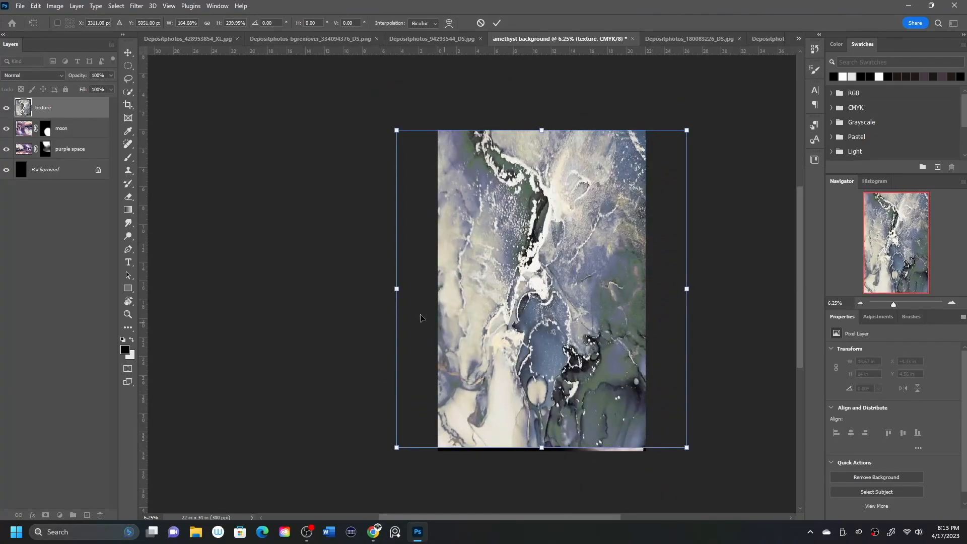
{"action": "left_click", "coordinate": [32, 74]}
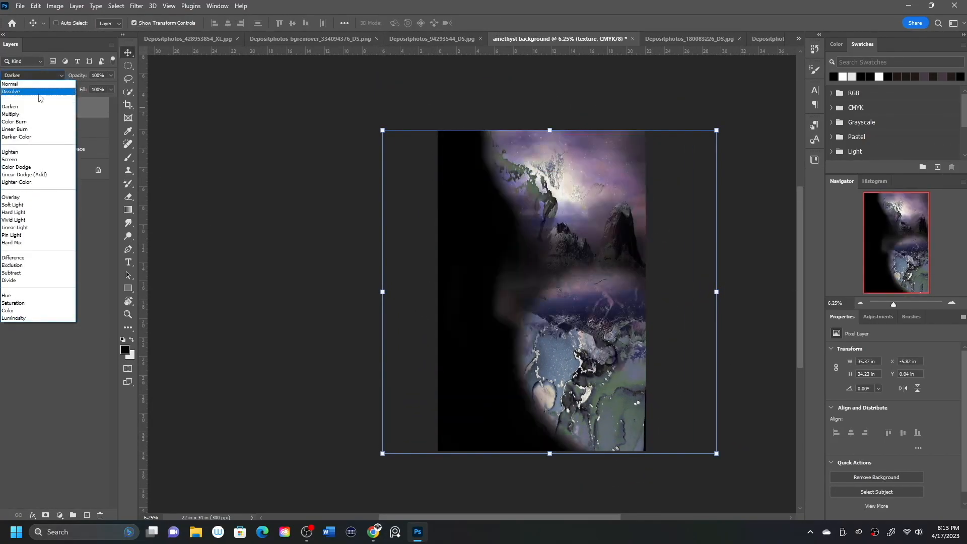
{"action": "left_click", "coordinate": [10, 159]}
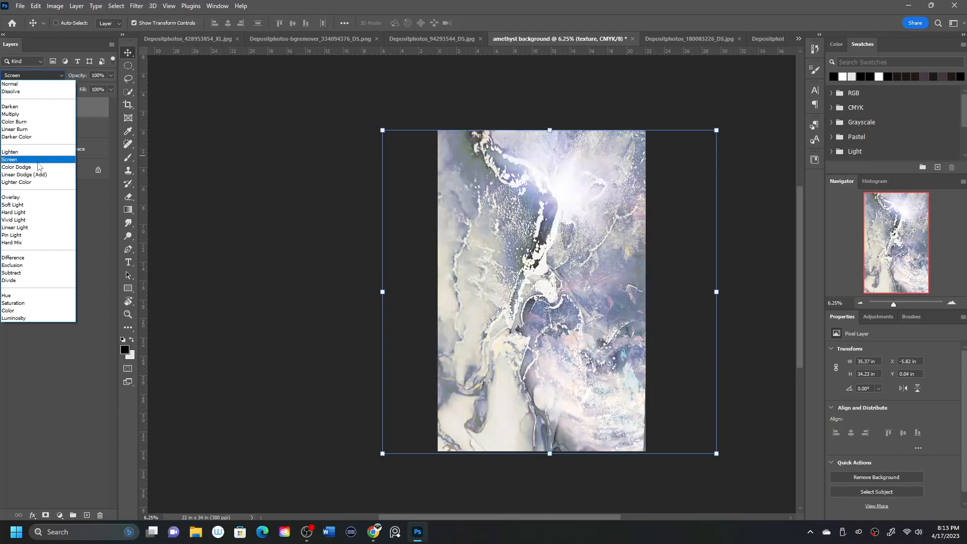
{"action": "left_click", "coordinate": [11, 197]}
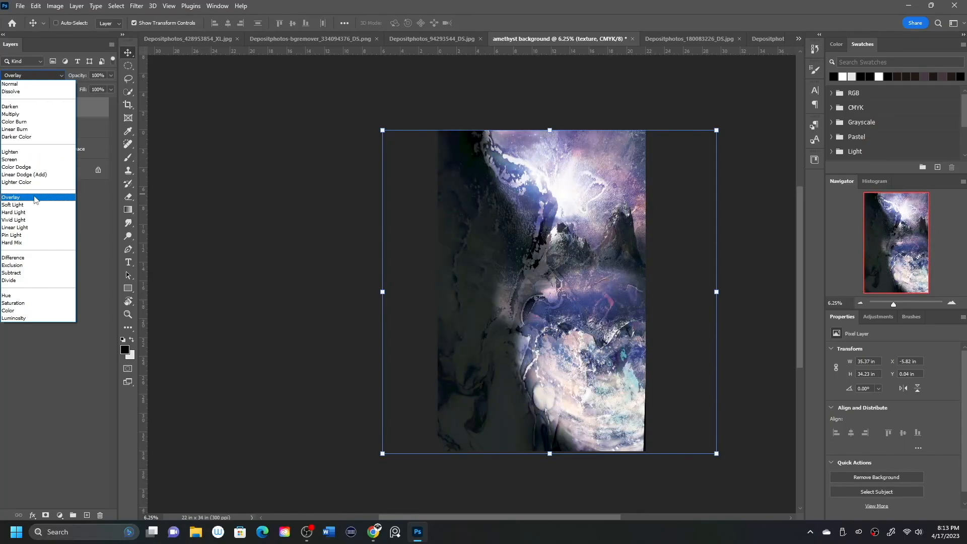
{"action": "left_click", "coordinate": [13, 220]}
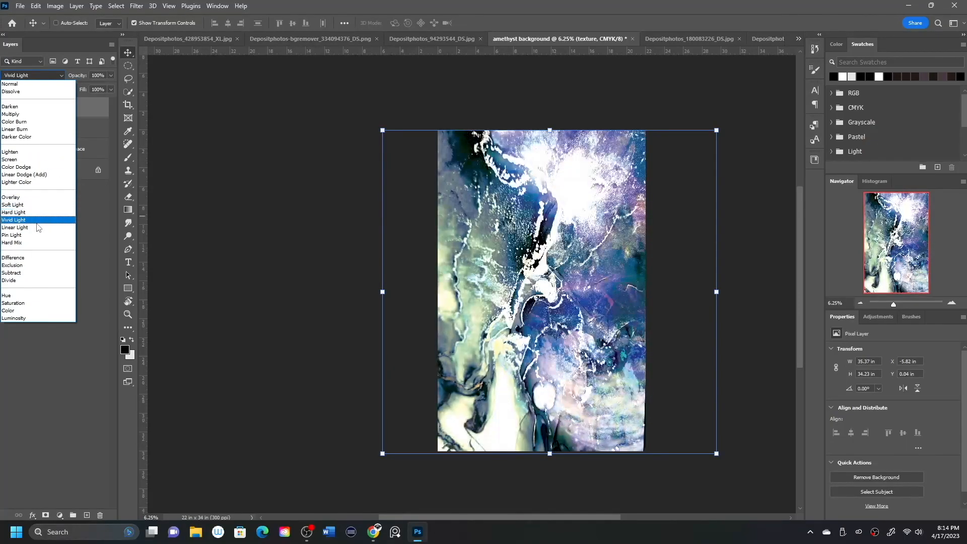
{"action": "left_click", "coordinate": [11, 235]}
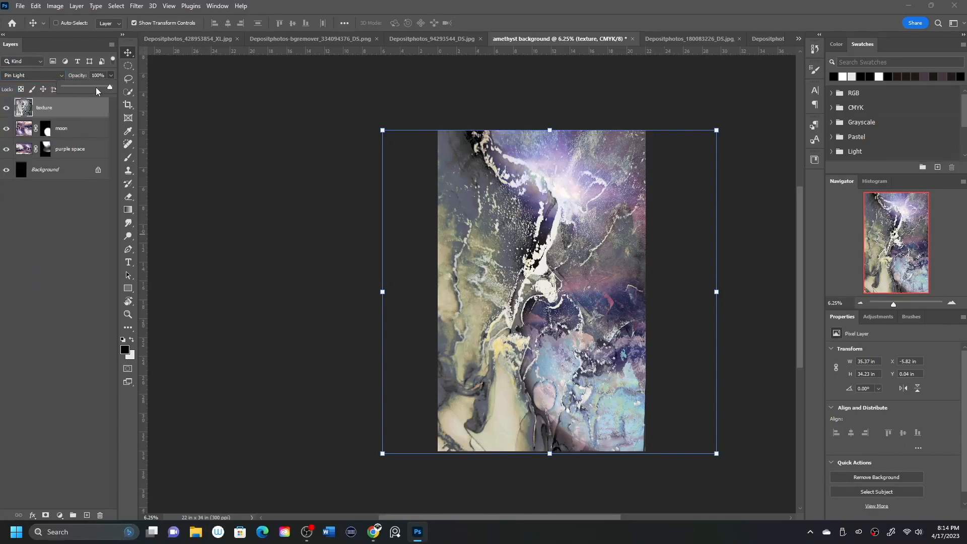
{"action": "left_click_drag", "start_coordinate": [107, 88], "coordinate": [94, 88]}
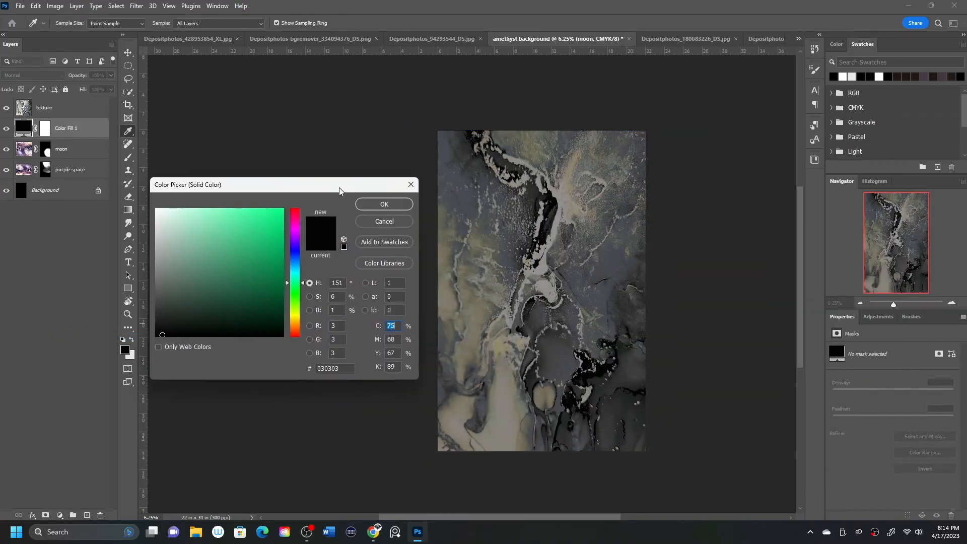
- Add a pale pink Solid Color fill in Hard Light mode at about 24% opacity
{"action": "left_click", "coordinate": [295, 240]}
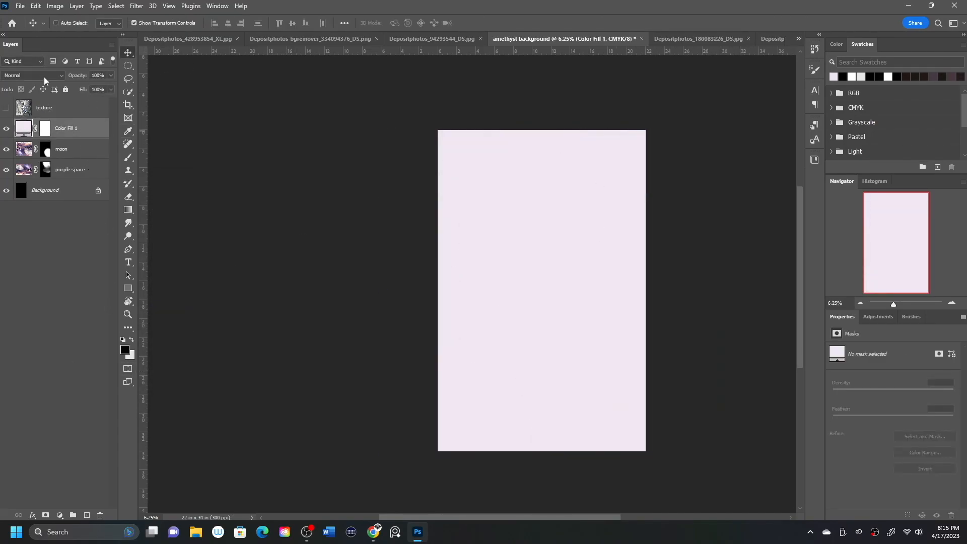
{"action": "left_click", "coordinate": [33, 75]}
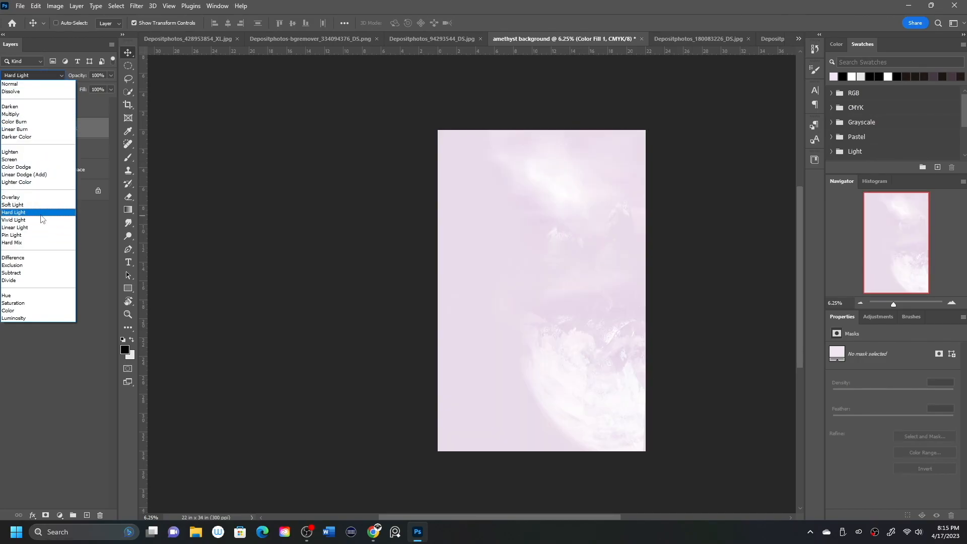
{"action": "left_click", "coordinate": [16, 166]}
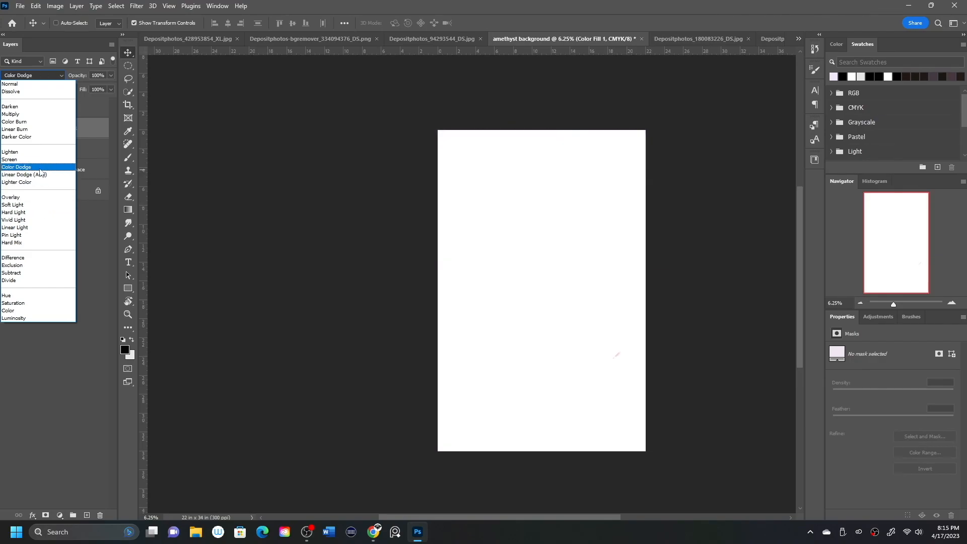
{"action": "left_click", "coordinate": [14, 220]}
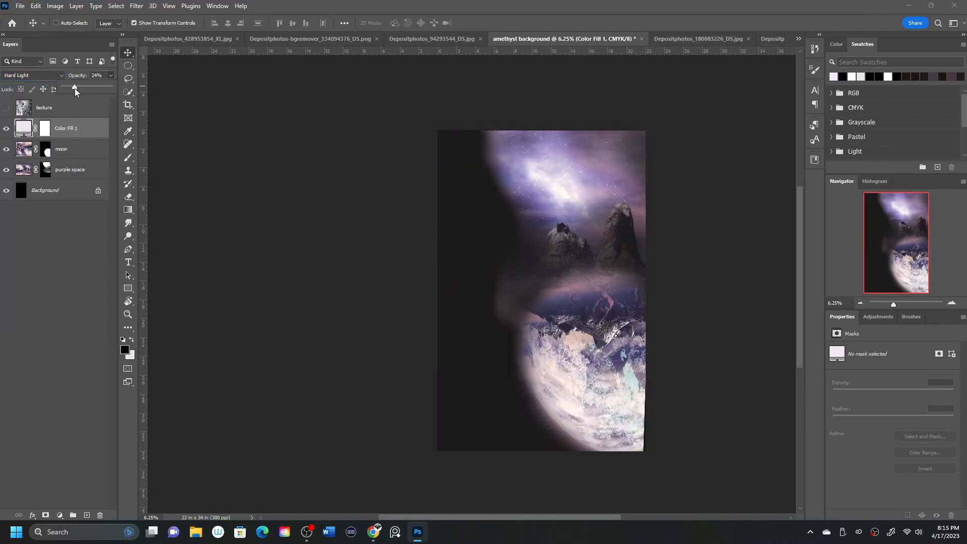
{"action": "left_click_drag", "start_coordinate": [75, 88], "coordinate": [99, 88]}
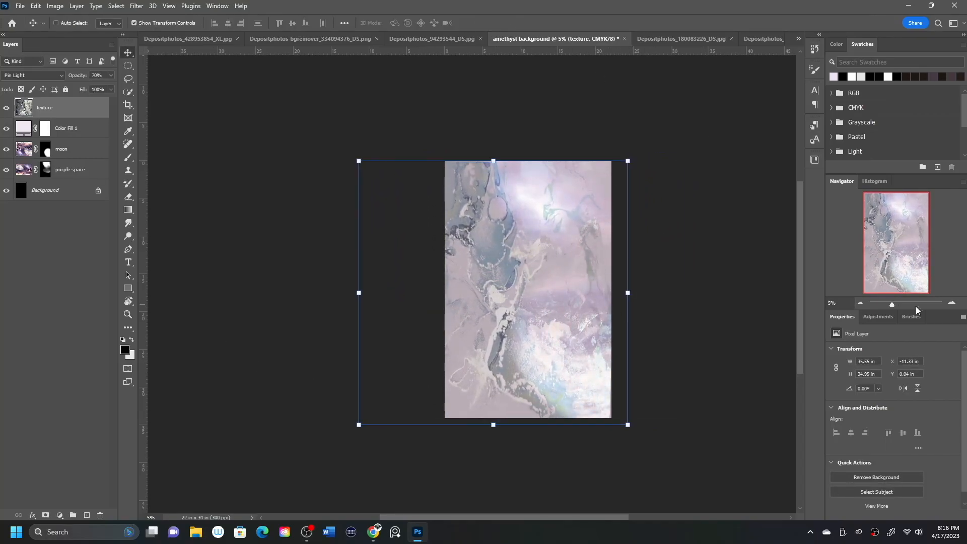
- Add a Color Lookup adjustment and, after trying Soft Light, Divide, Color and Screen, keep the texture on Pin Light
{"action": "left_click", "coordinate": [877, 352]}
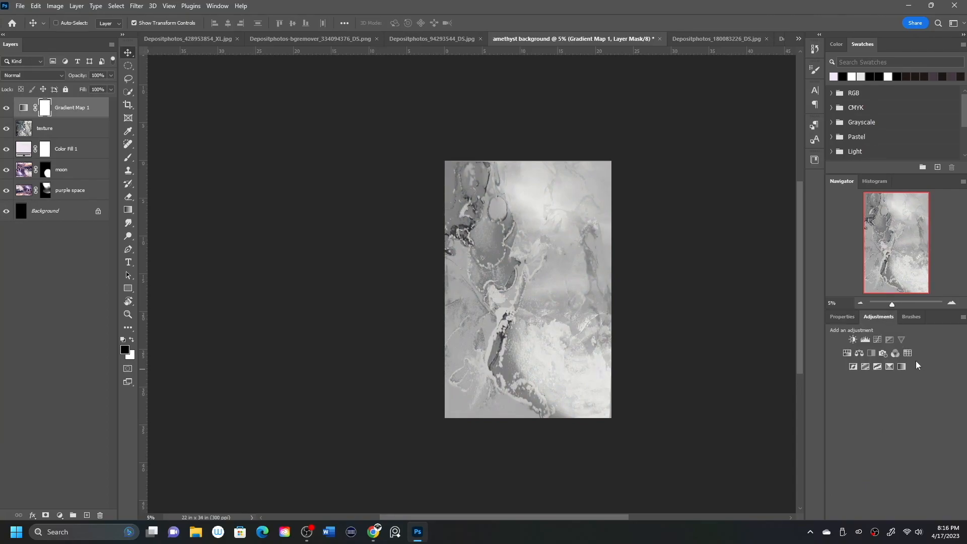
{"action": "left_click", "coordinate": [907, 353]}
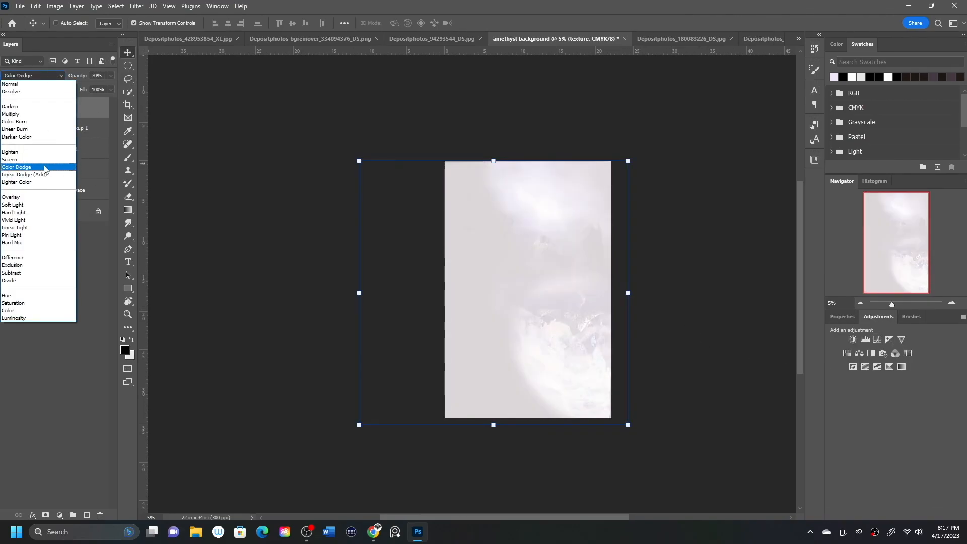
{"action": "left_click", "coordinate": [14, 212]}
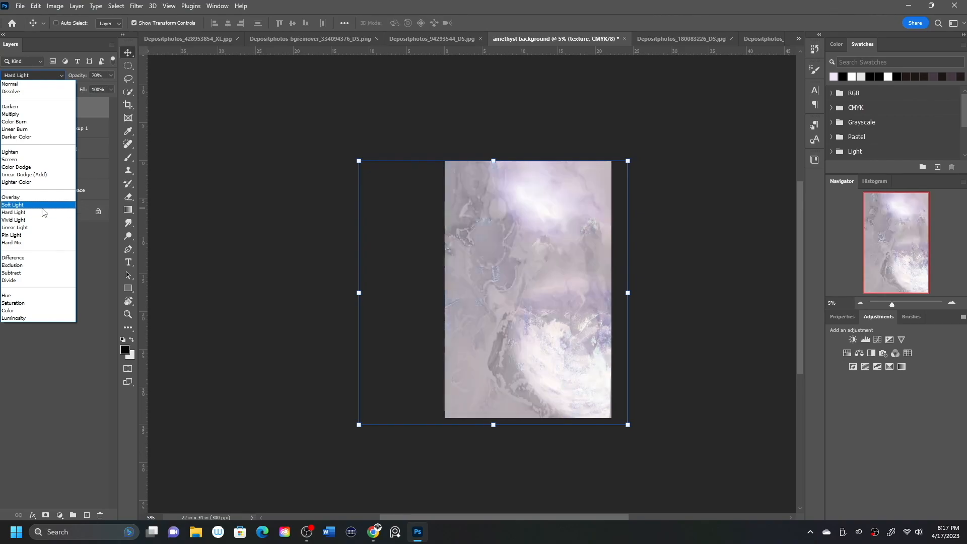
{"action": "left_click", "coordinate": [9, 280]}
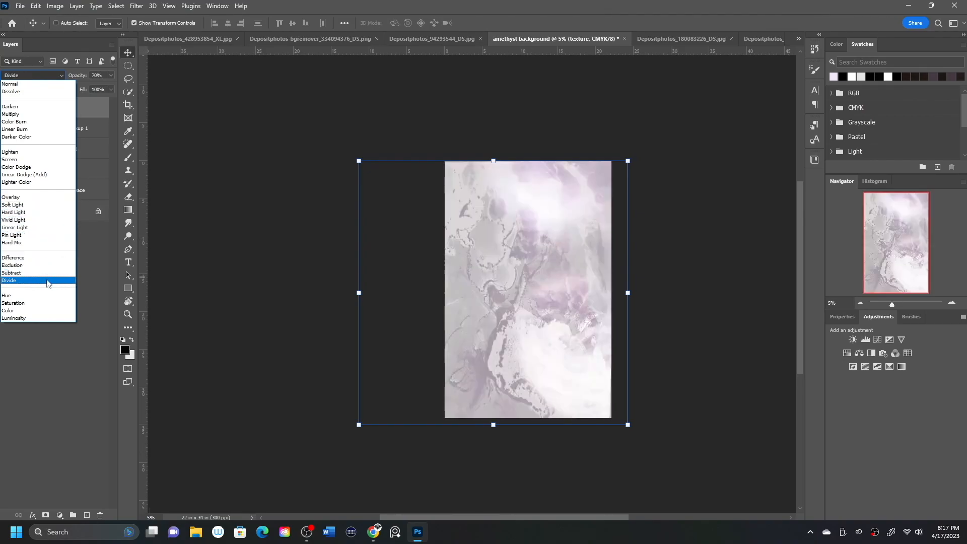
{"action": "left_click", "coordinate": [8, 310]}
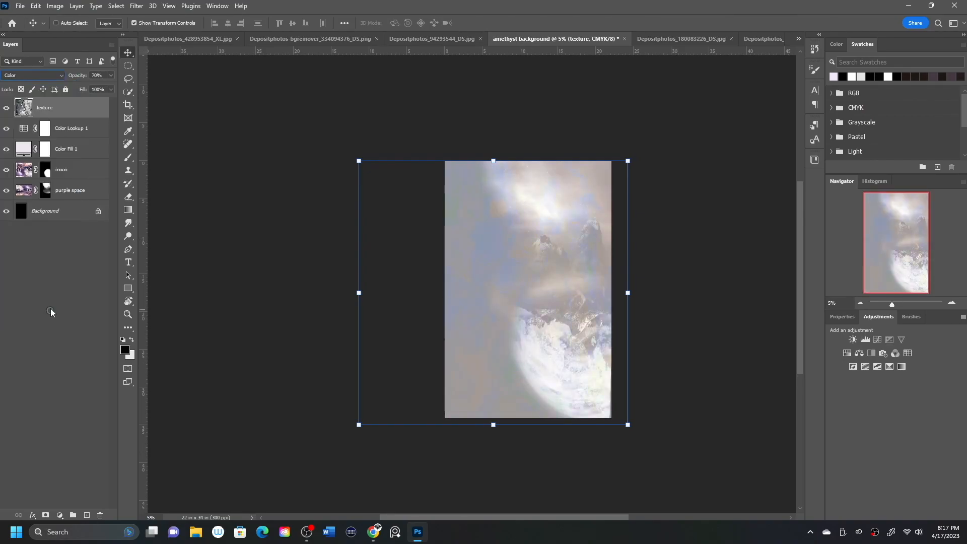
{"action": "left_click", "coordinate": [30, 75]}
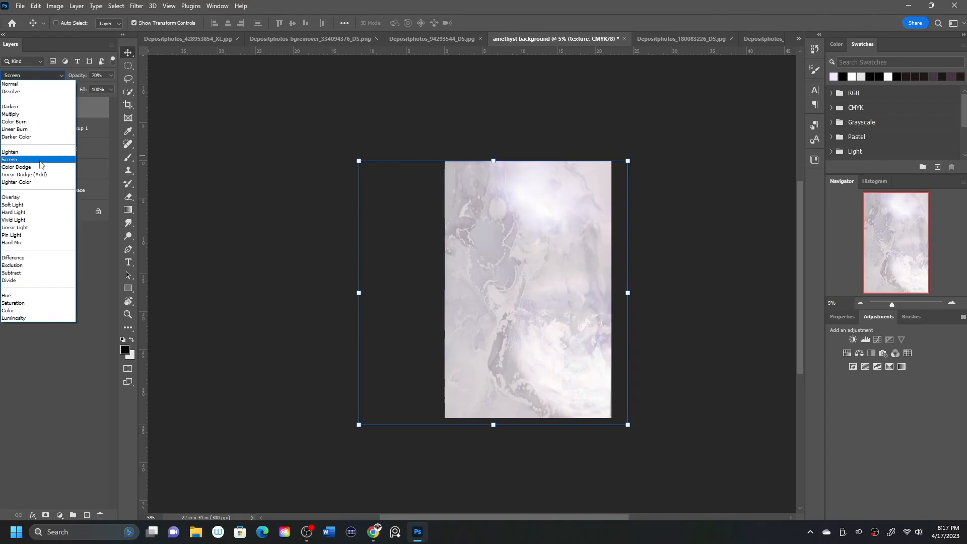
{"action": "left_click", "coordinate": [13, 235]}
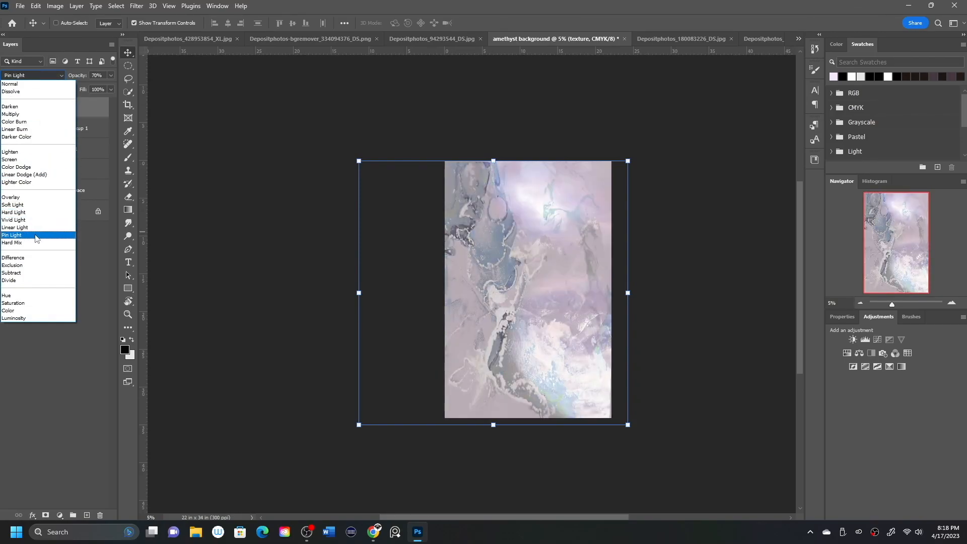
{"action": "left_click", "coordinate": [10, 85]}
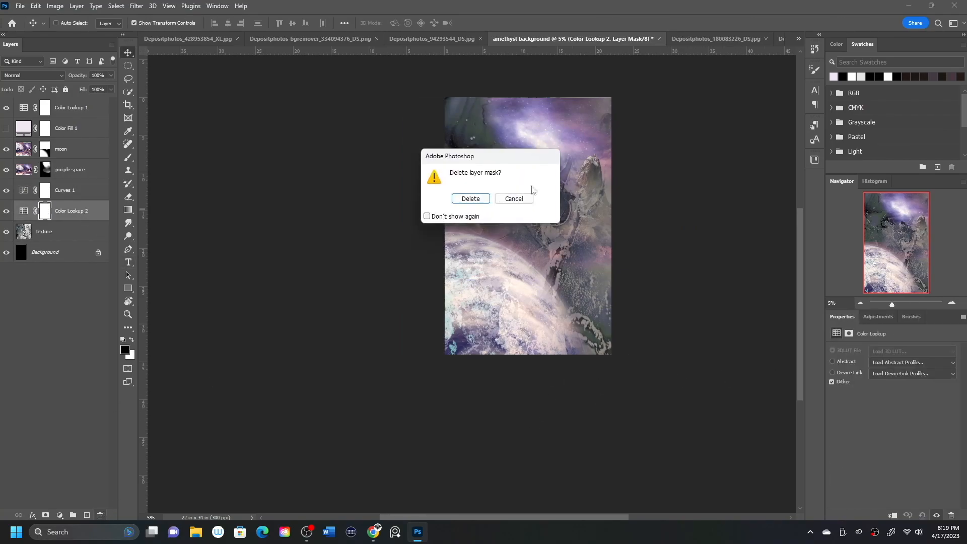
- Confirm deletion of the Color Lookup 2 mask in the dialog
{"action": "left_click", "coordinate": [469, 197]}
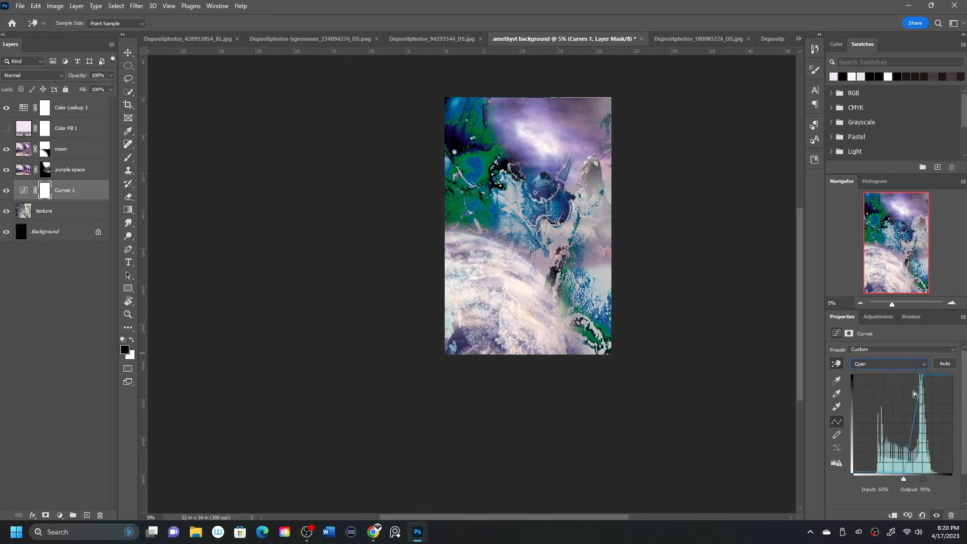
- Drag points on the Curves 1 cyan, yellow and black channel curves
{"action": "left_click_drag", "start_coordinate": [914, 393], "coordinate": [891, 435]}
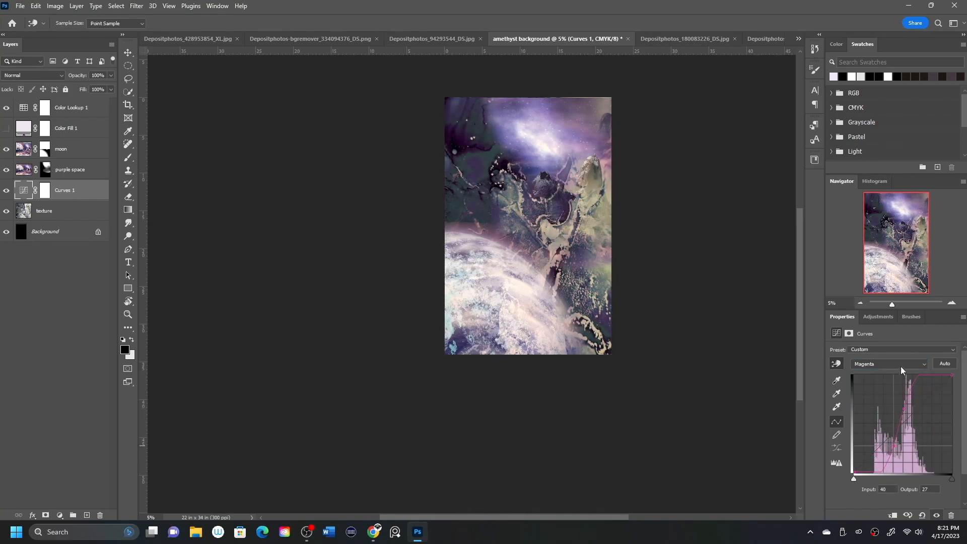
{"action": "left_click", "coordinate": [887, 363]}
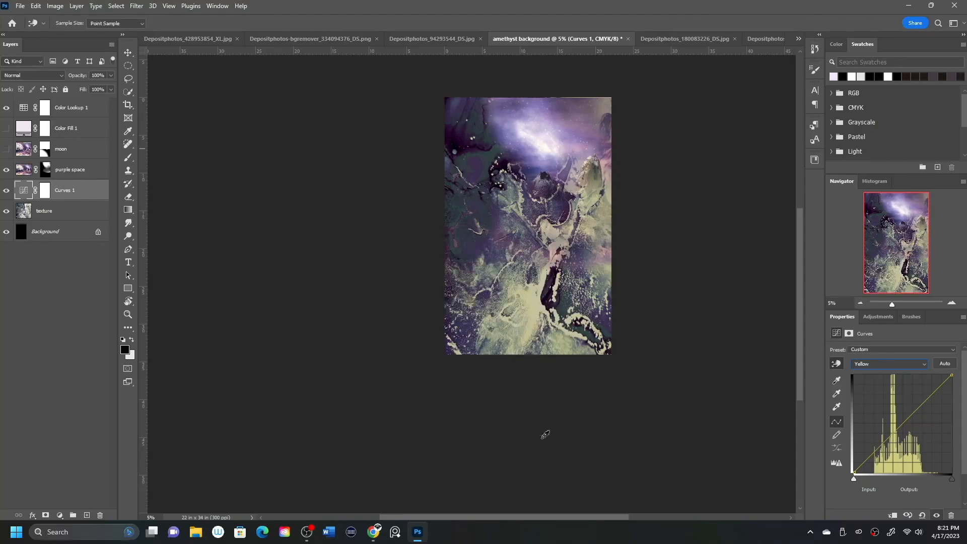
{"action": "left_click_drag", "start_coordinate": [951, 373], "coordinate": [951, 388]}
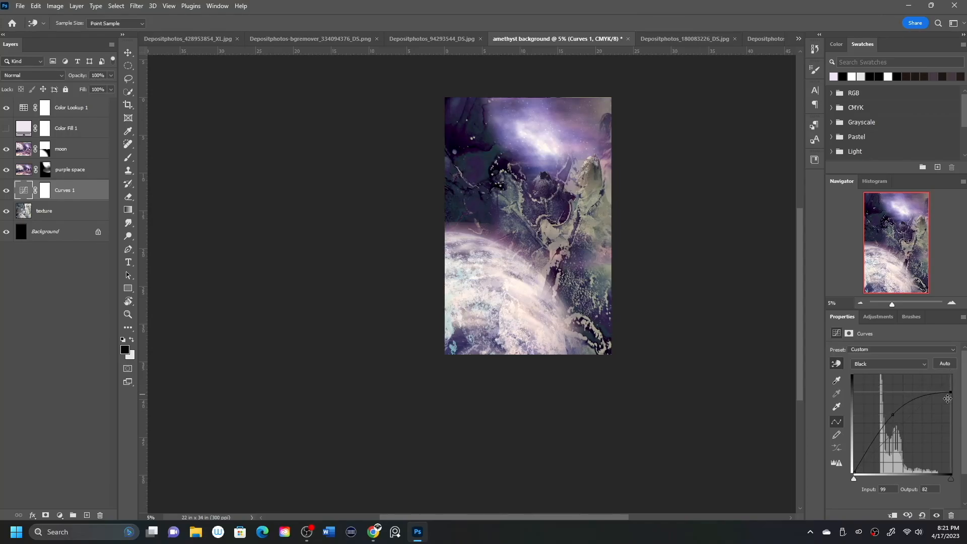
{"action": "left_click", "coordinate": [44, 149]}
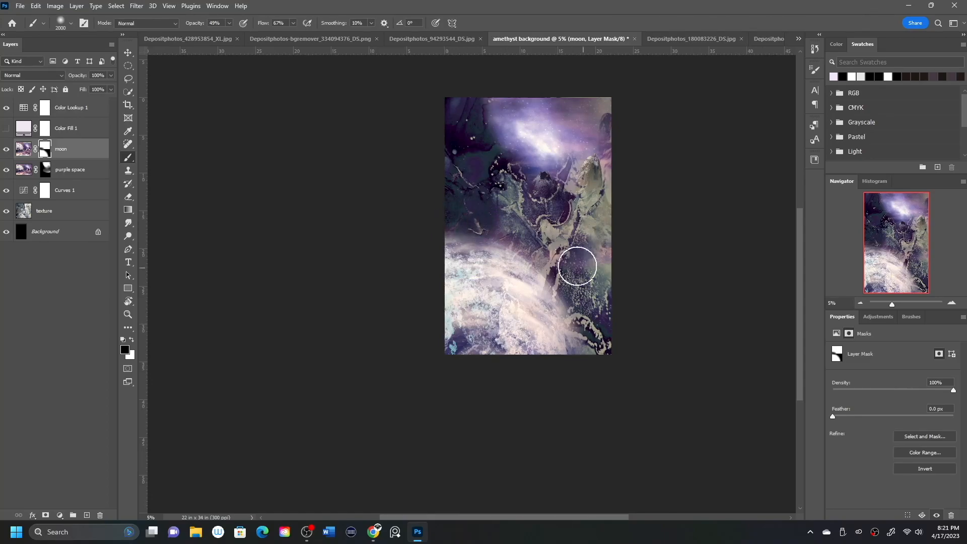
- Paint on the moon layer mask to blend it, then drag the purple space layer into place
{"action": "left_click_drag", "start_coordinate": [577, 265], "coordinate": [392, 456]}
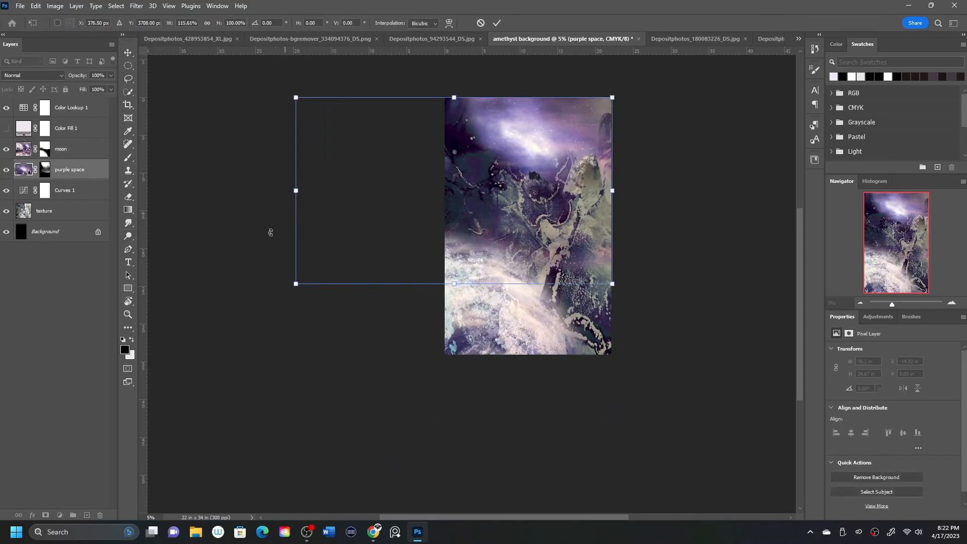
{"action": "left_click_drag", "start_coordinate": [454, 283], "coordinate": [454, 316]}
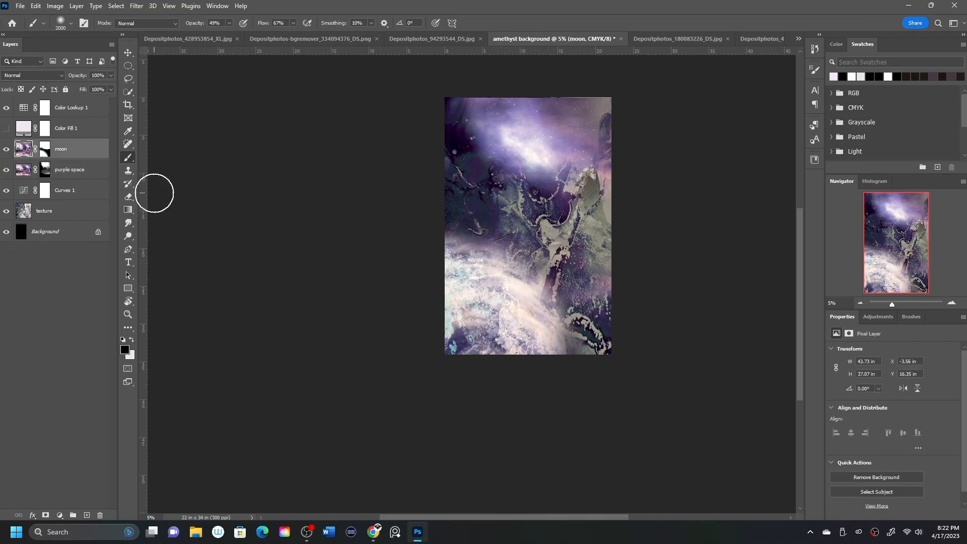
- Show Color Fill 1 at 17% opacity, delete Color Lookup 1, and re-transform the purple space layer
{"action": "left_click", "coordinate": [66, 128]}
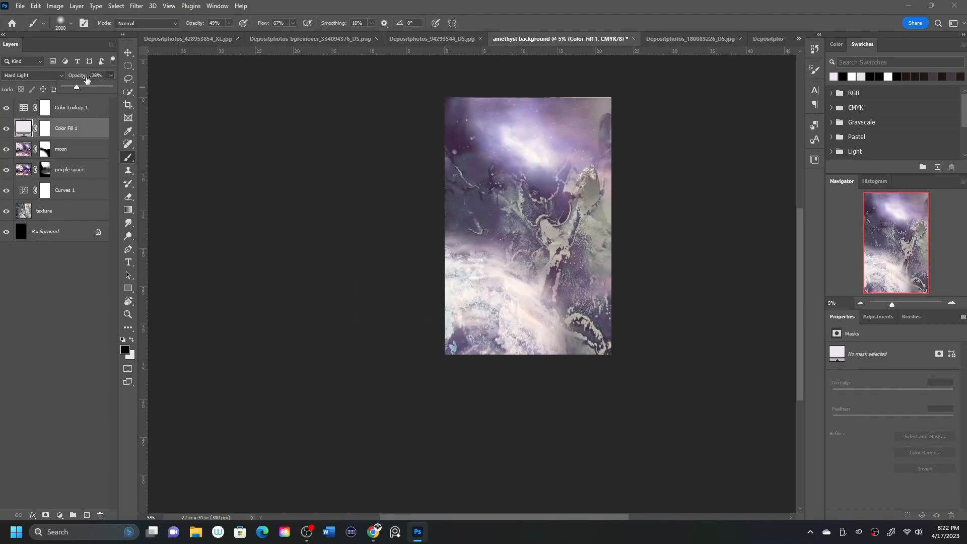
{"action": "left_click_drag", "start_coordinate": [76, 86], "coordinate": [69, 86]}
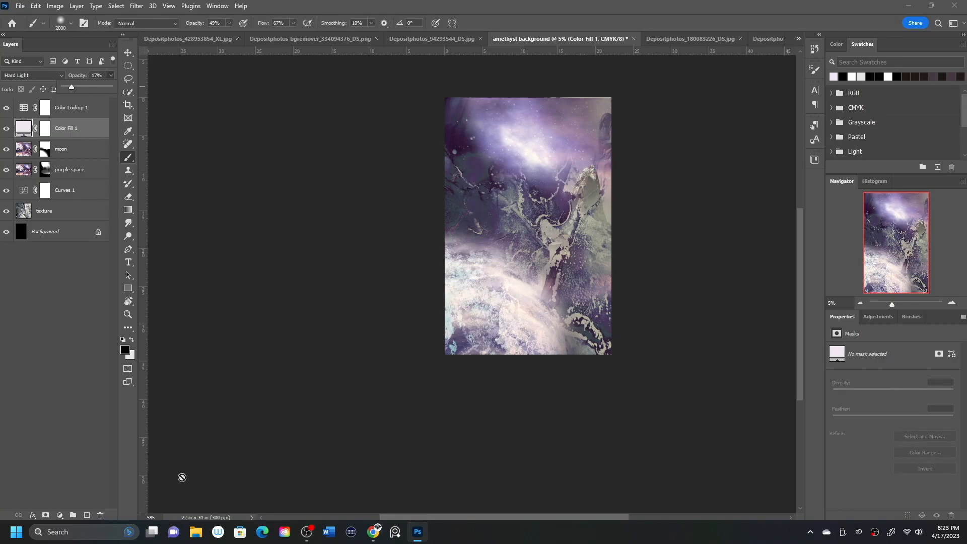
{"action": "mouse_move", "coordinate": [160, 246]}
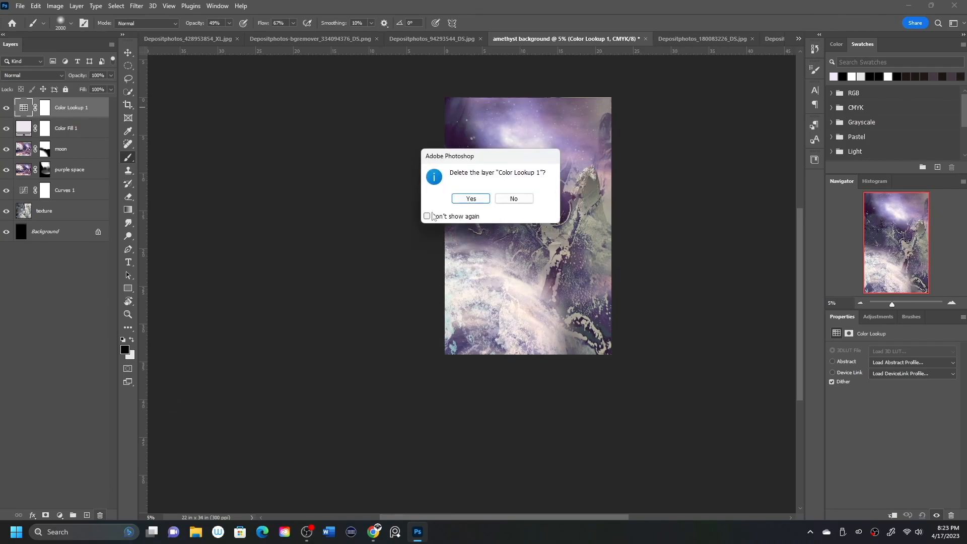
{"action": "left_click", "coordinate": [470, 198]}
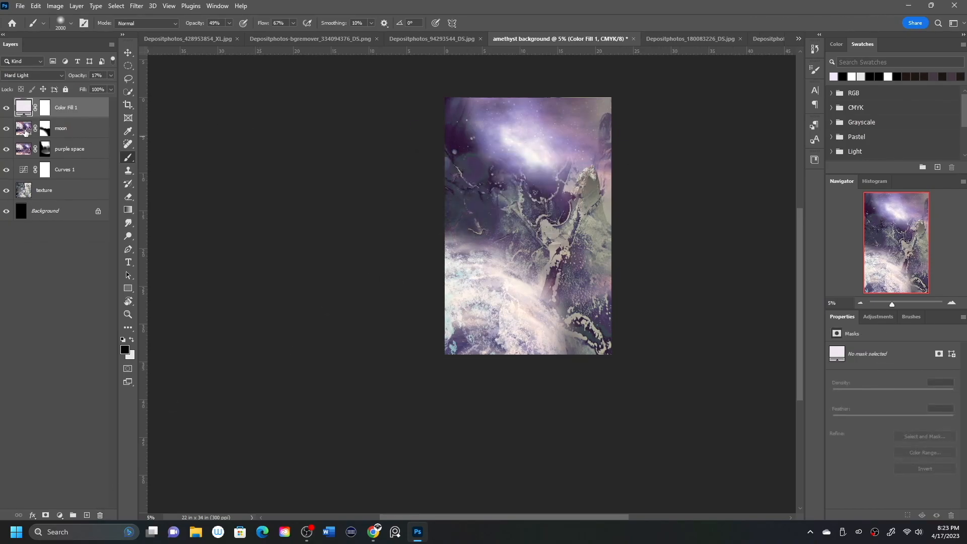
{"action": "left_click", "coordinate": [69, 149]}
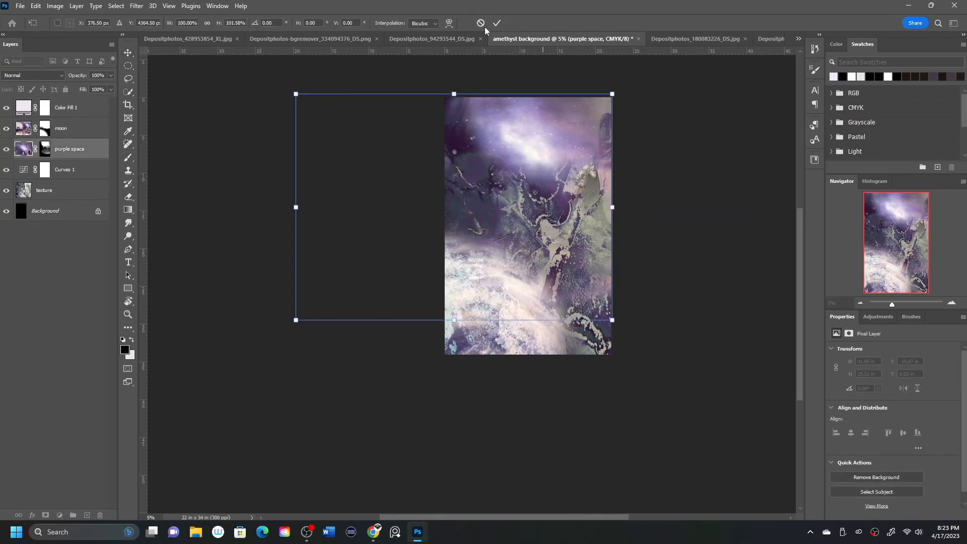
{"action": "left_click", "coordinate": [497, 23]}
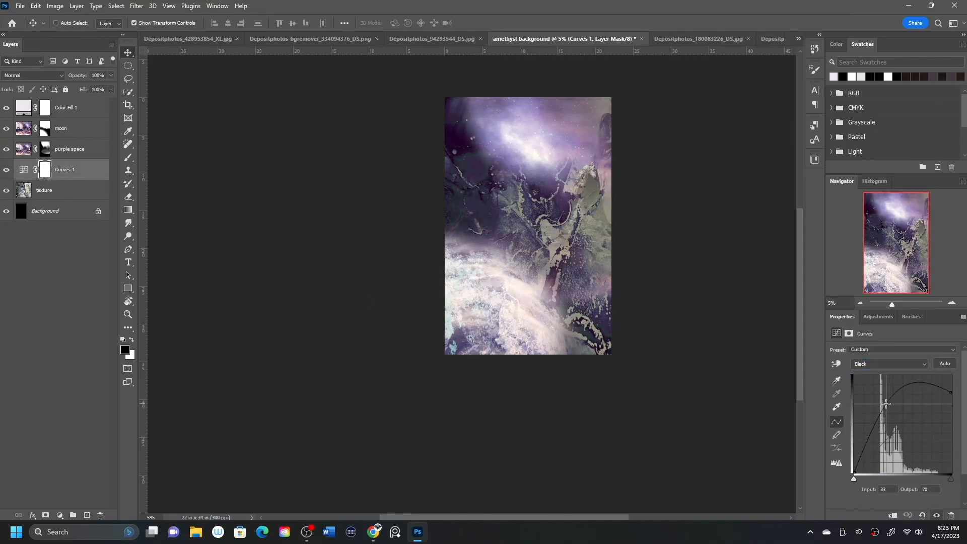
- Reshape the Curves 1 Black and Cyan channel curves to push teal into the rock veins
{"action": "left_click_drag", "start_coordinate": [888, 401], "coordinate": [950, 396]}
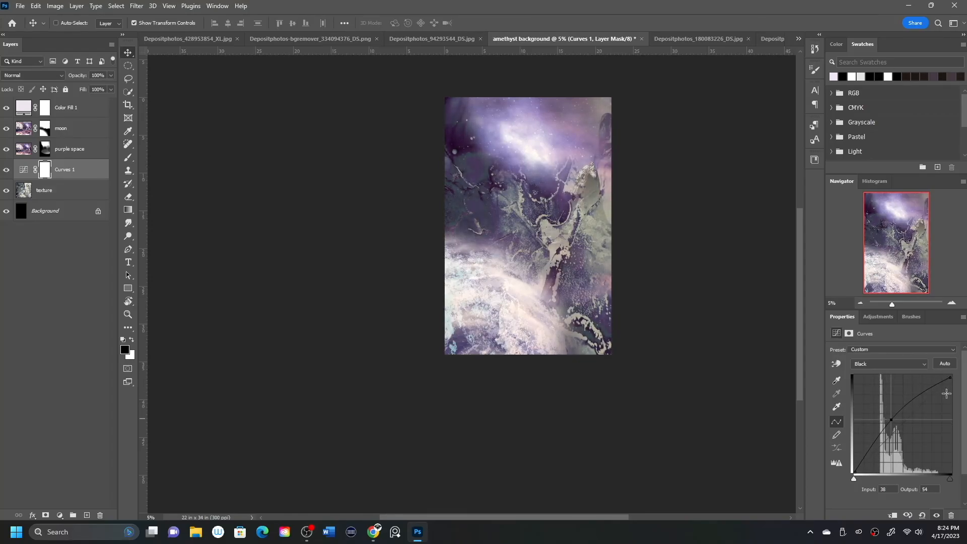
{"action": "left_click", "coordinate": [888, 363]}
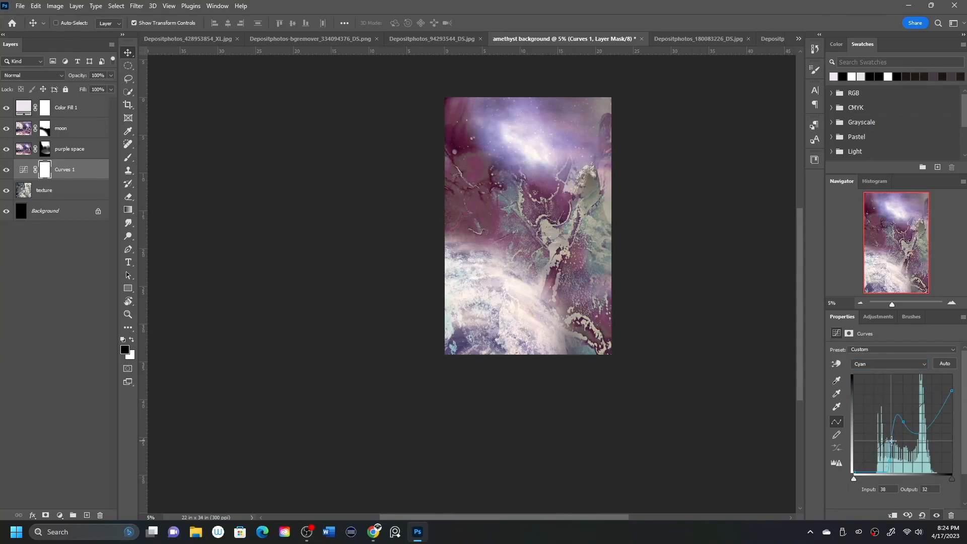
{"action": "left_click_drag", "start_coordinate": [892, 440], "coordinate": [896, 450]}
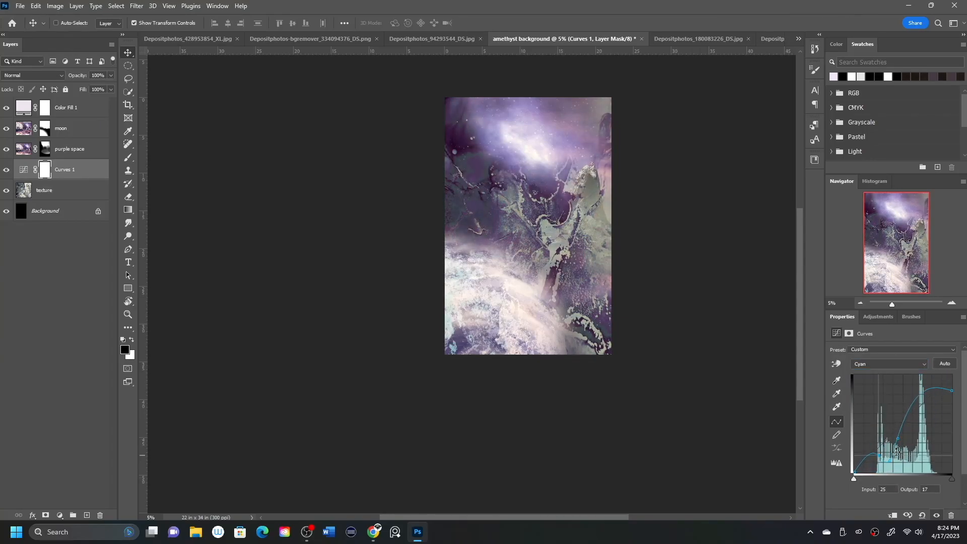
{"action": "left_click_drag", "start_coordinate": [896, 449], "coordinate": [911, 418]}
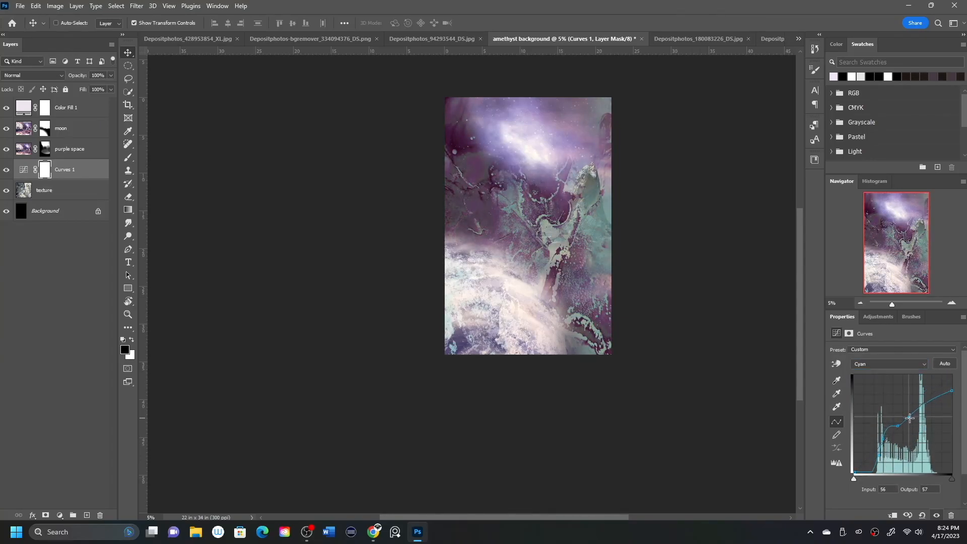
{"action": "left_click_drag", "start_coordinate": [909, 418], "coordinate": [876, 447]}
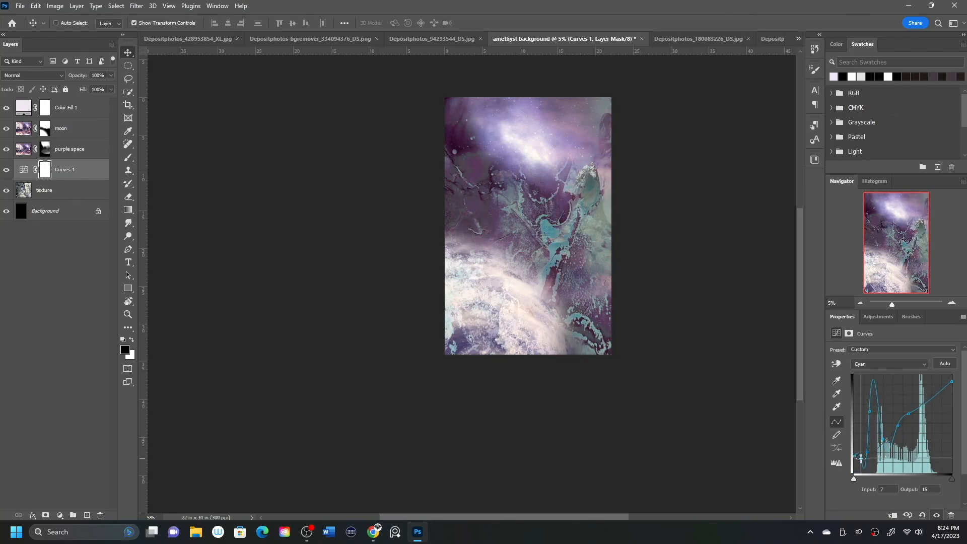
{"action": "left_click_drag", "start_coordinate": [861, 458], "coordinate": [877, 408]}
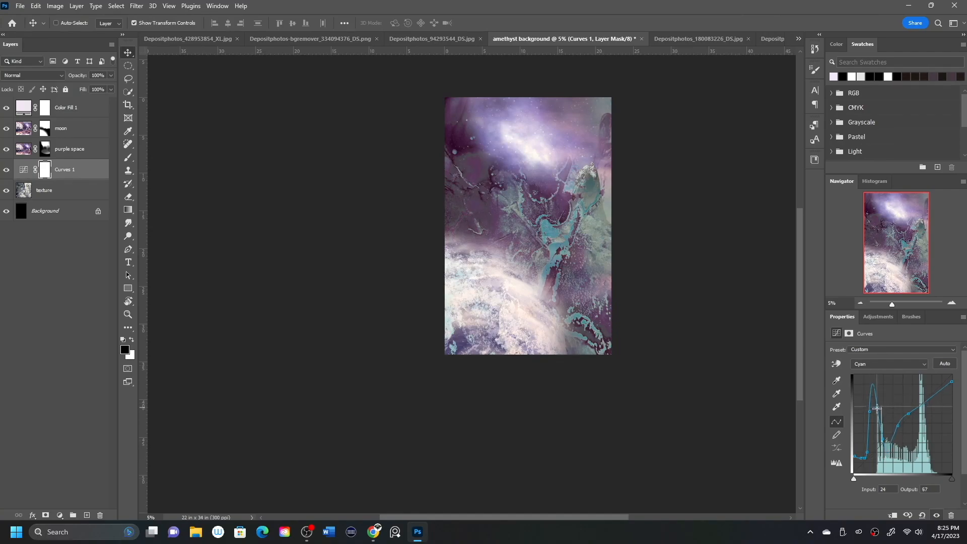
{"action": "left_click_drag", "start_coordinate": [877, 408], "coordinate": [886, 430]}
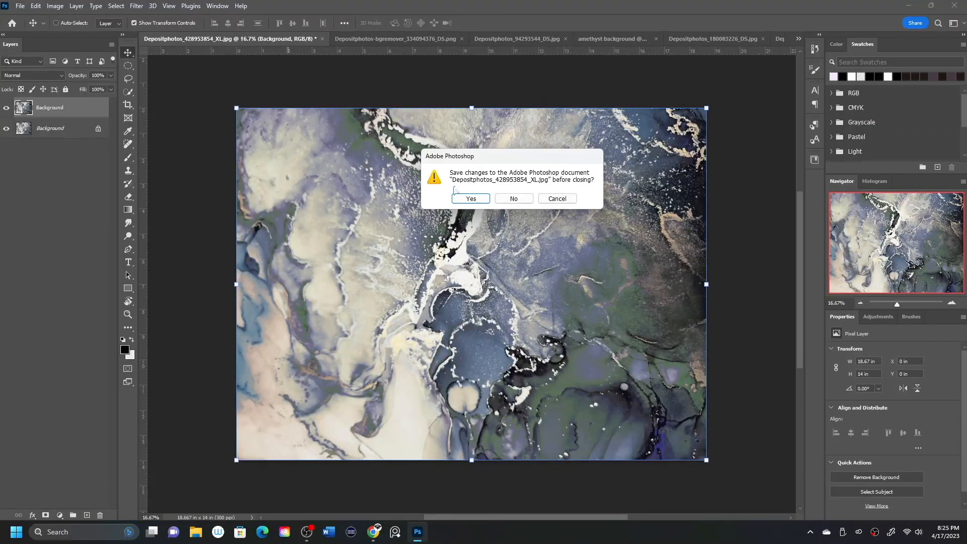
- Close the texture without saving, move the crystal sphere to upper left, and switch to the planet photo
{"action": "left_click", "coordinate": [513, 198]}
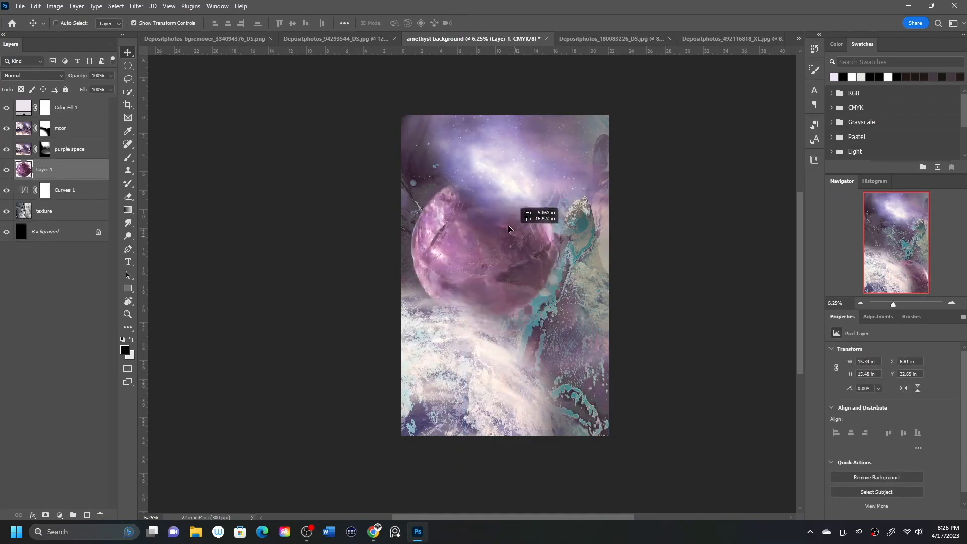
{"action": "left_click_drag", "start_coordinate": [508, 230], "coordinate": [552, 220]}
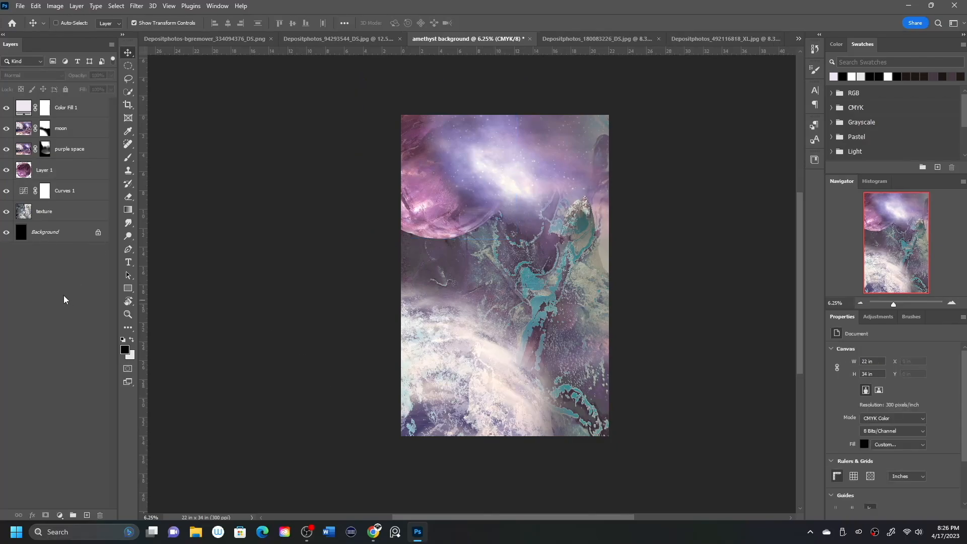
{"action": "left_click", "coordinate": [339, 38]}
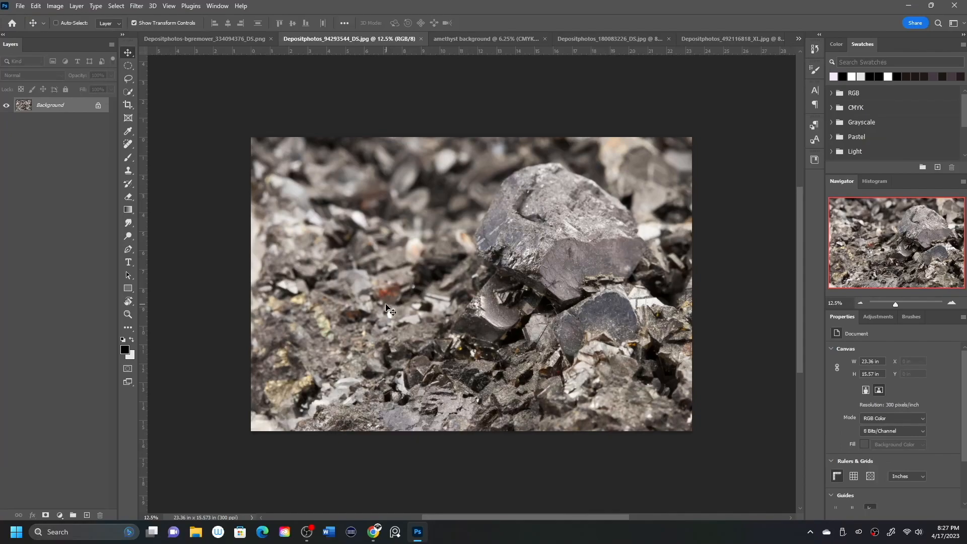
{"action": "left_click", "coordinate": [731, 39]}
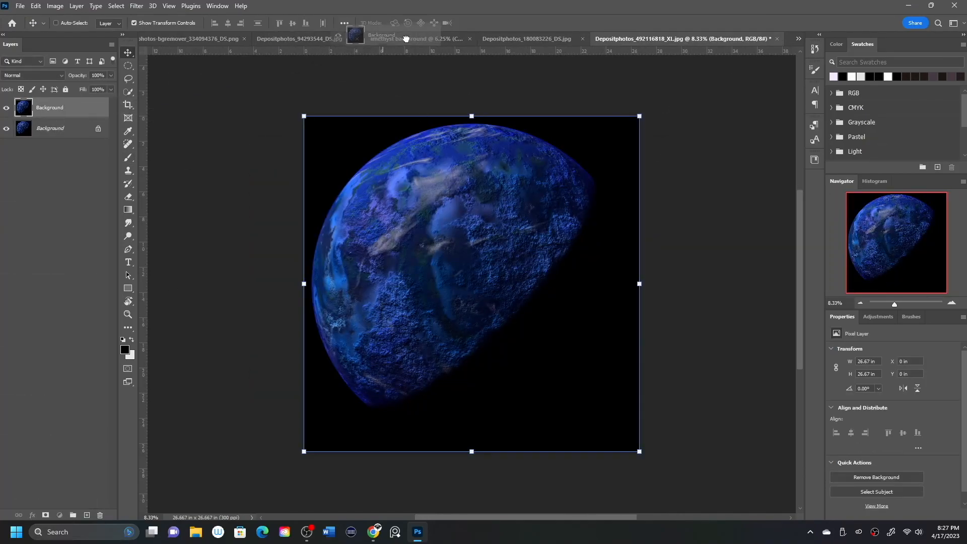
- Bring the blue planet into the cover and mask its dark upper edge into the scene
{"action": "left_click", "coordinate": [432, 39]}
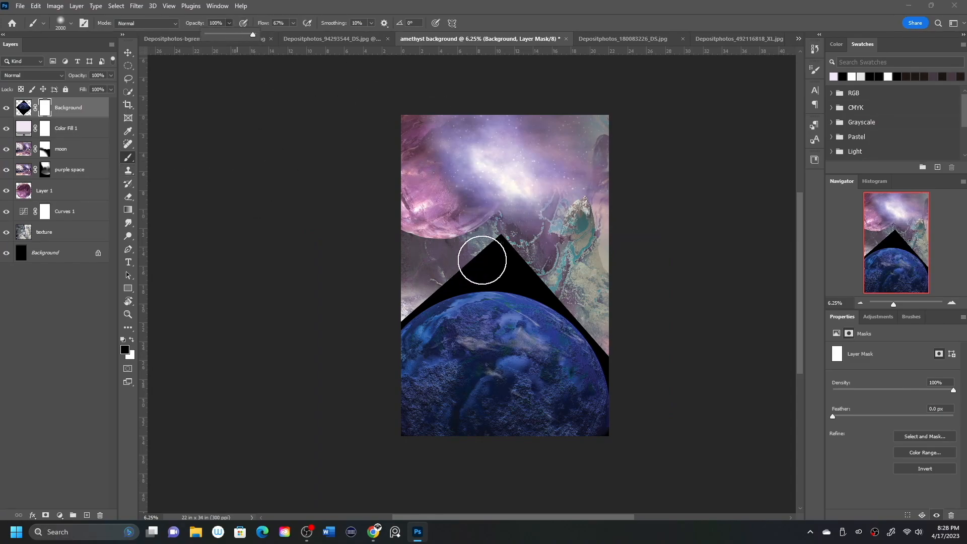
{"action": "left_click_drag", "start_coordinate": [481, 259], "coordinate": [404, 291]}
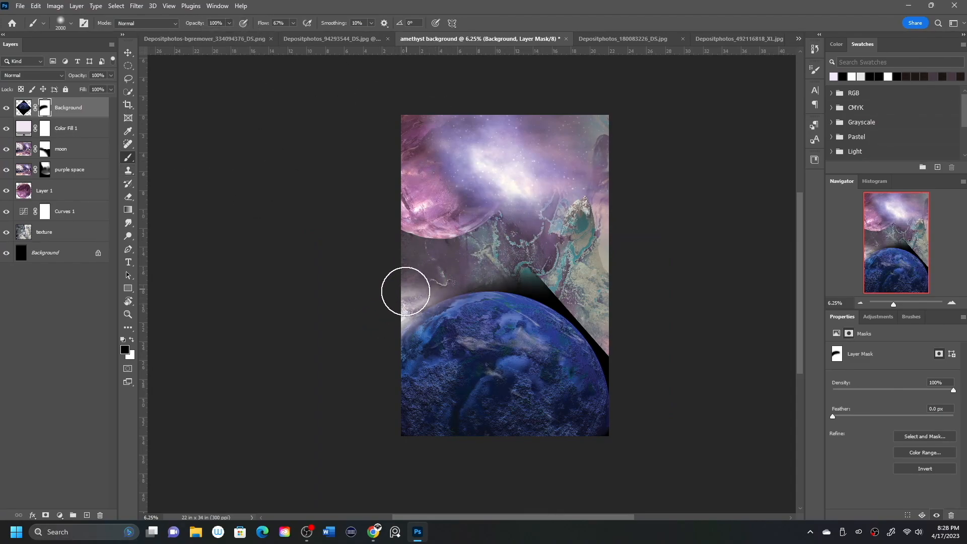
{"action": "left_click_drag", "start_coordinate": [405, 291], "coordinate": [570, 289]}
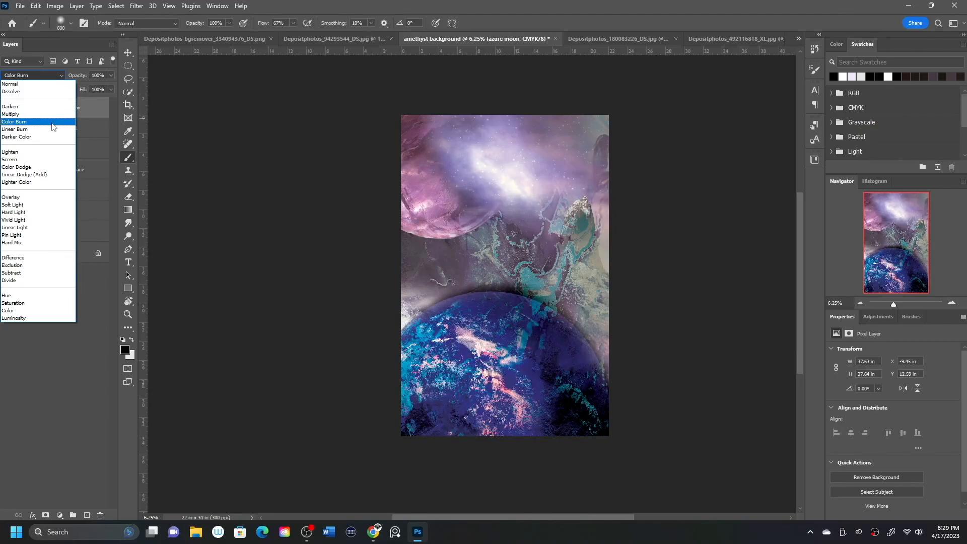
- Try Color Burn and Linear Dodge blends on the azure moon, settling on Pin Light
{"action": "left_click", "coordinate": [25, 175]}
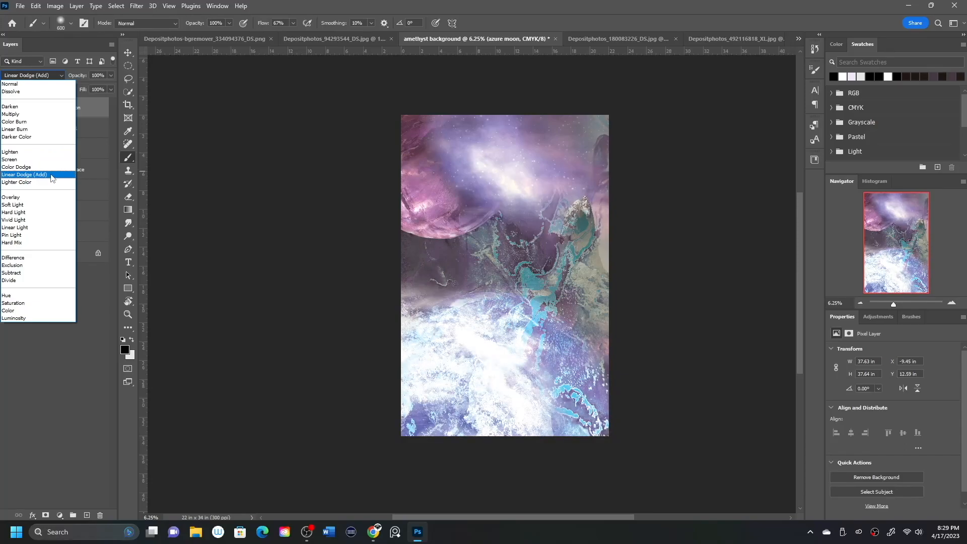
{"action": "left_click", "coordinate": [14, 212]}
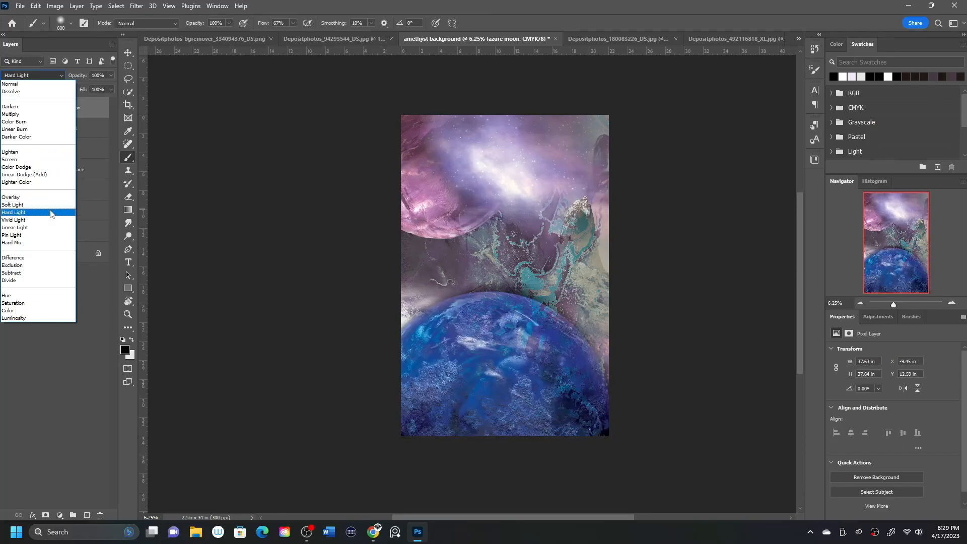
{"action": "left_click", "coordinate": [12, 235]}
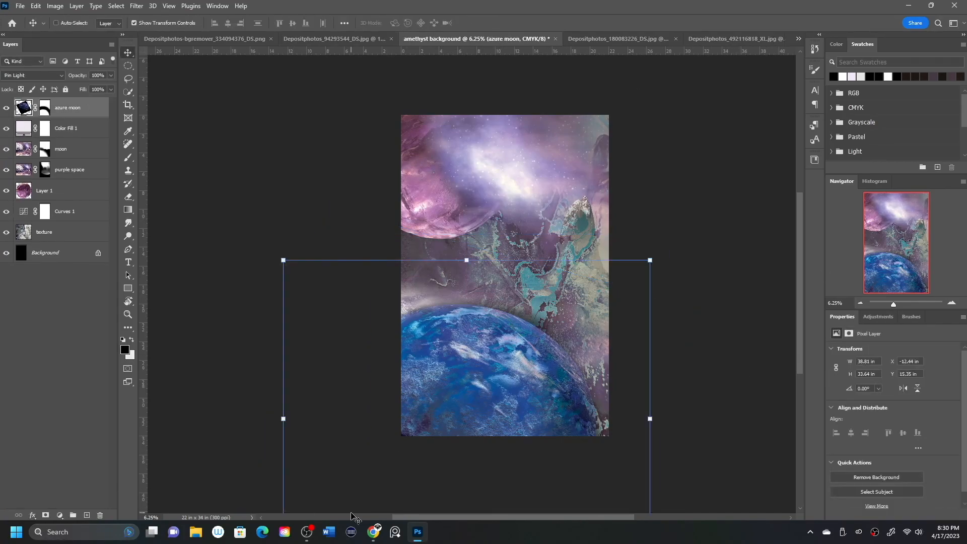
- Confirm the moon placement and give the smoky flame photo a cool blue Color Lookup
{"action": "left_click", "coordinate": [44, 252]}
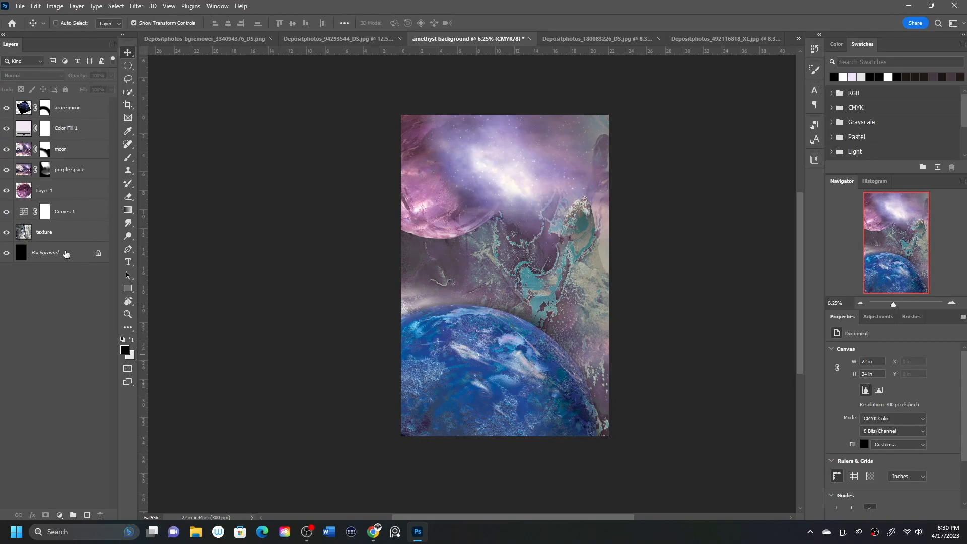
{"action": "left_click", "coordinate": [589, 38]}
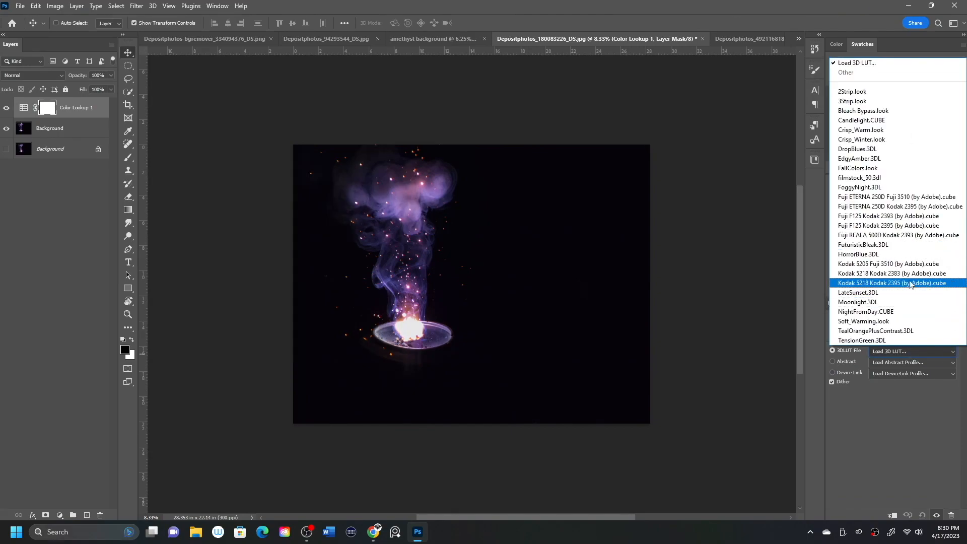
{"action": "left_click", "coordinate": [865, 312]}
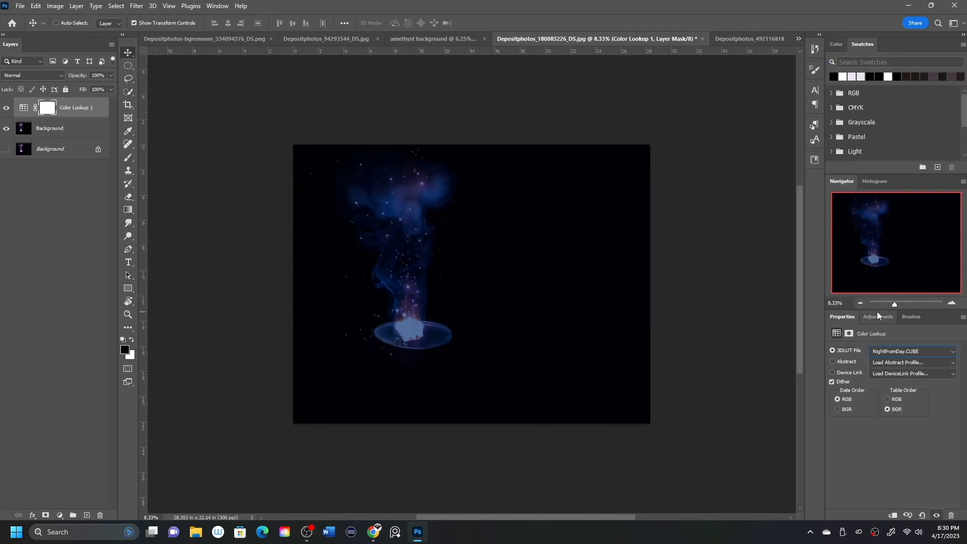
{"action": "left_click", "coordinate": [913, 351]}
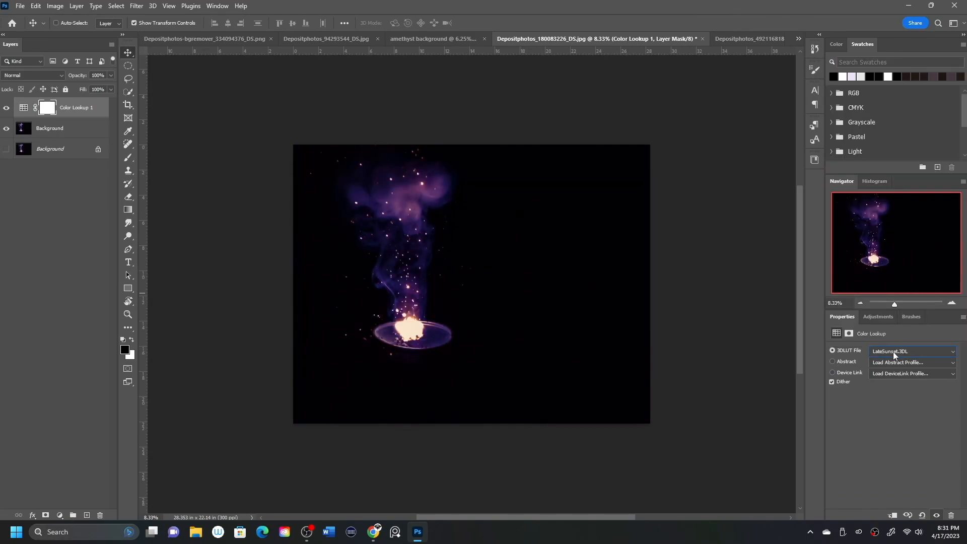
{"action": "left_click", "coordinate": [911, 351]}
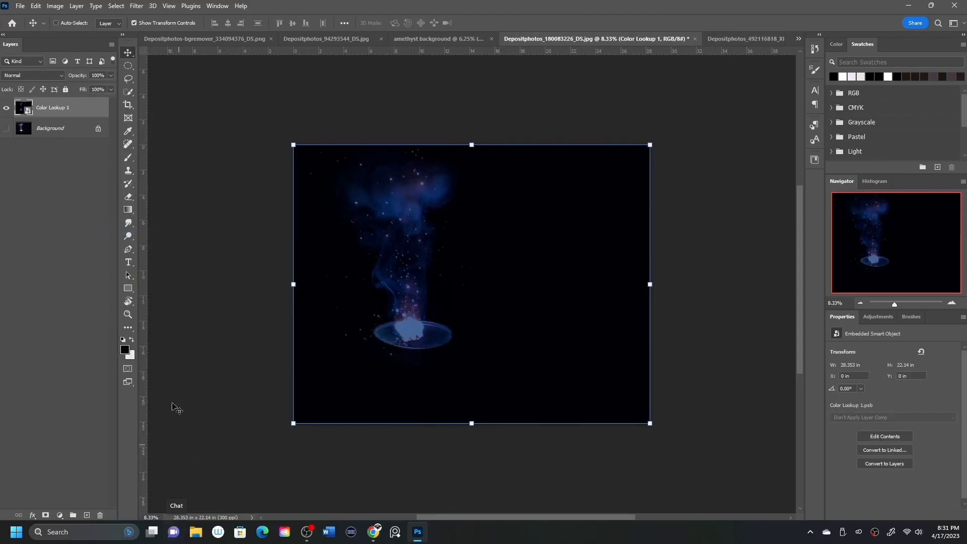
- Rename the placed smoke layer 'gases' and set its blend mode to Pin Light
{"action": "double_click", "coordinate": [52, 107]}
{"action": "type", "text": "gases"}
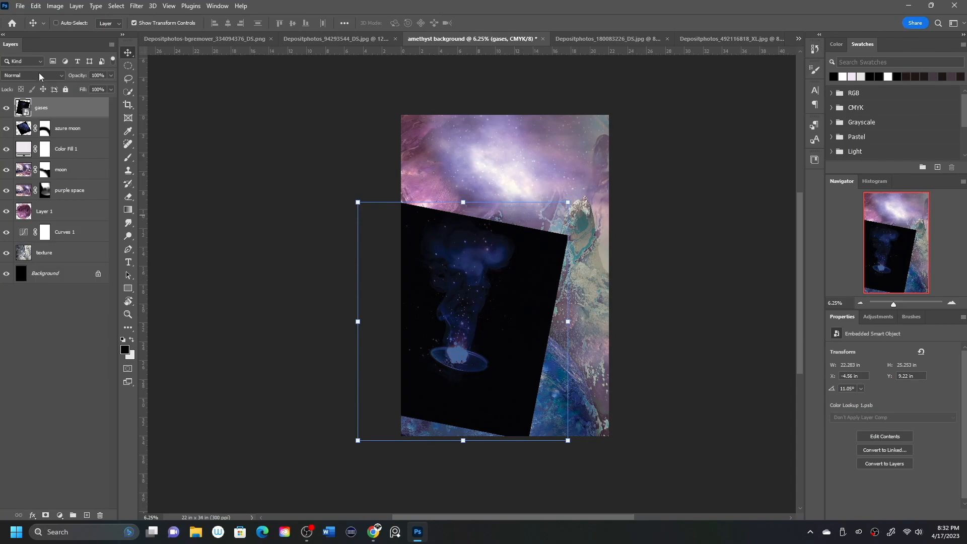
{"action": "left_click", "coordinate": [34, 75]}
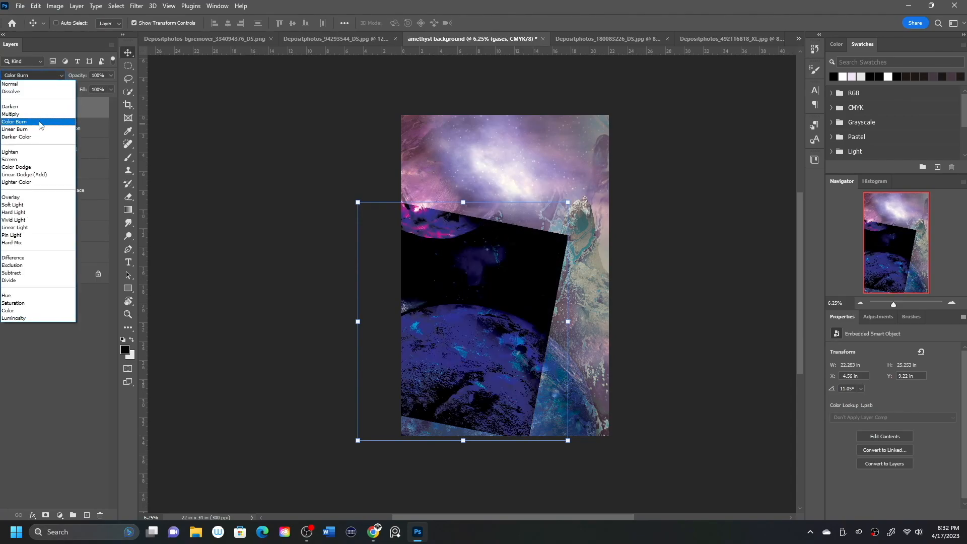
{"action": "left_click", "coordinate": [14, 220]}
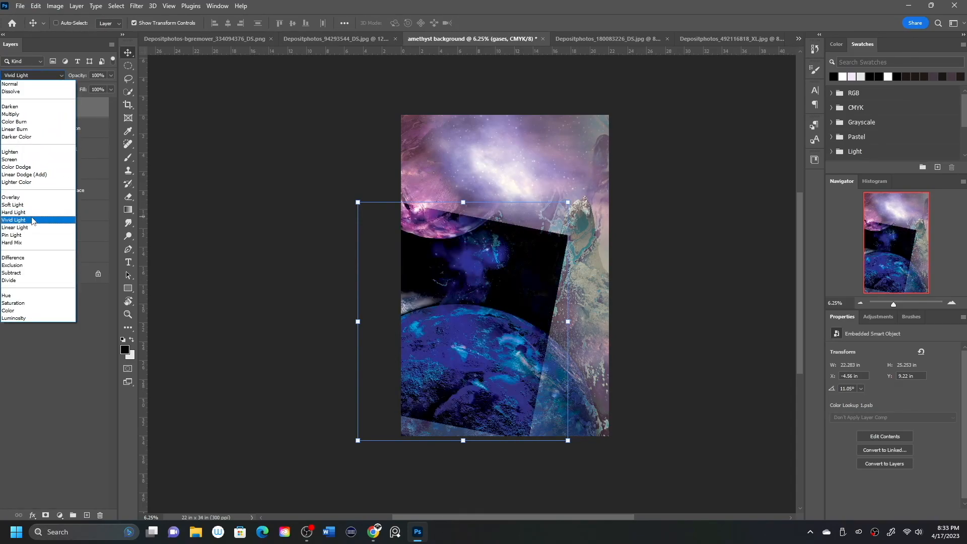
{"action": "left_click", "coordinate": [13, 235]}
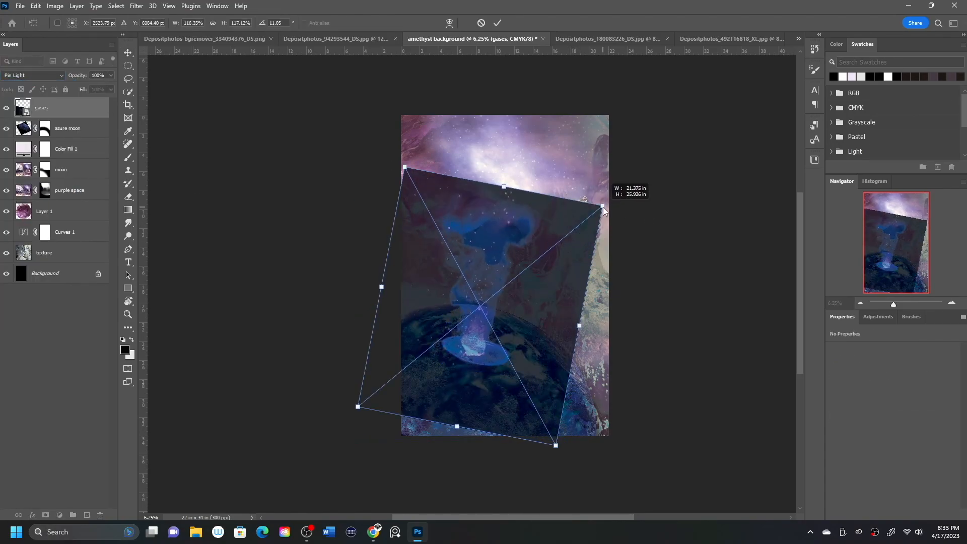
- Rotate the gases layer nearly upright and enlarge it past the cover edges
{"action": "left_click_drag", "start_coordinate": [604, 209], "coordinate": [615, 187]}
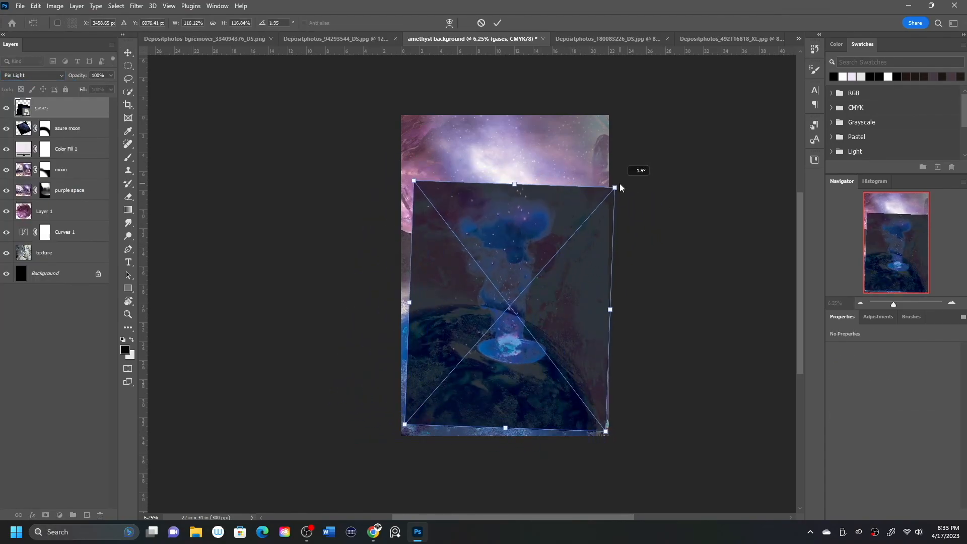
{"action": "left_click_drag", "start_coordinate": [615, 188], "coordinate": [358, 230]}
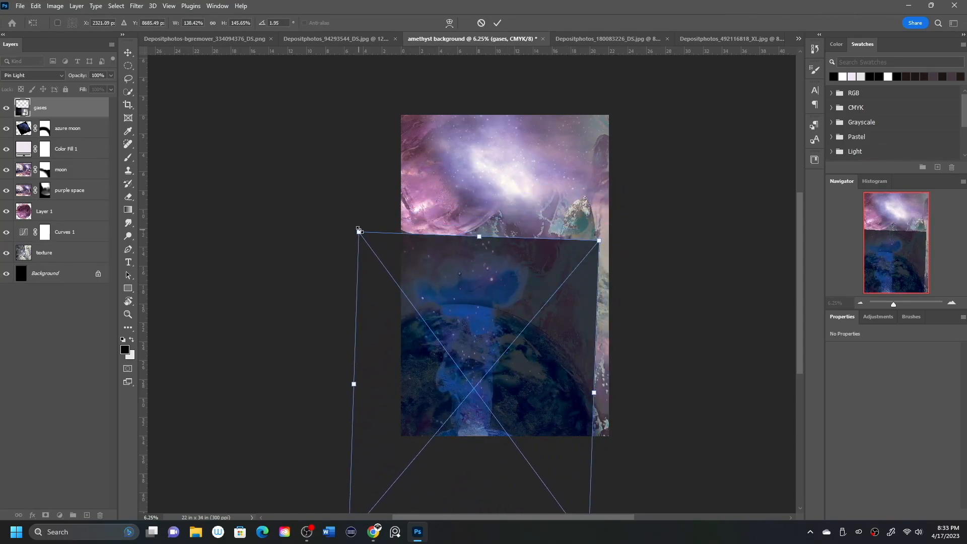
{"action": "left_click_drag", "start_coordinate": [598, 240], "coordinate": [694, 173]}
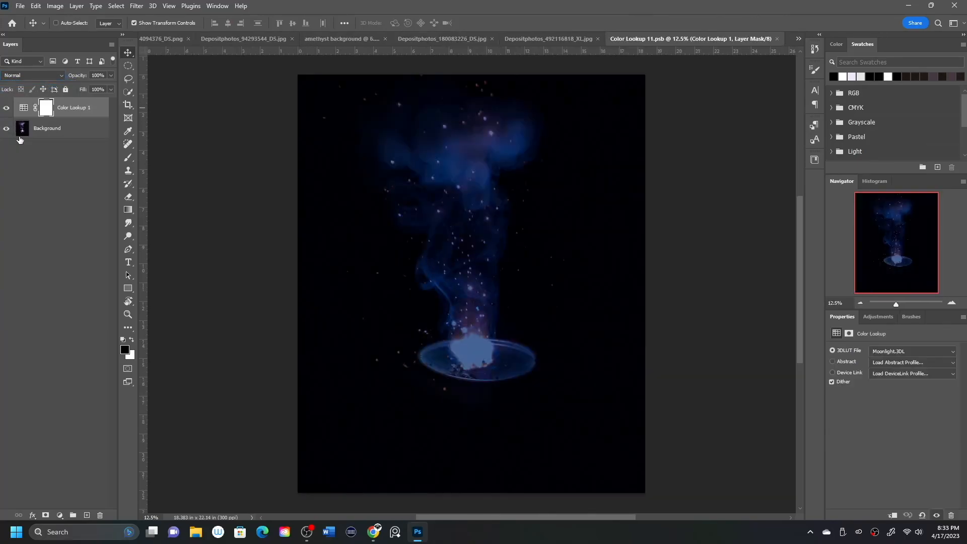
{"action": "mouse_move", "coordinate": [71, 150]}
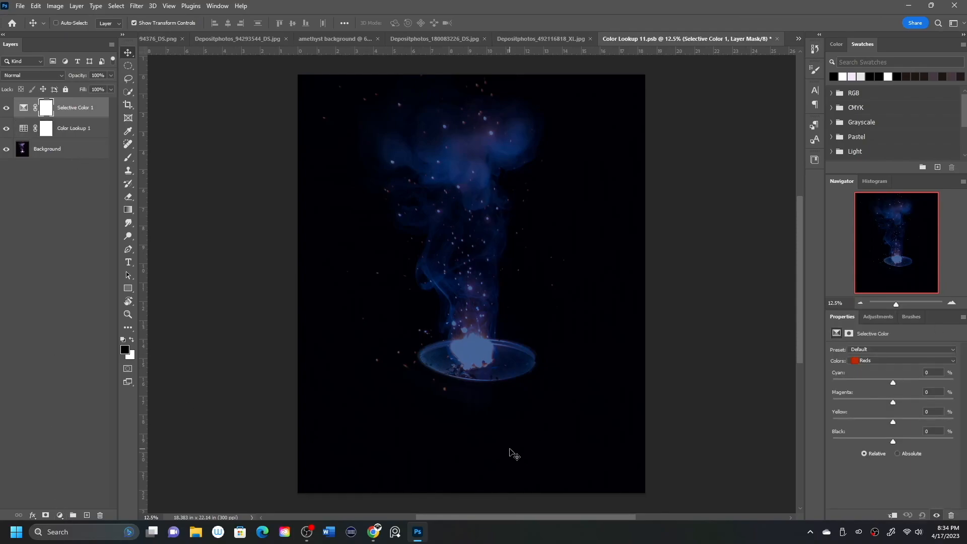
- Discard Selective Color, add Levels brightening the smoke highlights, and add a white fill beneath
{"action": "left_click", "coordinate": [902, 361]}
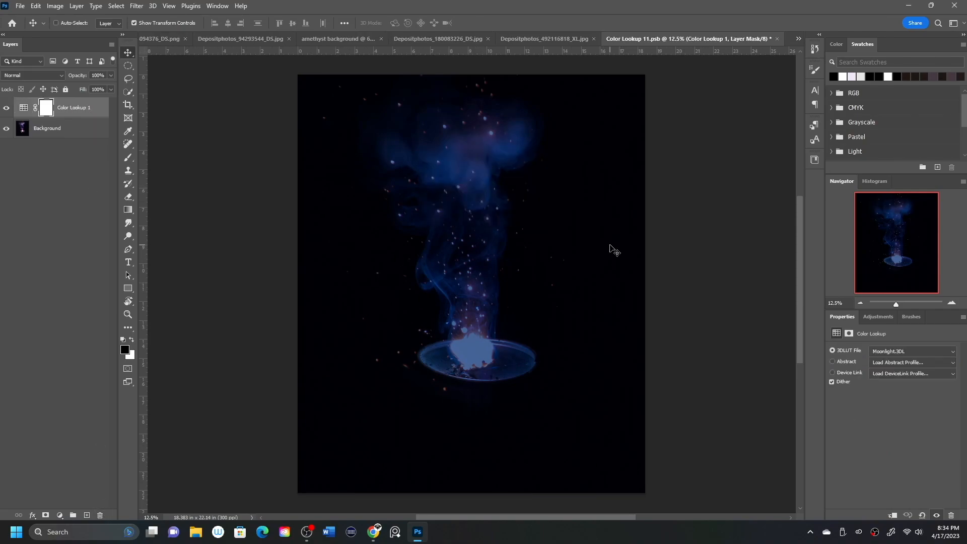
{"action": "left_click", "coordinate": [877, 316]}
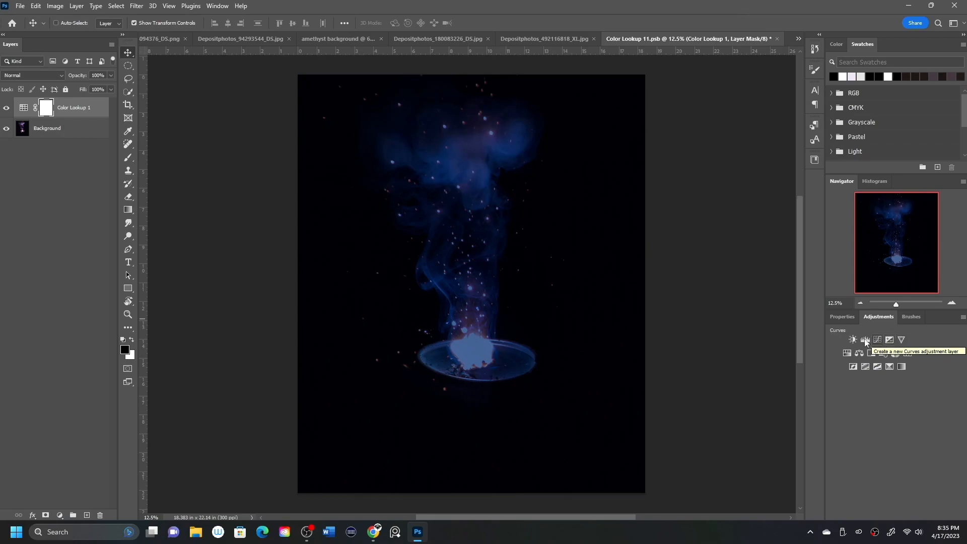
{"action": "left_click", "coordinate": [877, 340]}
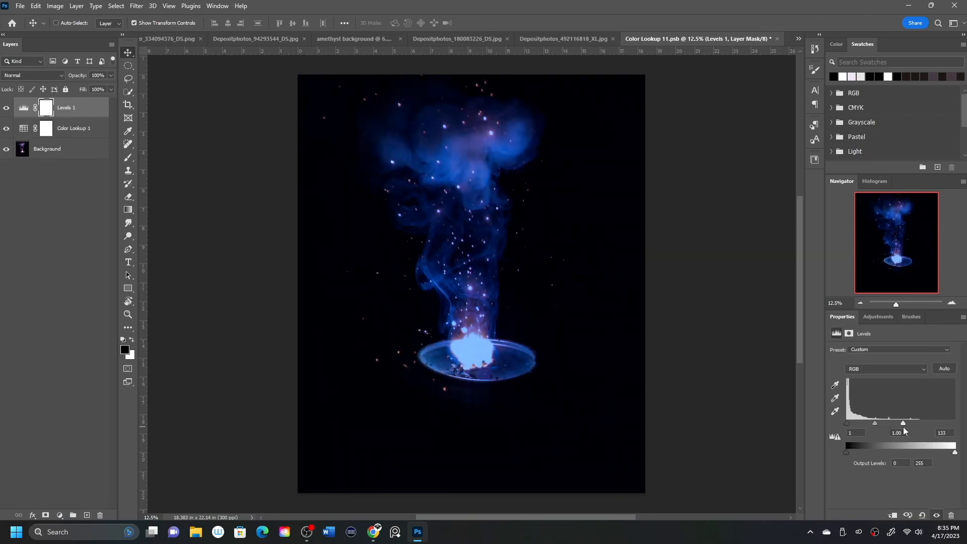
{"action": "left_click_drag", "start_coordinate": [906, 423], "coordinate": [902, 422]}
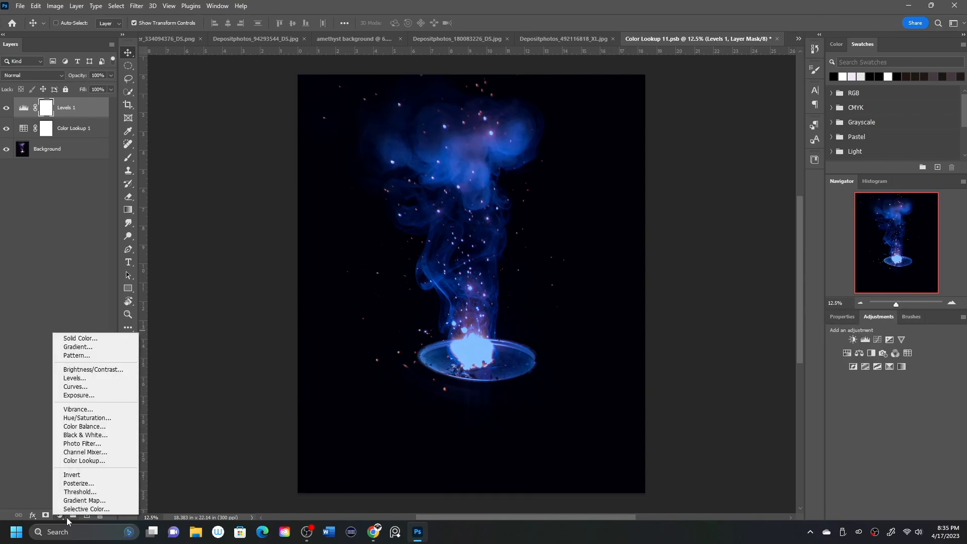
{"action": "mouse_move", "coordinate": [86, 509]}
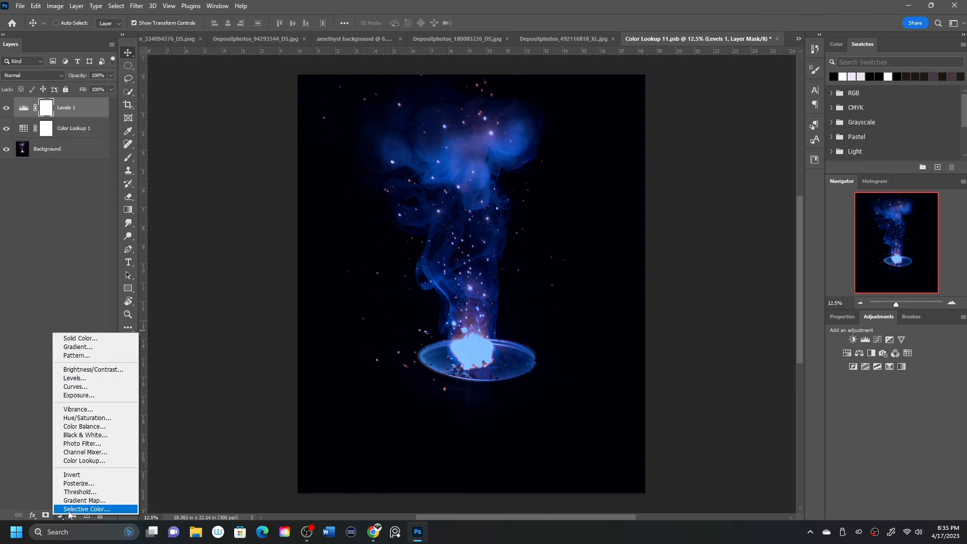
{"action": "mouse_move", "coordinate": [69, 514]}
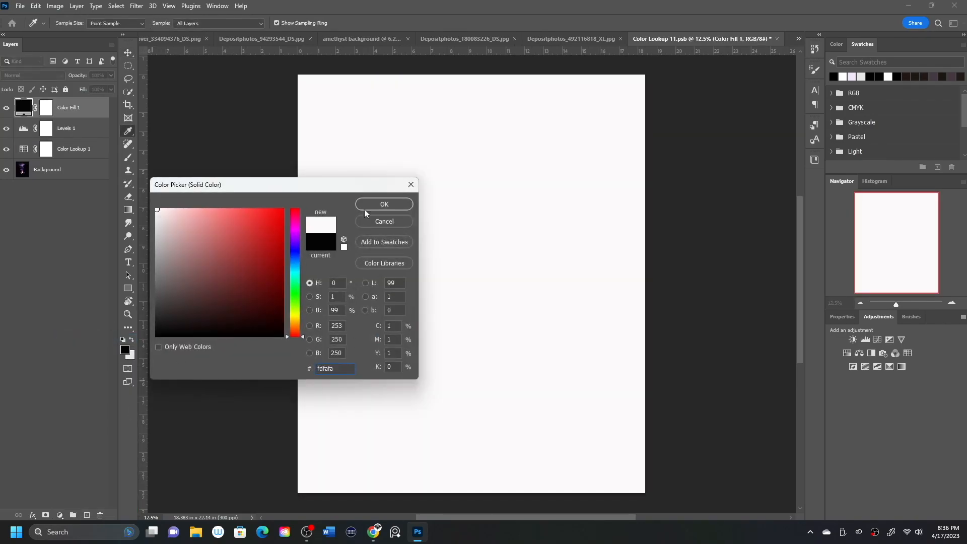
{"action": "left_click", "coordinate": [383, 204]}
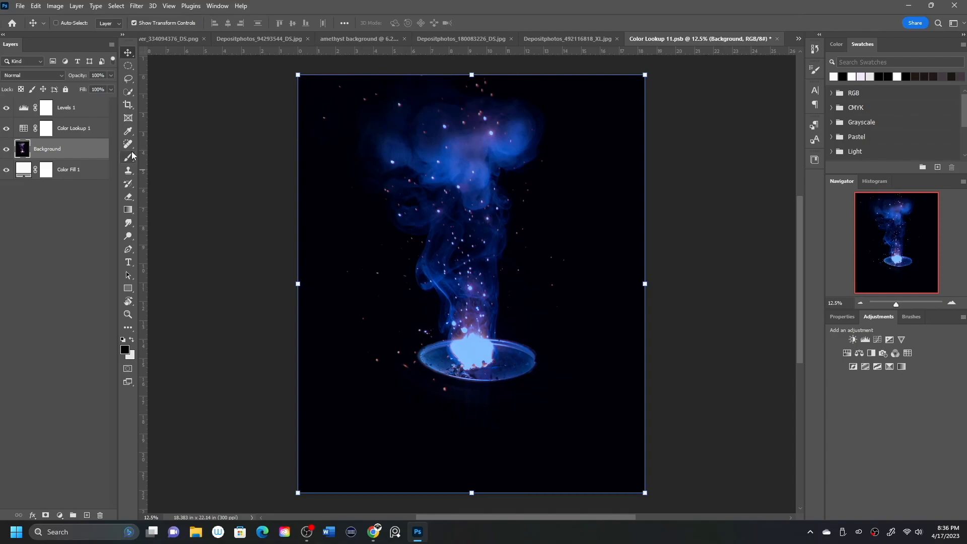
- Mask the smoke photo layer, painting out its right edge, bottom dish and dark surroundings
{"action": "left_click", "coordinate": [128, 157]}
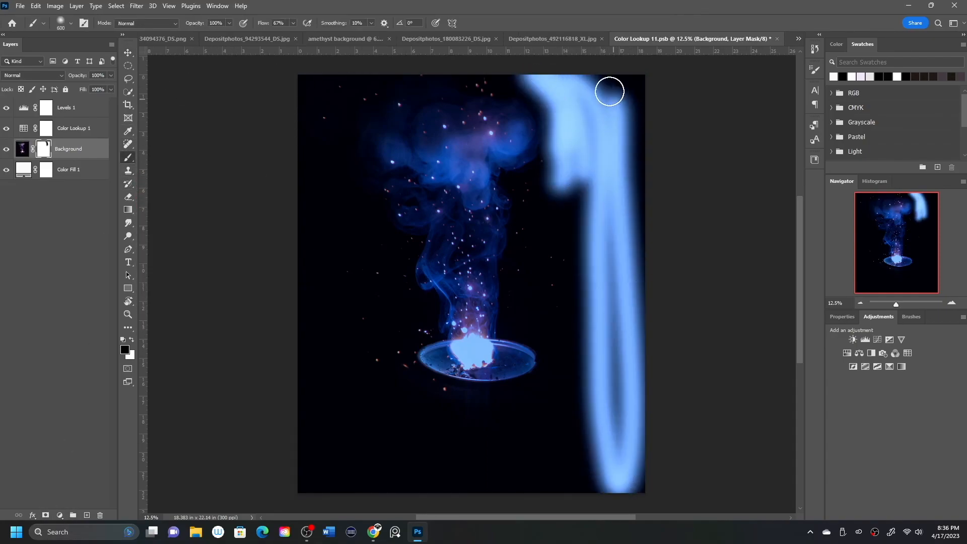
{"action": "left_click_drag", "start_coordinate": [609, 92], "coordinate": [511, 432]}
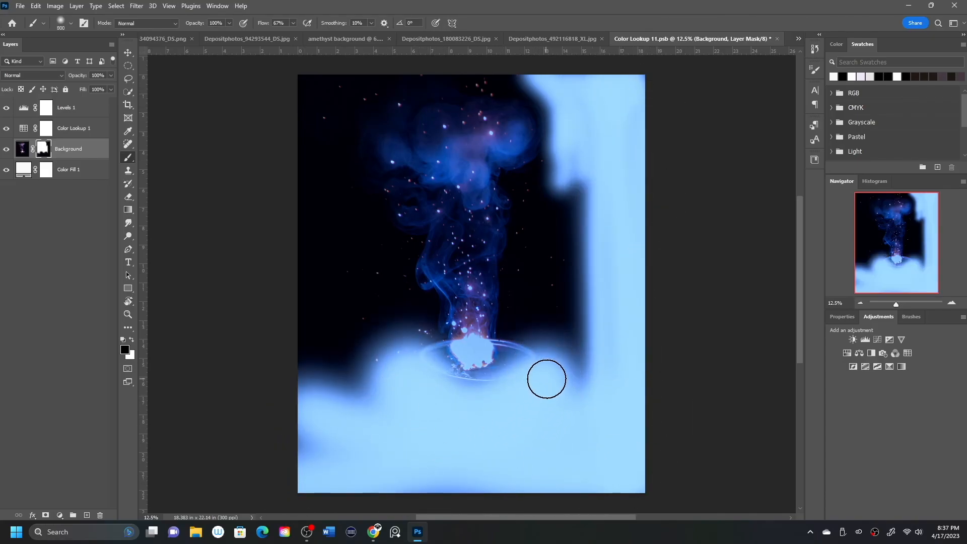
{"action": "left_click_drag", "start_coordinate": [546, 379], "coordinate": [432, 363]}
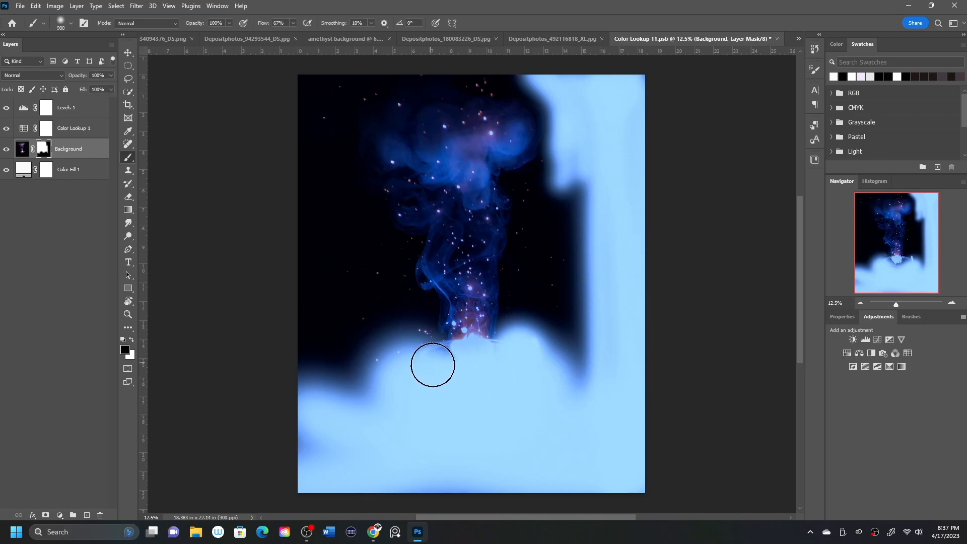
{"action": "left_click_drag", "start_coordinate": [431, 364], "coordinate": [539, 235]}
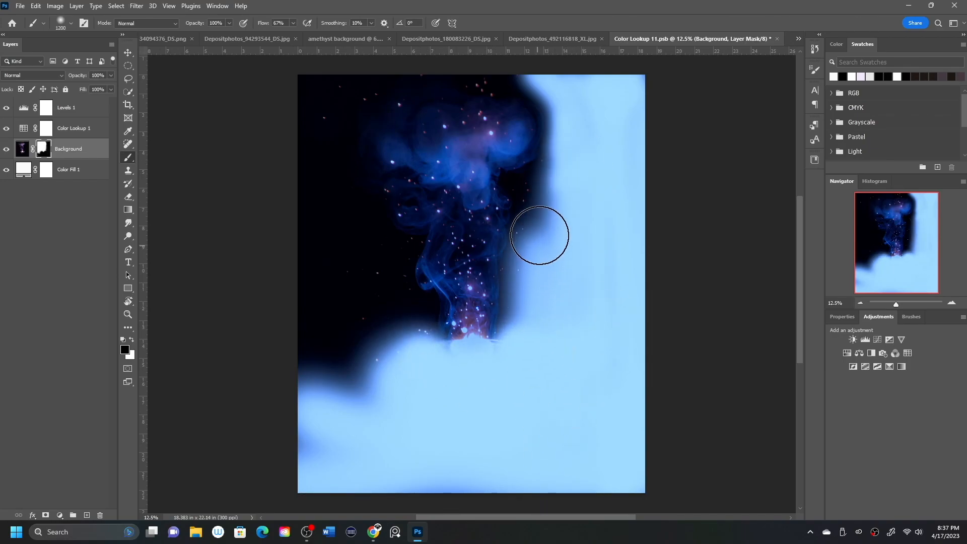
{"action": "left_click_drag", "start_coordinate": [540, 234], "coordinate": [309, 83]}
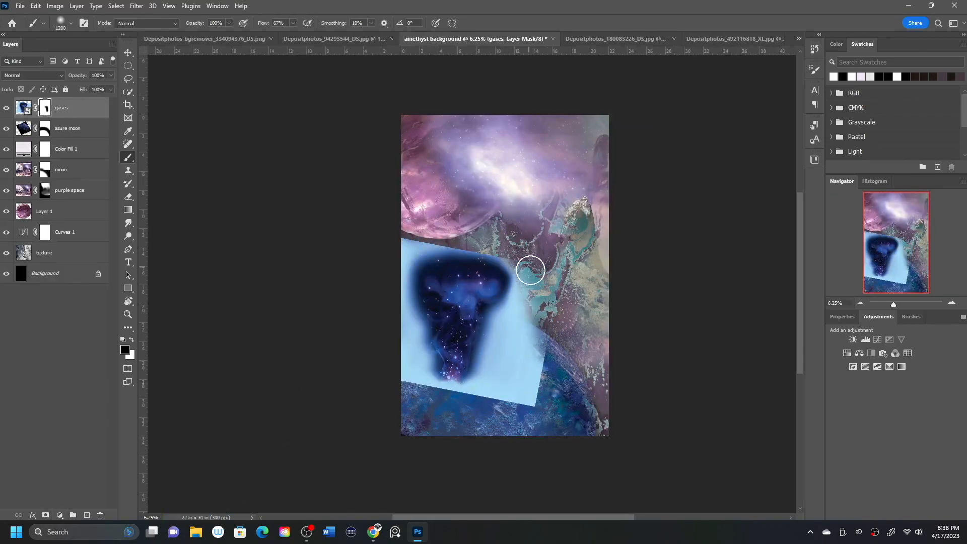
- Mask the gases' pale edges, set Linear Dodge (Add), and rotate a copy across the top
{"action": "left_click_drag", "start_coordinate": [529, 269], "coordinate": [494, 396]}
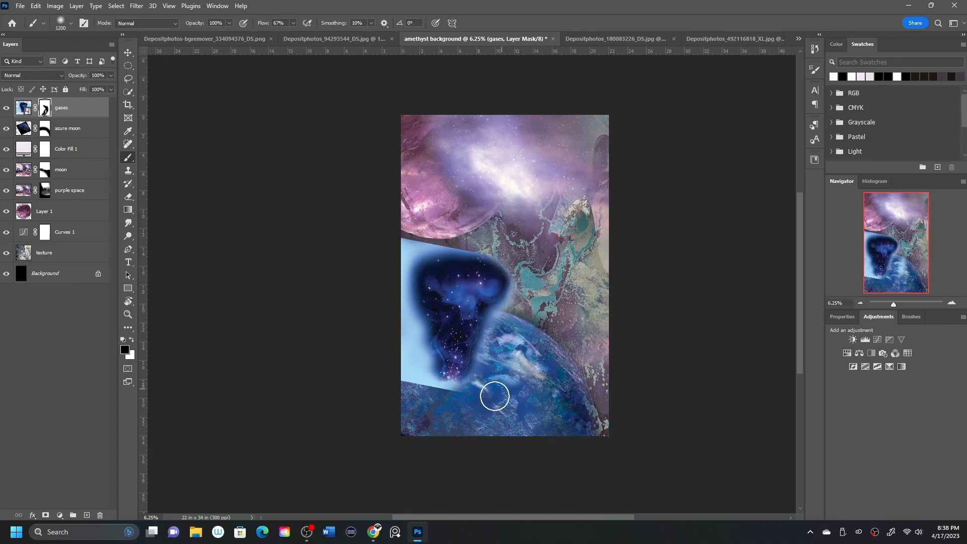
{"action": "left_click_drag", "start_coordinate": [493, 395], "coordinate": [395, 259]}
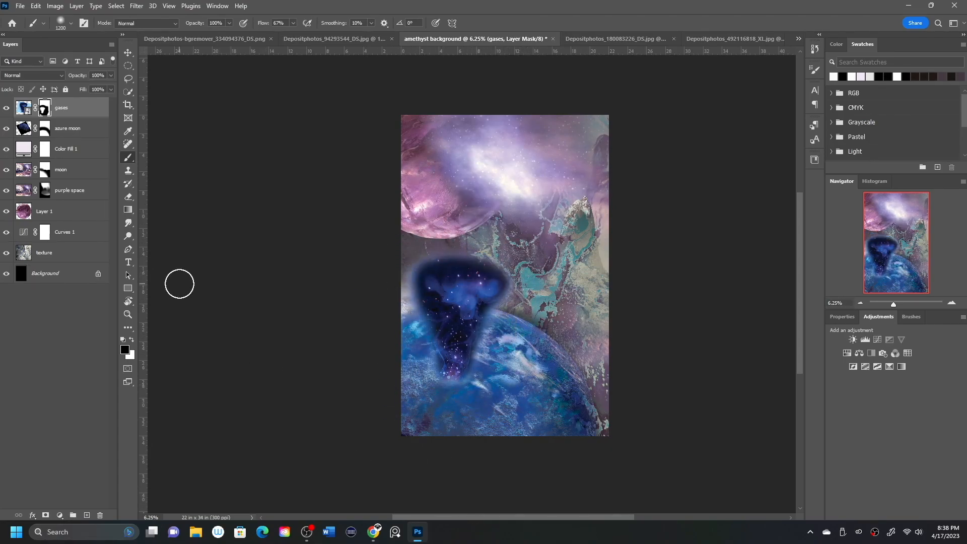
{"action": "left_click", "coordinate": [33, 75]}
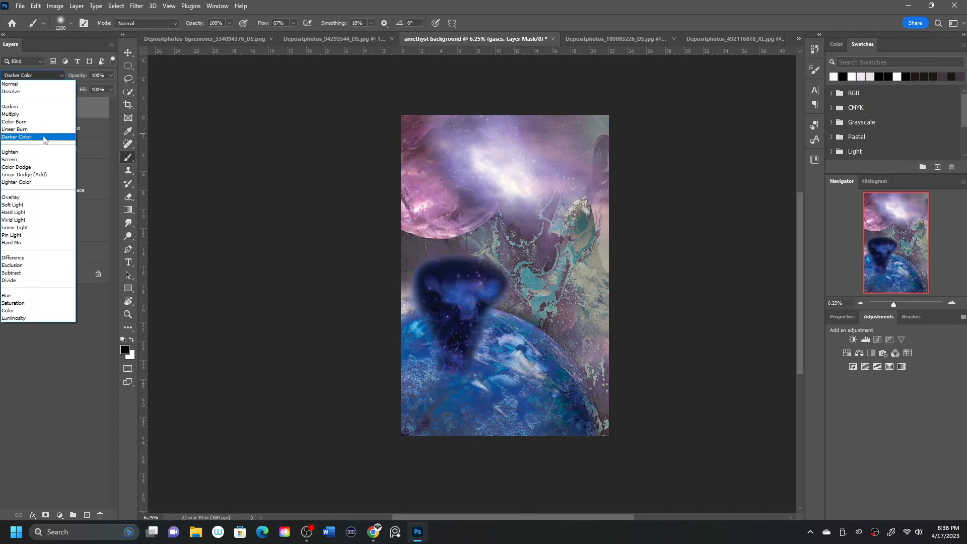
{"action": "left_click", "coordinate": [22, 174]}
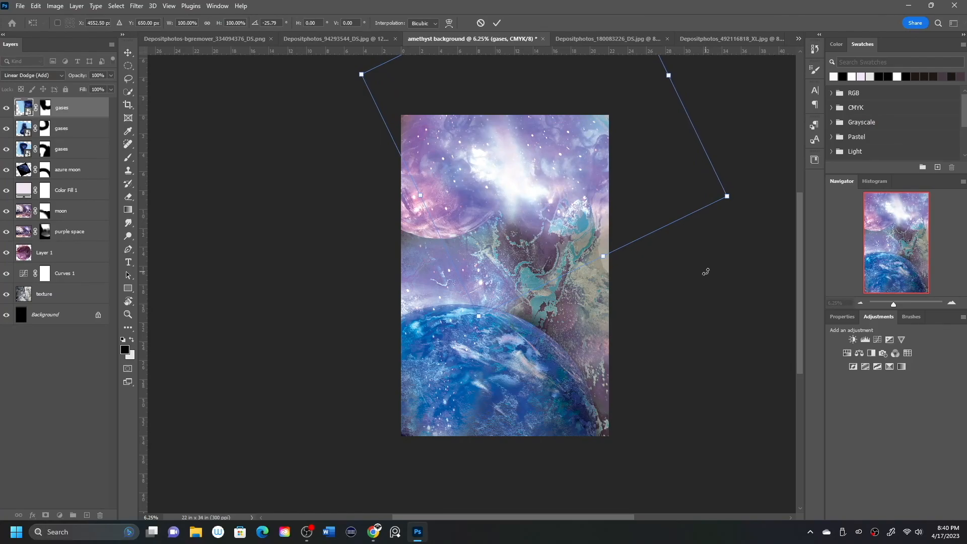
{"action": "left_click_drag", "start_coordinate": [602, 255], "coordinate": [610, 273]}
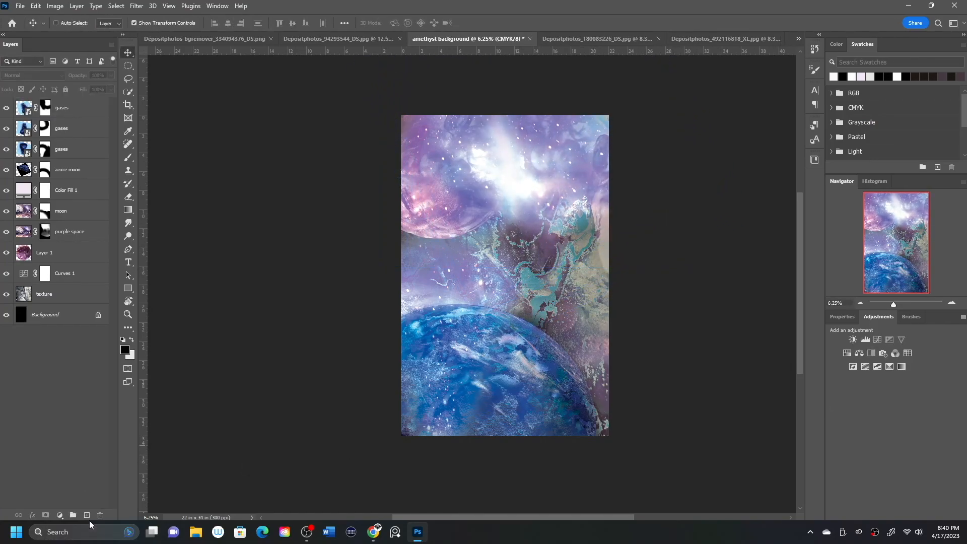
- Switch to the rock photo and output its refined selection as a layer mask via Select and Mask
{"action": "left_click", "coordinate": [336, 39]}
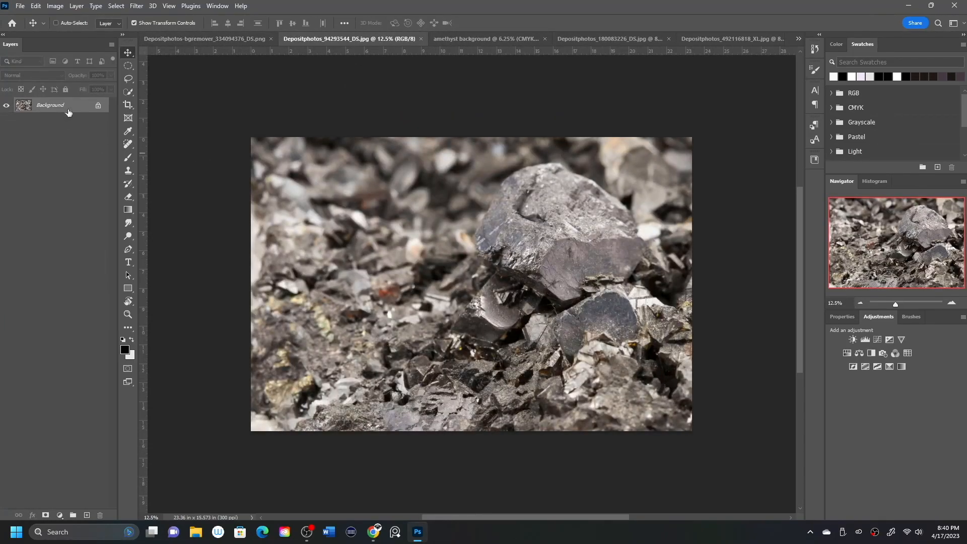
{"action": "left_click", "coordinate": [484, 39]}
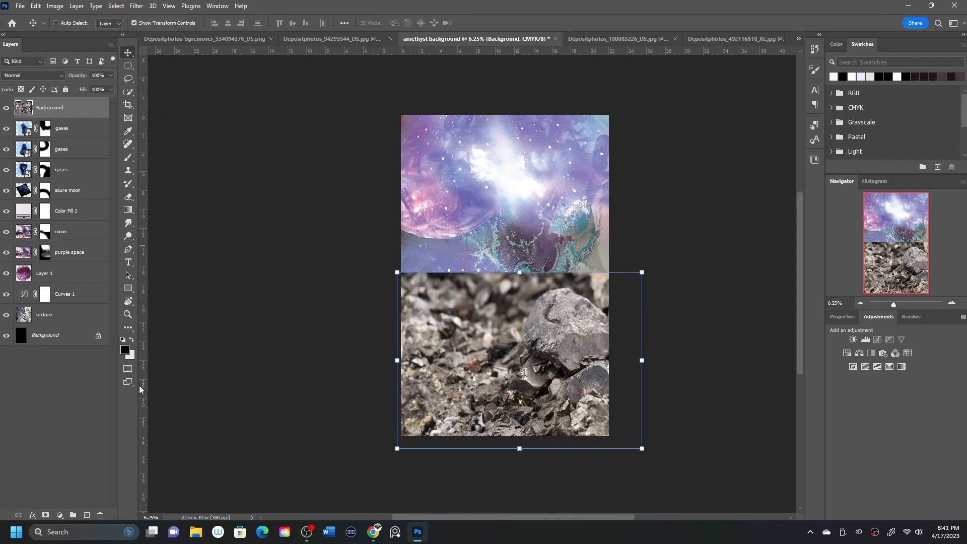
{"action": "left_click", "coordinate": [332, 38]}
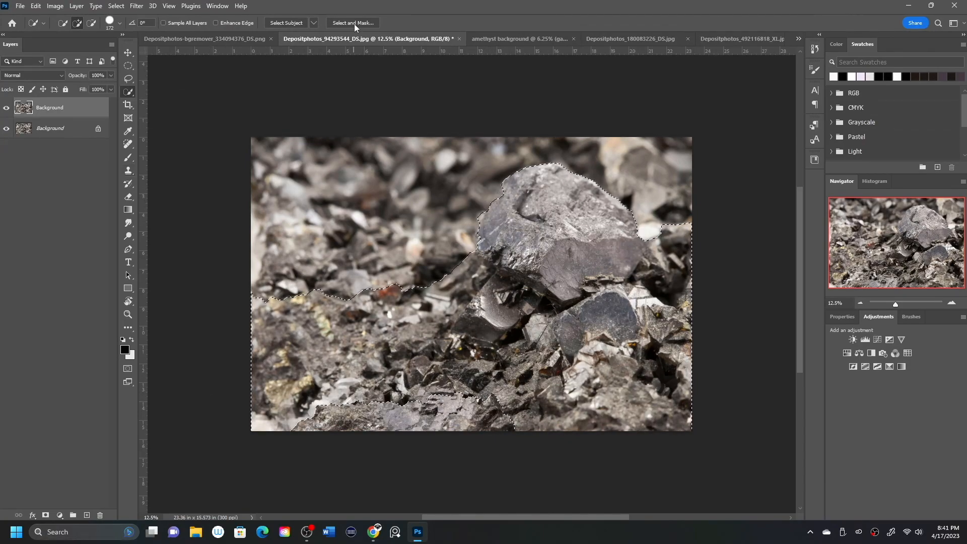
{"action": "left_click", "coordinate": [352, 23]}
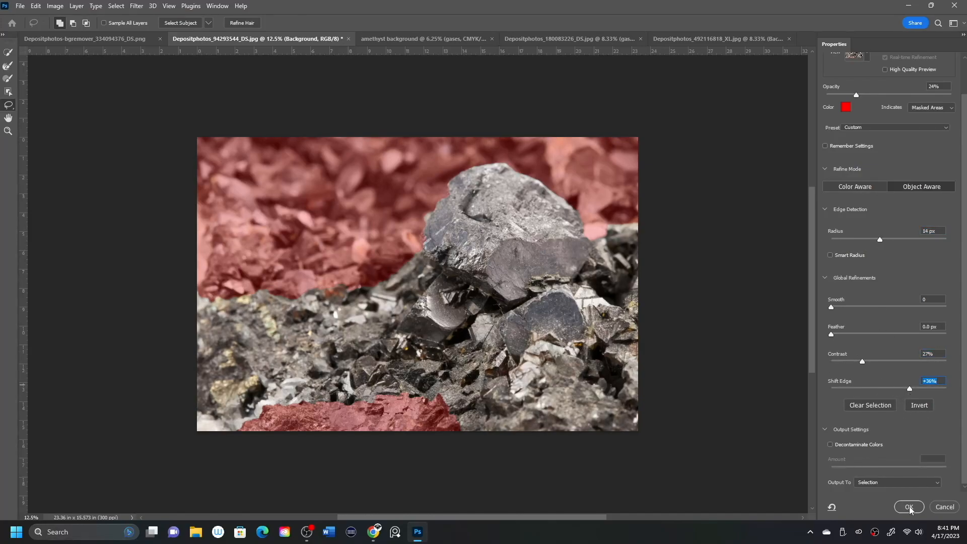
{"action": "left_click", "coordinate": [909, 507]}
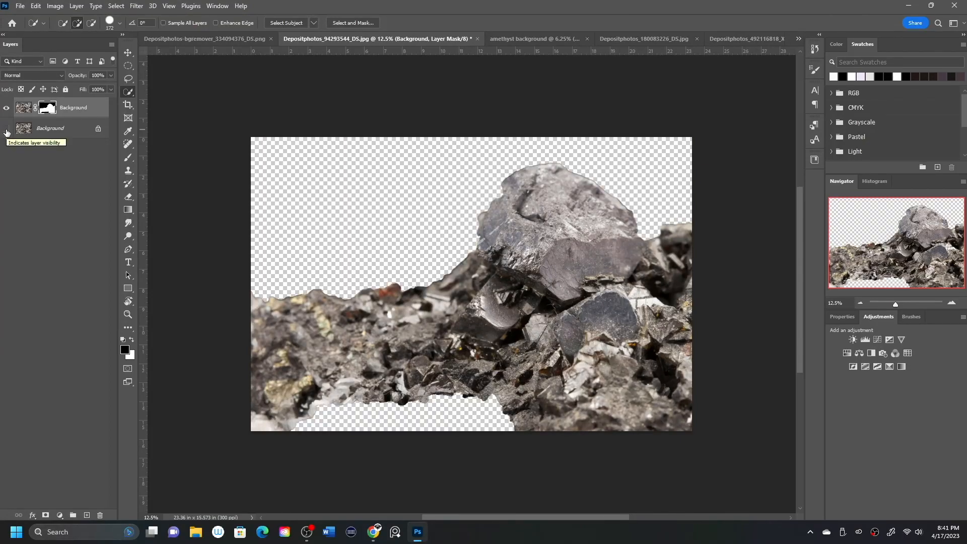
- Feather and shift the rock mask edge, then rename the layer 'rock'
{"action": "left_click", "coordinate": [352, 23]}
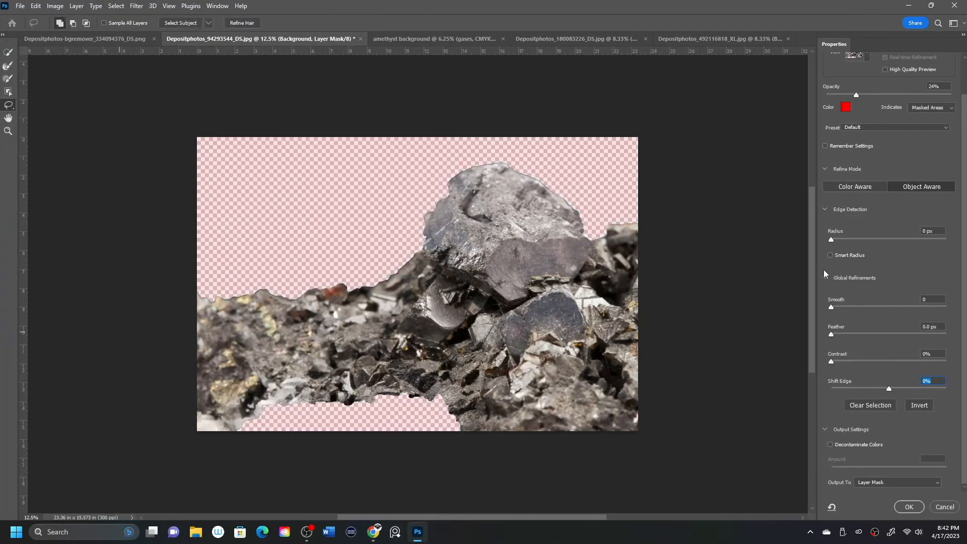
{"action": "left_click_drag", "start_coordinate": [888, 388], "coordinate": [848, 388]}
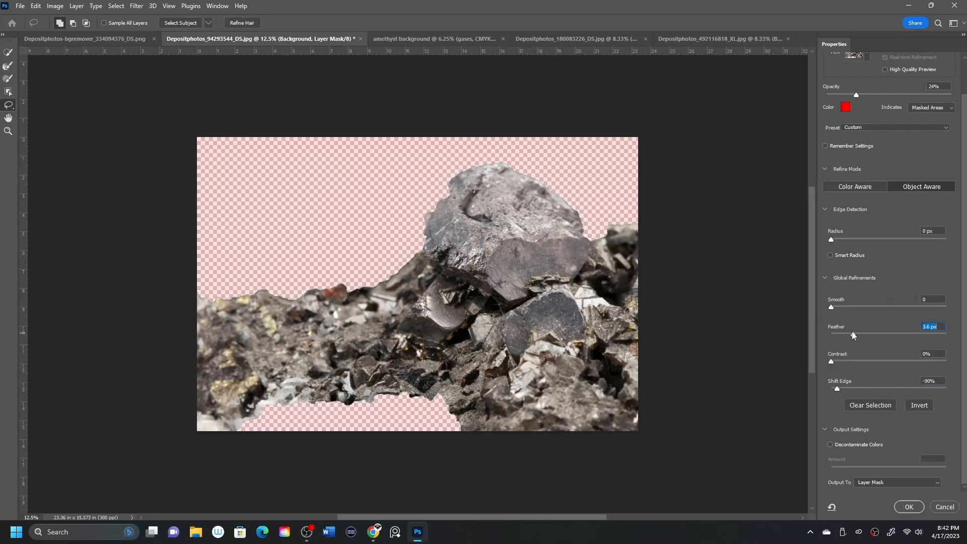
{"action": "left_click", "coordinate": [908, 506]}
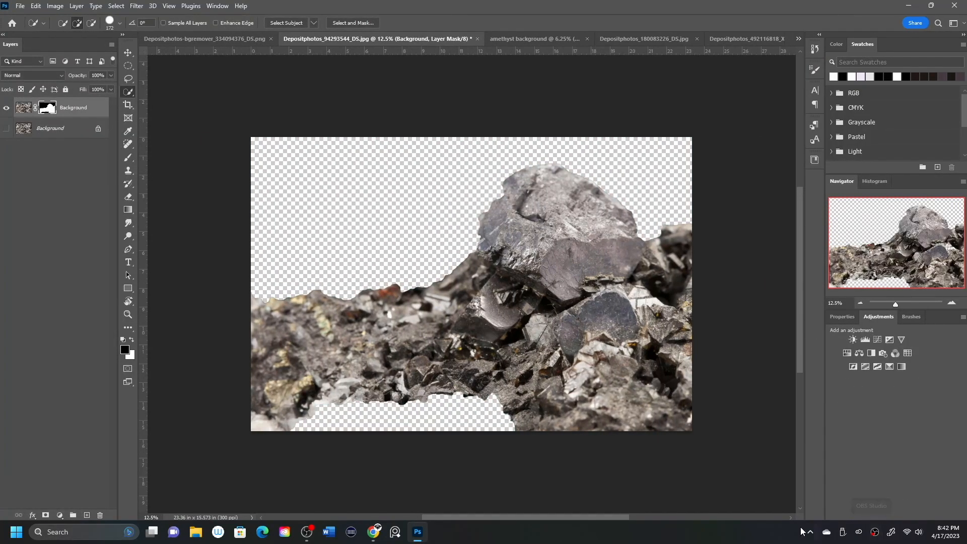
{"action": "double_click", "coordinate": [73, 107]}
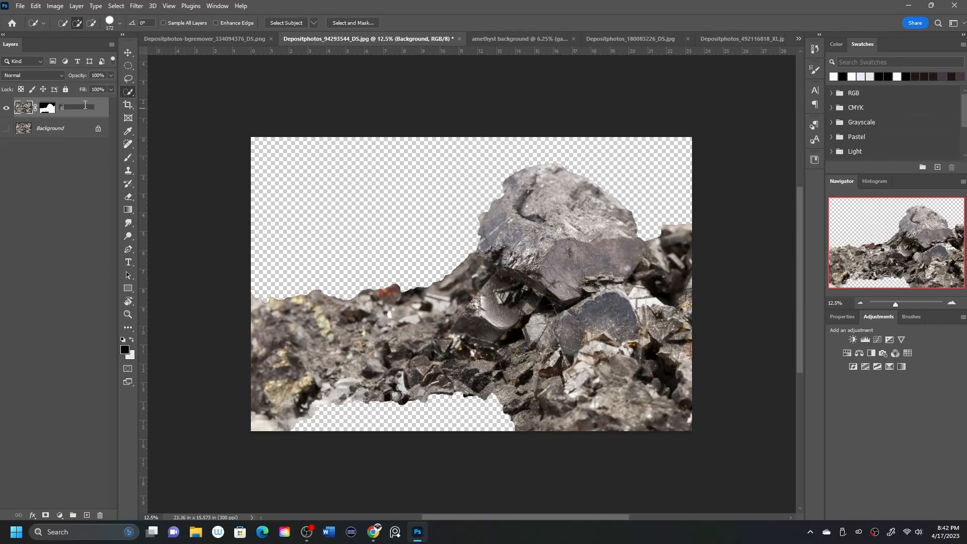
{"action": "type", "text": "rock"}
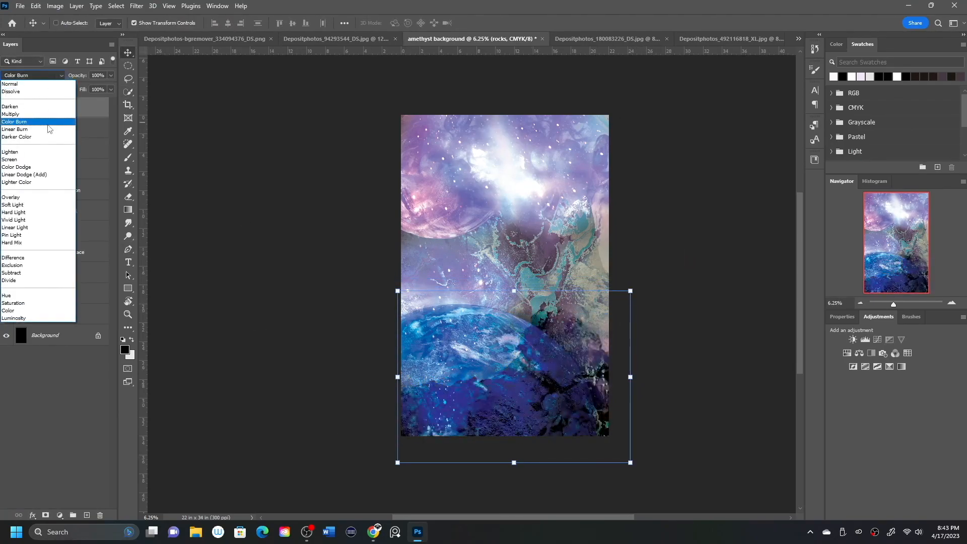
- Set the rocks to Color Burn, the rocks copy to Color Dodge, and paint away part of its mask
{"action": "left_click", "coordinate": [24, 175]}
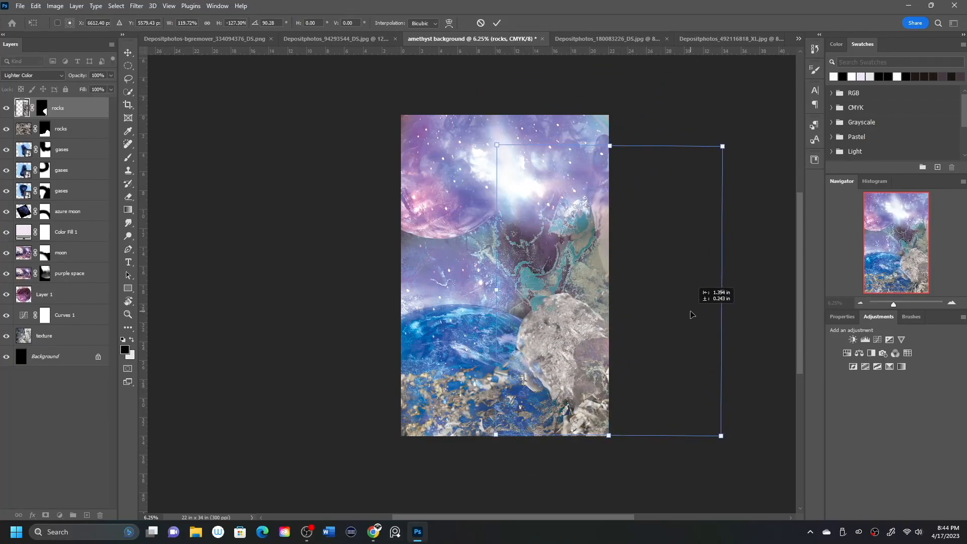
{"action": "left_click", "coordinate": [33, 75]}
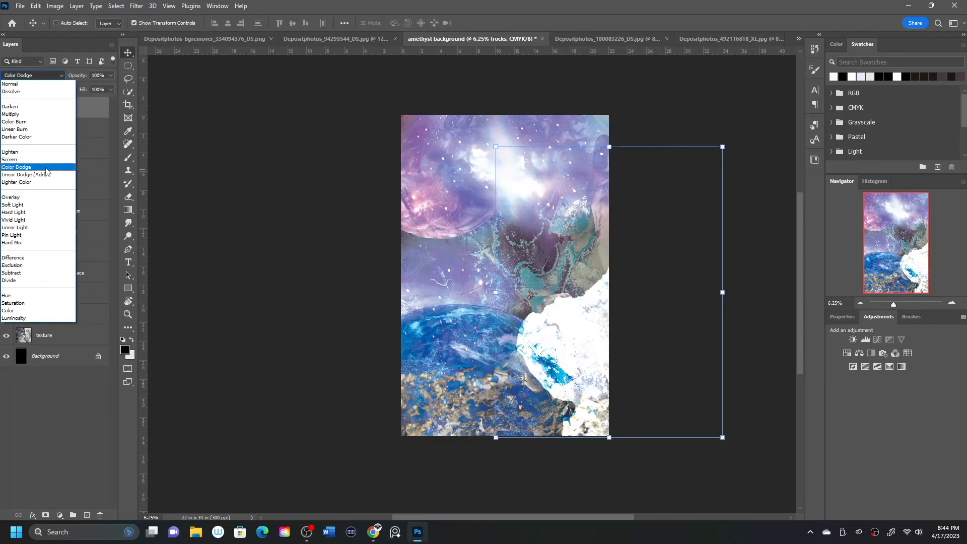
{"action": "left_click", "coordinate": [10, 84]}
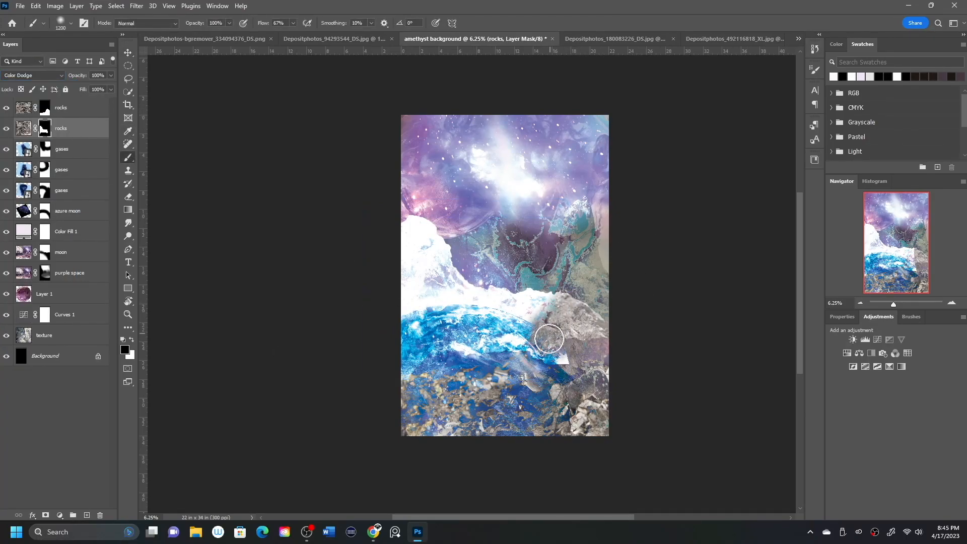
{"action": "left_click_drag", "start_coordinate": [549, 339], "coordinate": [412, 347]}
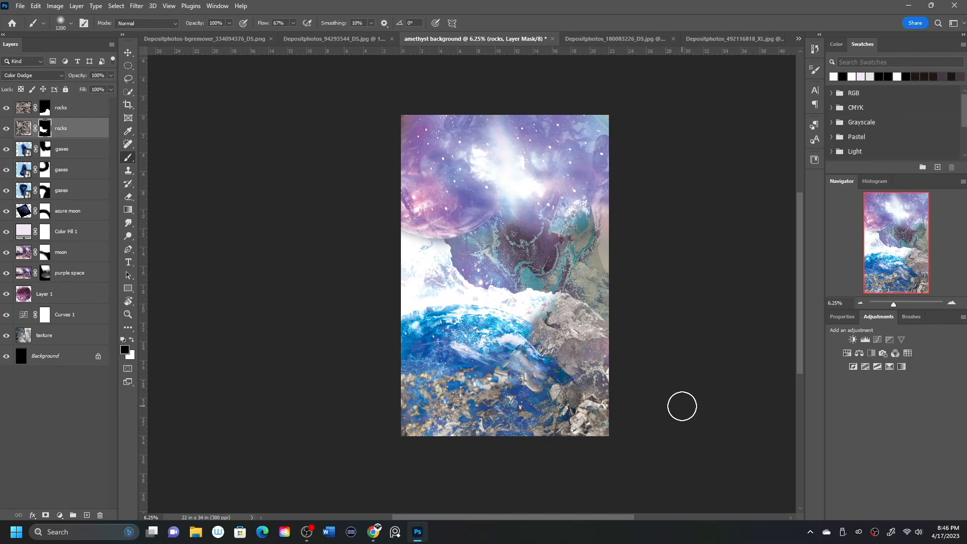
- Preview Screen and Color Burn on the azure moon layer, then add an empty layer on top
{"action": "left_click", "coordinate": [33, 75]}
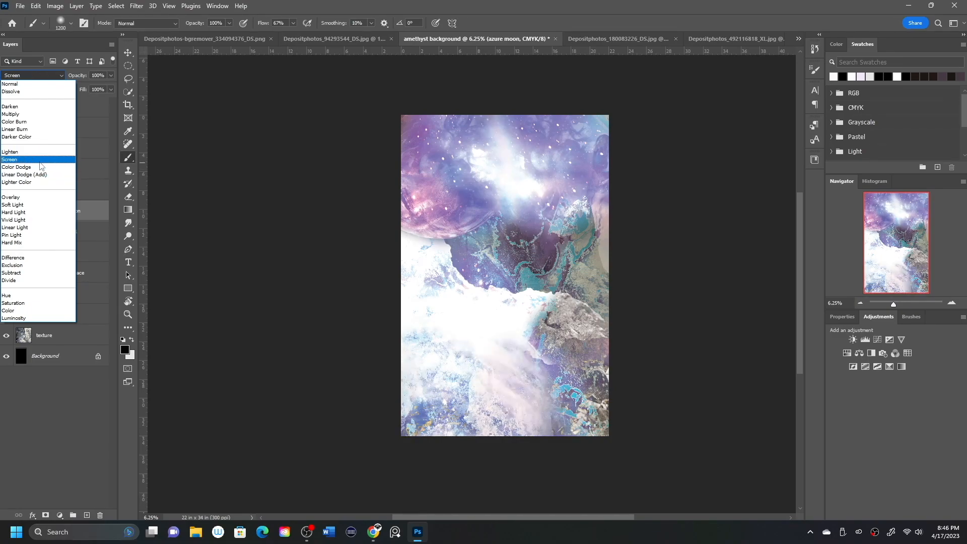
{"action": "left_click", "coordinate": [13, 121]}
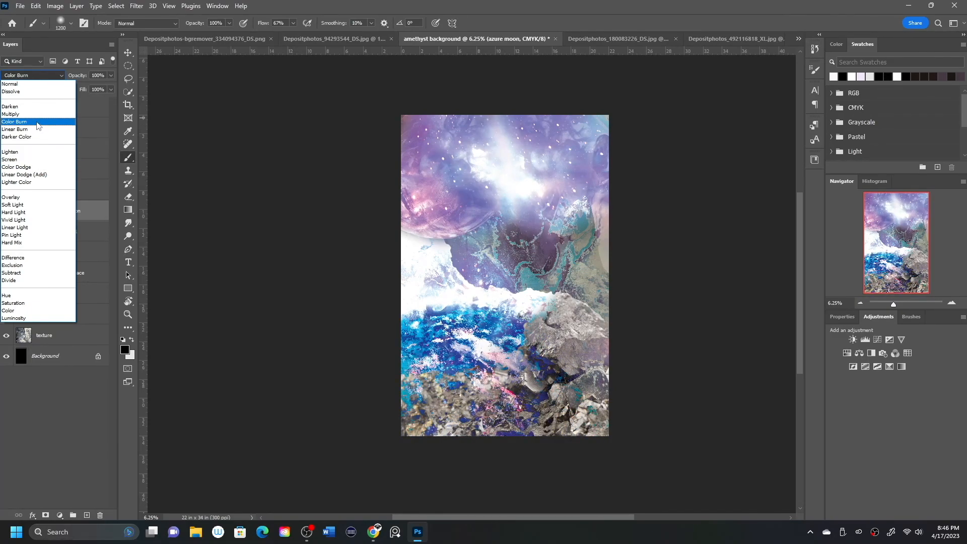
{"action": "left_click", "coordinate": [12, 204]}
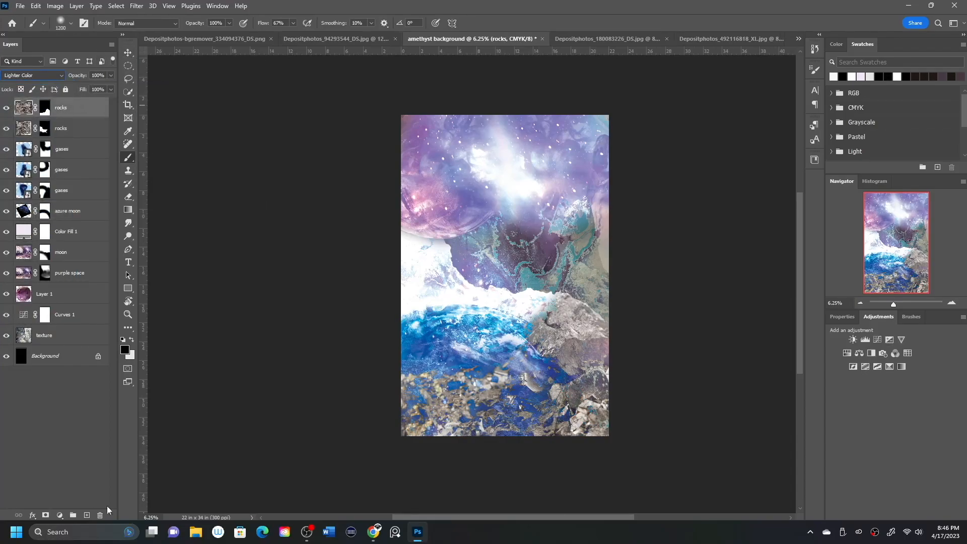
{"action": "left_click", "coordinate": [45, 515]}
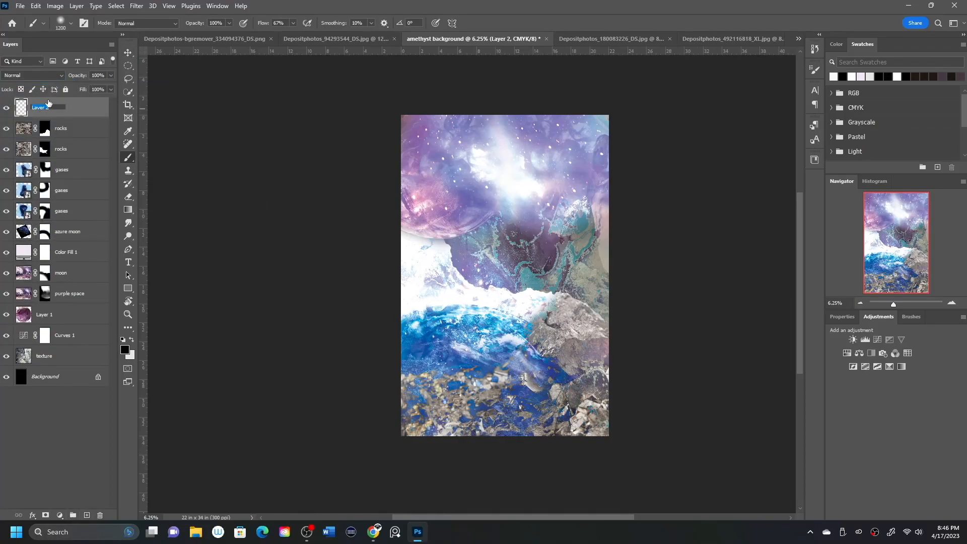
- Set the new layer's blend mode to Color Dodge and pick a pale blue colour
{"action": "left_click", "coordinate": [34, 75]}
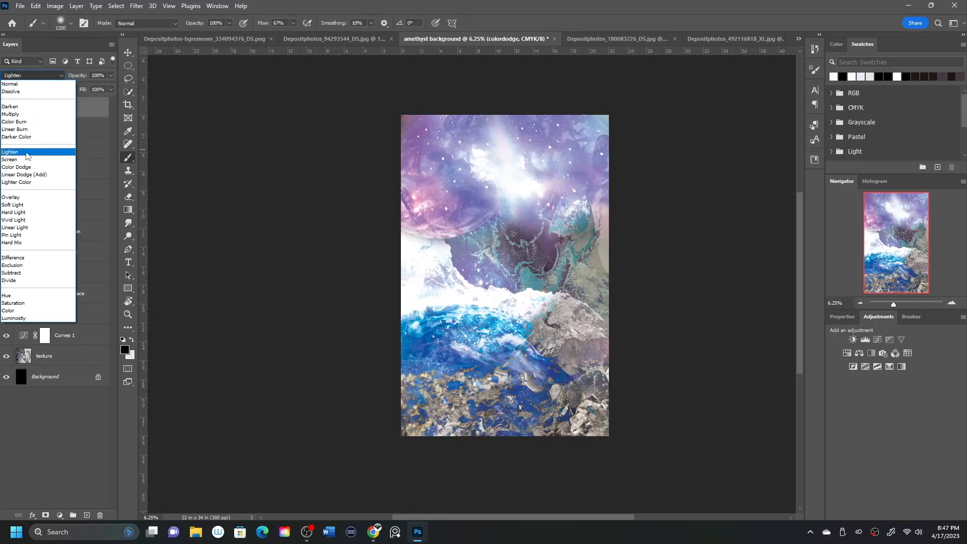
{"action": "left_click", "coordinate": [17, 167]}
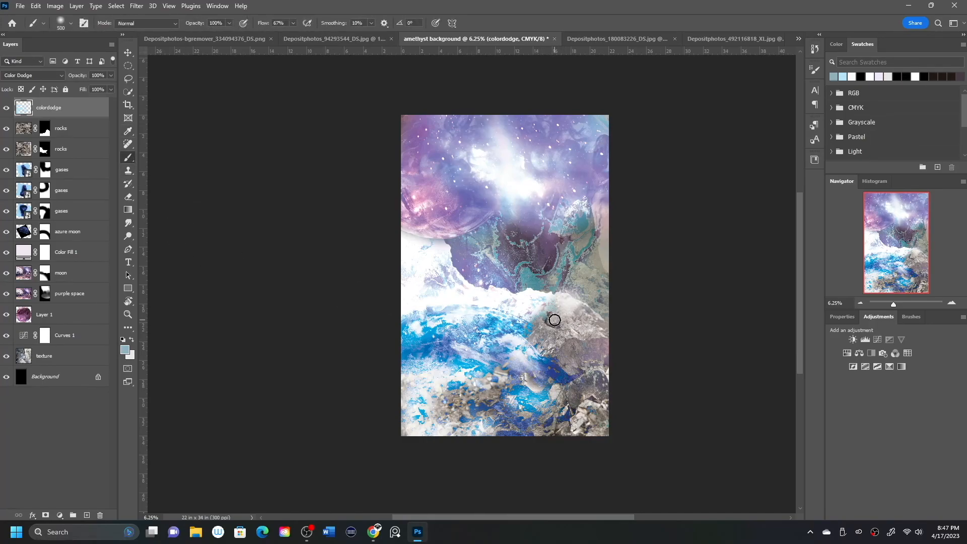
{"action": "left_click", "coordinate": [128, 131]}
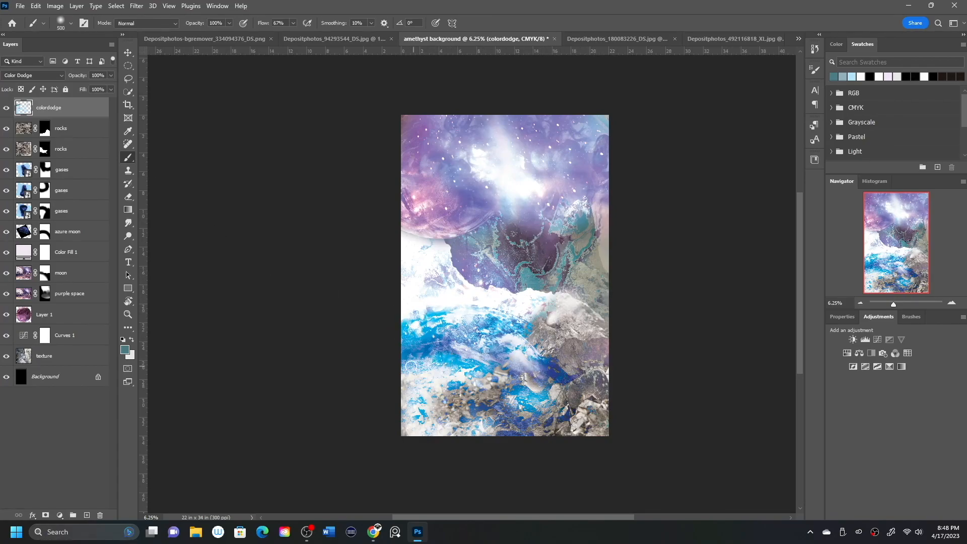
- Paint soft pale-blue glow over the sky, central peaks and lower rocks
{"action": "left_click_drag", "start_coordinate": [410, 367], "coordinate": [516, 443]}
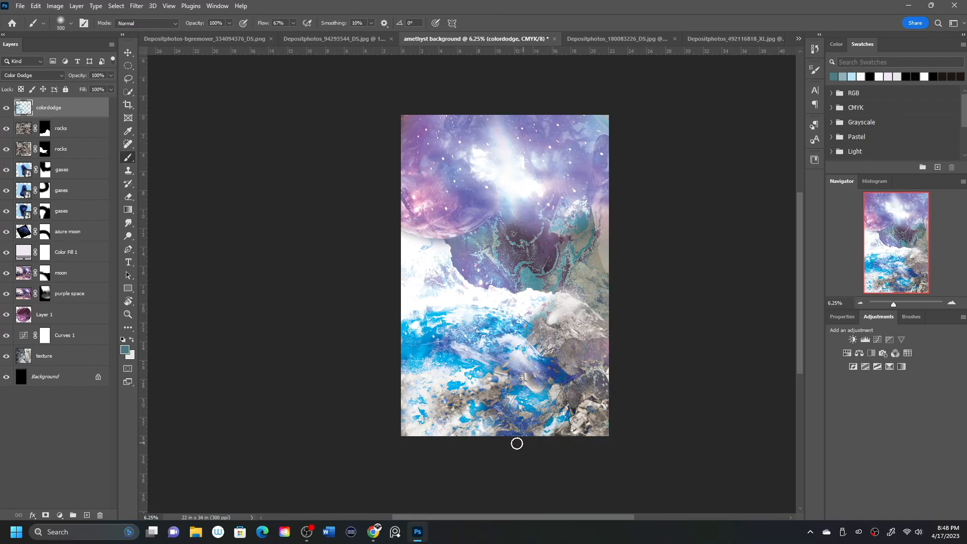
{"action": "left_click_drag", "start_coordinate": [516, 443], "coordinate": [486, 148]}
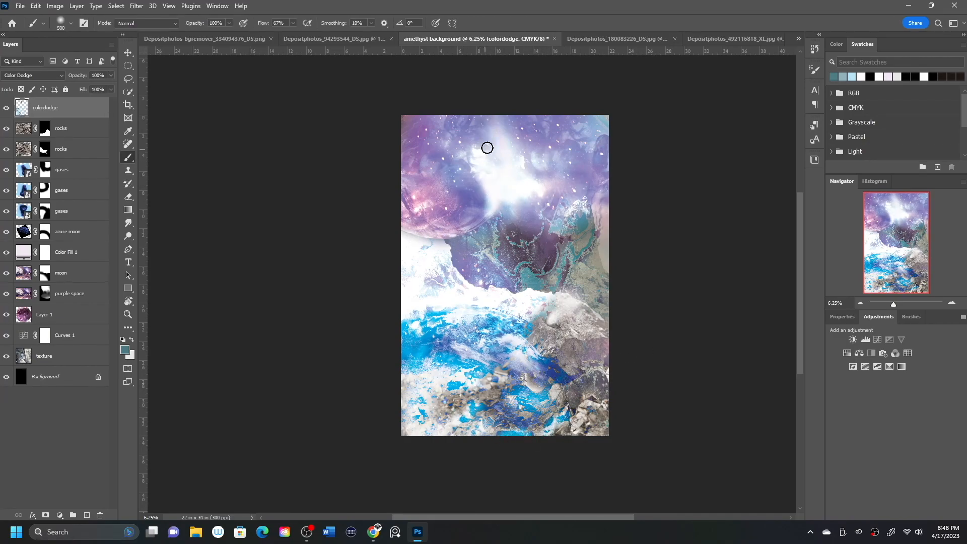
{"action": "left_click_drag", "start_coordinate": [486, 147], "coordinate": [522, 254]}
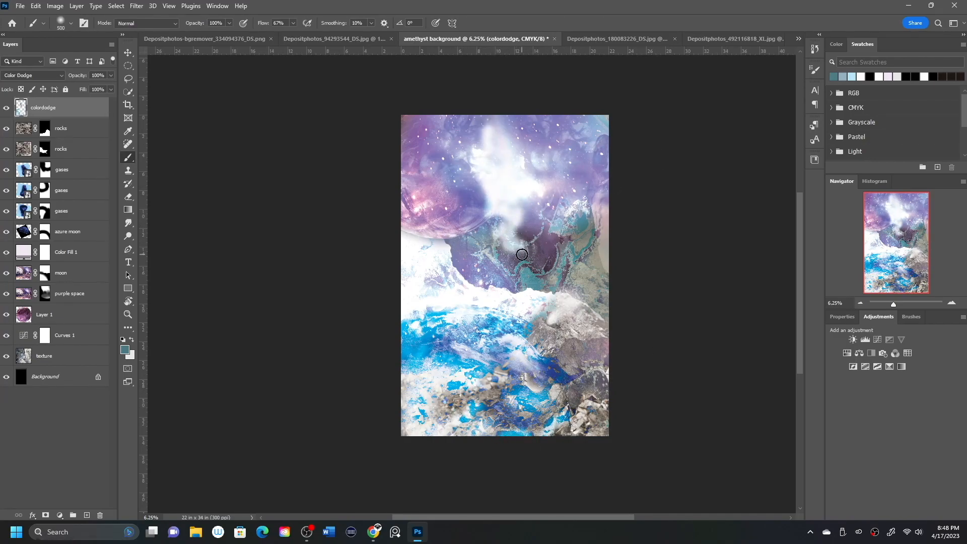
{"action": "left_click_drag", "start_coordinate": [522, 255], "coordinate": [506, 266]}
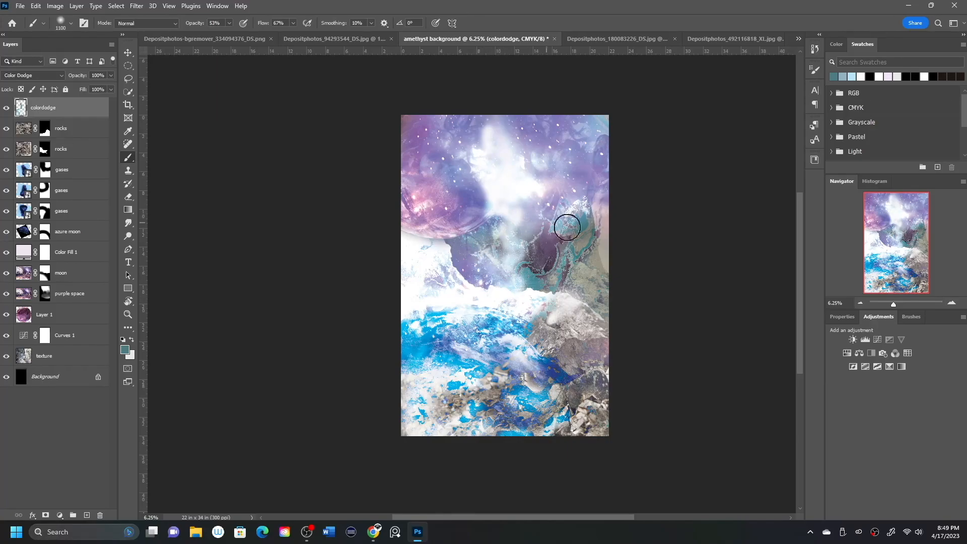
{"action": "left_click_drag", "start_coordinate": [561, 235], "coordinate": [607, 201]}
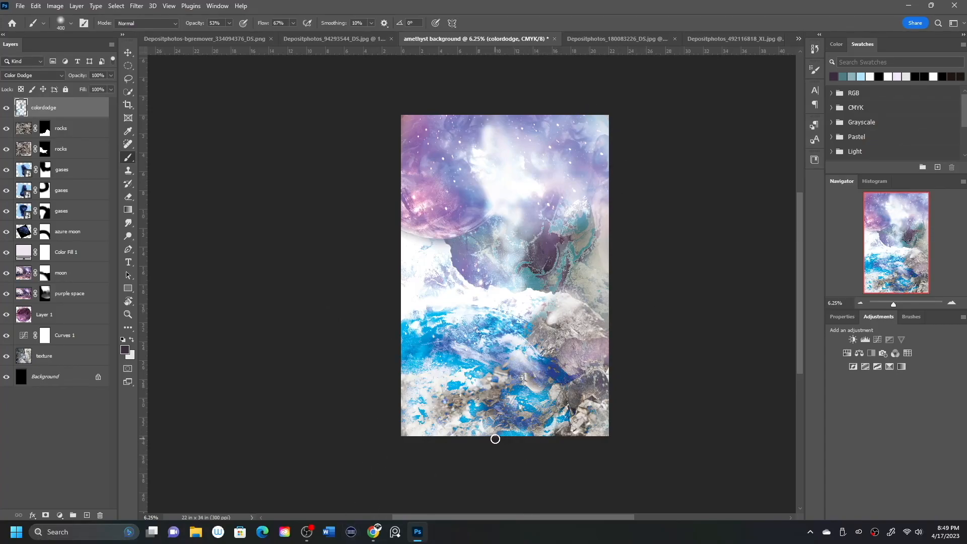
{"action": "left_click_drag", "start_coordinate": [495, 439], "coordinate": [530, 396]}
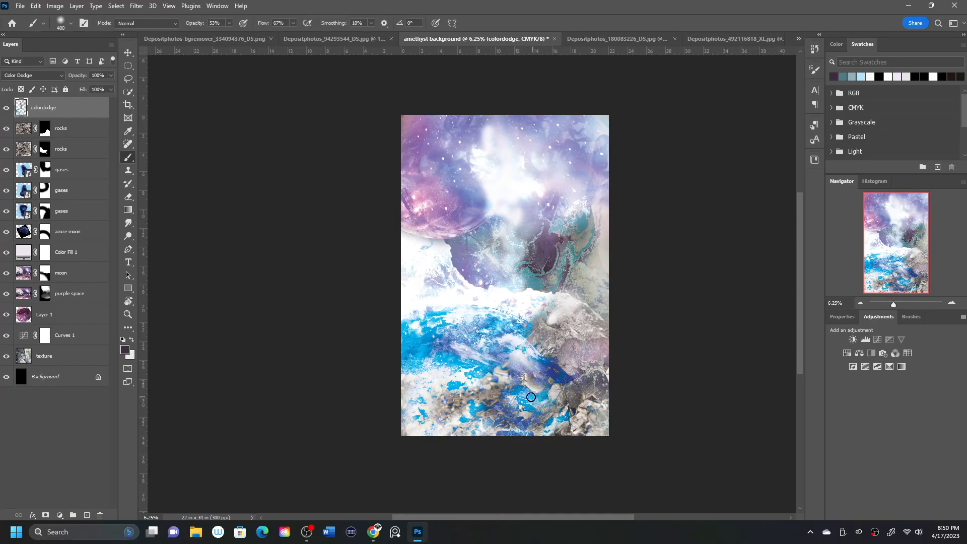
{"action": "left_click_drag", "start_coordinate": [530, 396], "coordinate": [563, 420]}
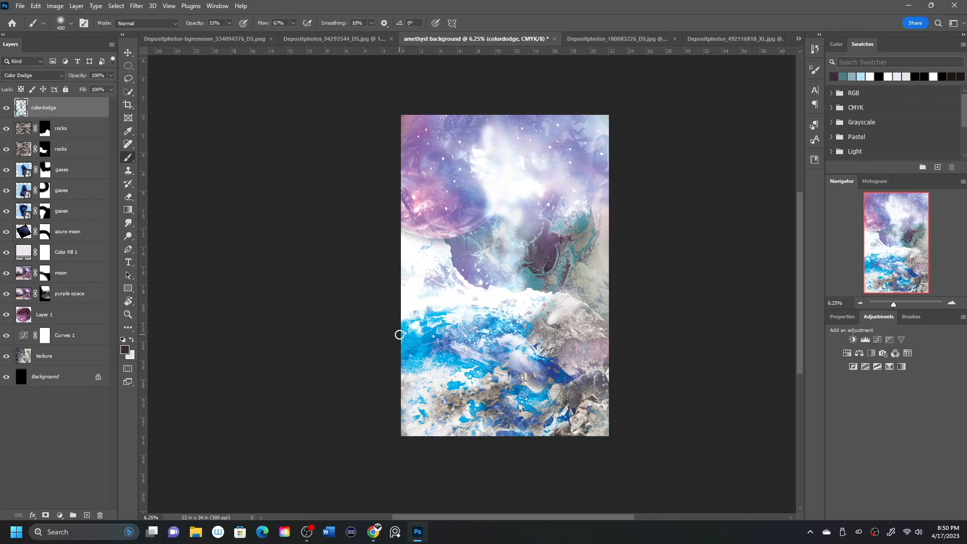
- Set the new layer to Color Burn and paint deeper blue tones into the sky
{"action": "left_click", "coordinate": [33, 75]}
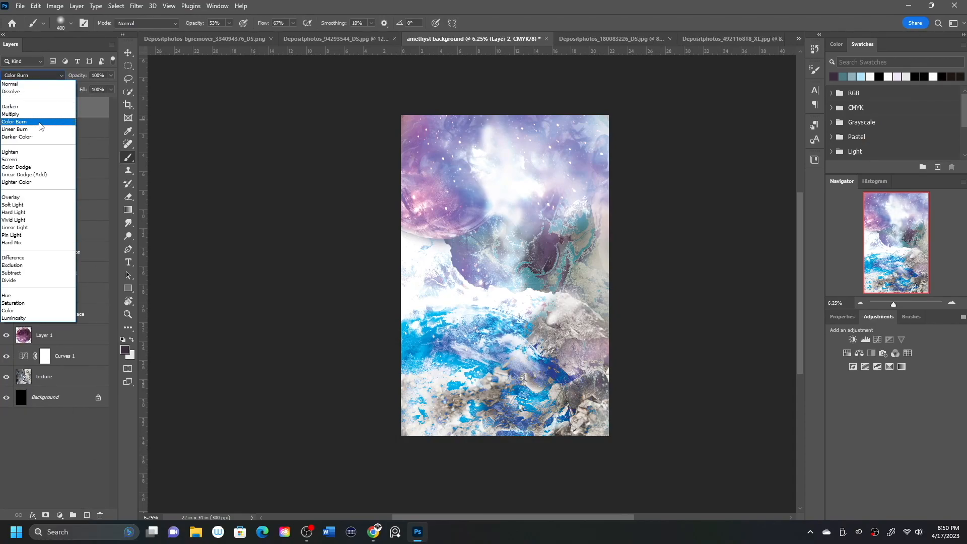
{"action": "left_click", "coordinate": [14, 121]}
{"action": "type", "text": "color burn"}
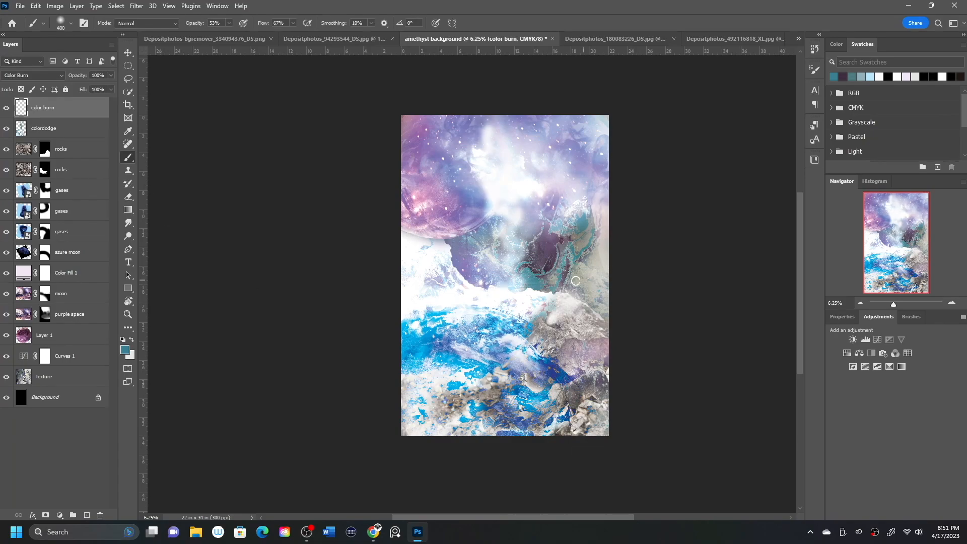
{"action": "left_click_drag", "start_coordinate": [575, 280], "coordinate": [602, 351]}
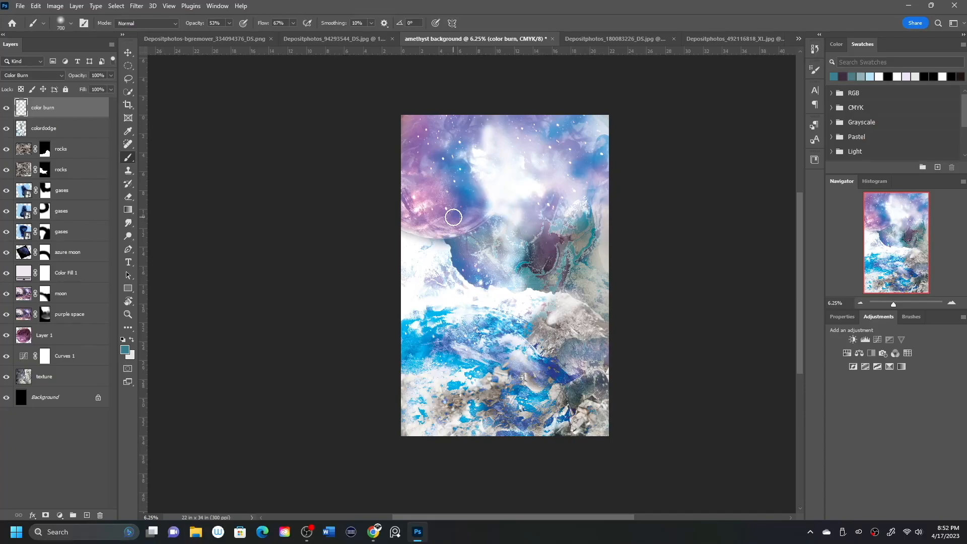
{"action": "mouse_move", "coordinate": [929, 252]}
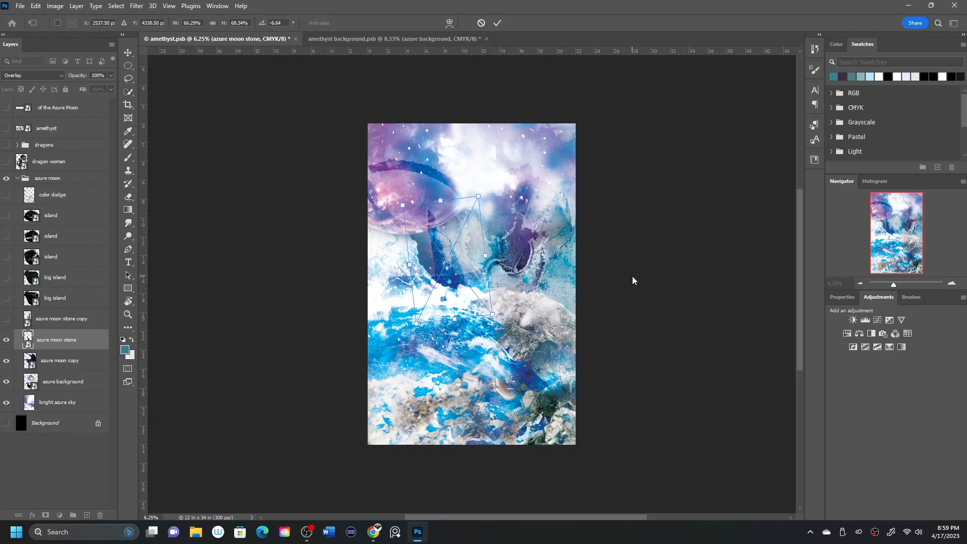
- Preview Hard Light, Overlay and Multiply on the spire layer, then apply Darken
{"action": "left_click", "coordinate": [32, 75]}
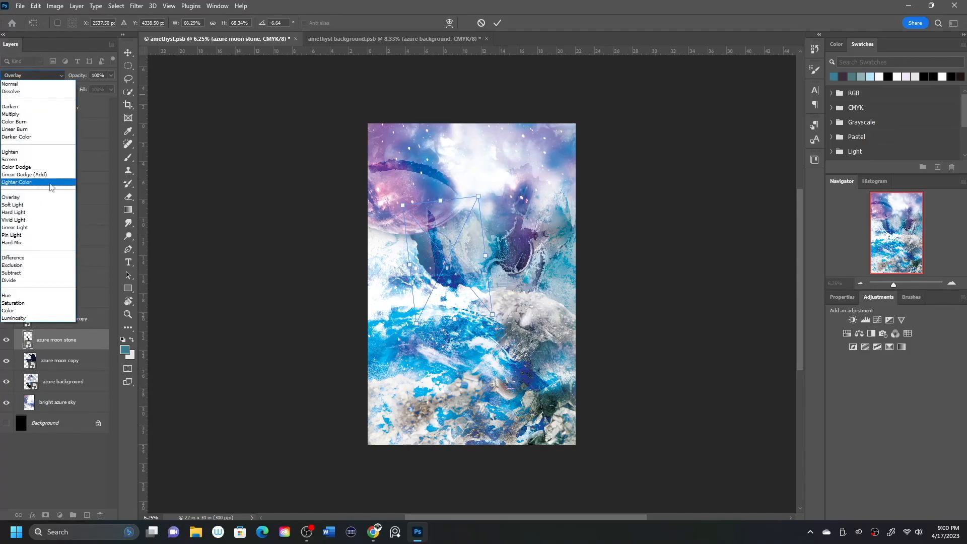
{"action": "left_click", "coordinate": [15, 129]}
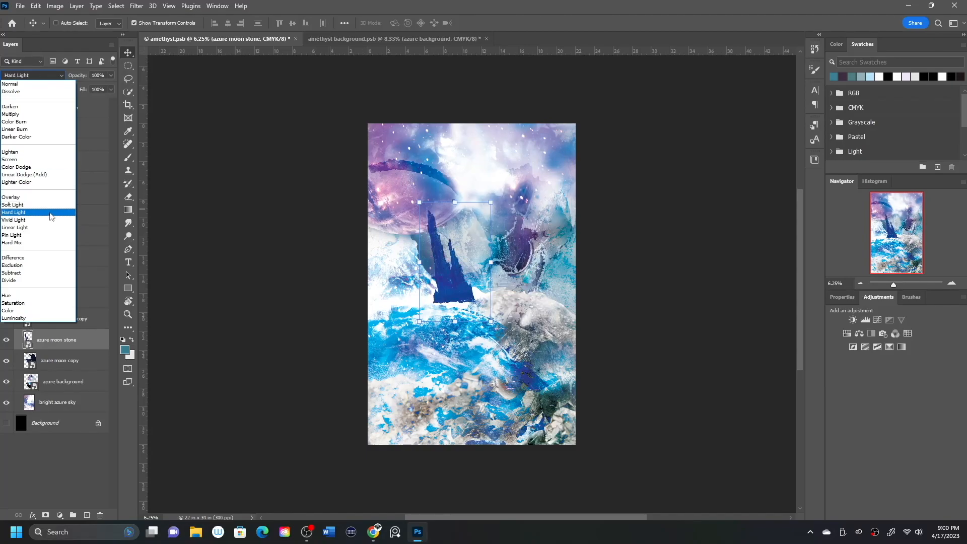
{"action": "left_click", "coordinate": [11, 197]}
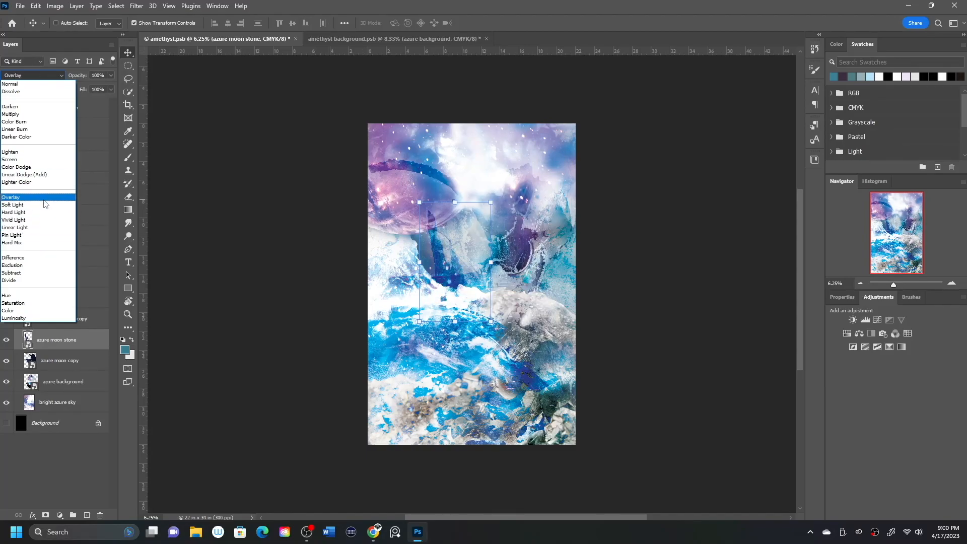
{"action": "left_click", "coordinate": [10, 115]}
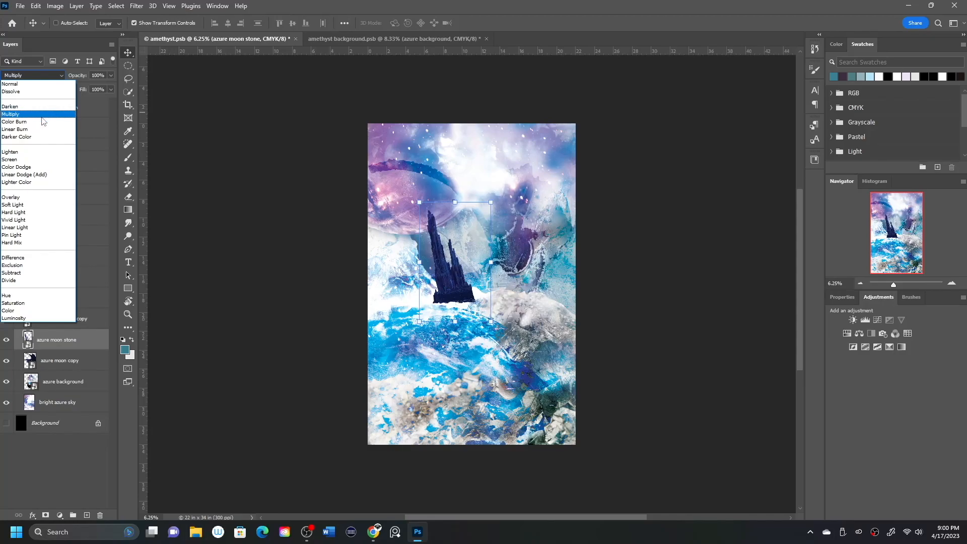
{"action": "left_click", "coordinate": [10, 106]}
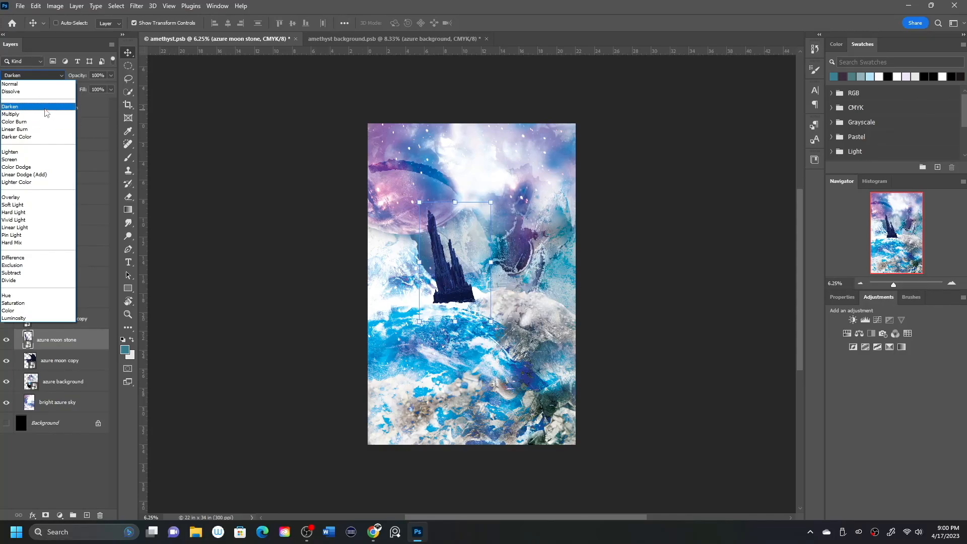
{"action": "left_click", "coordinate": [11, 197]}
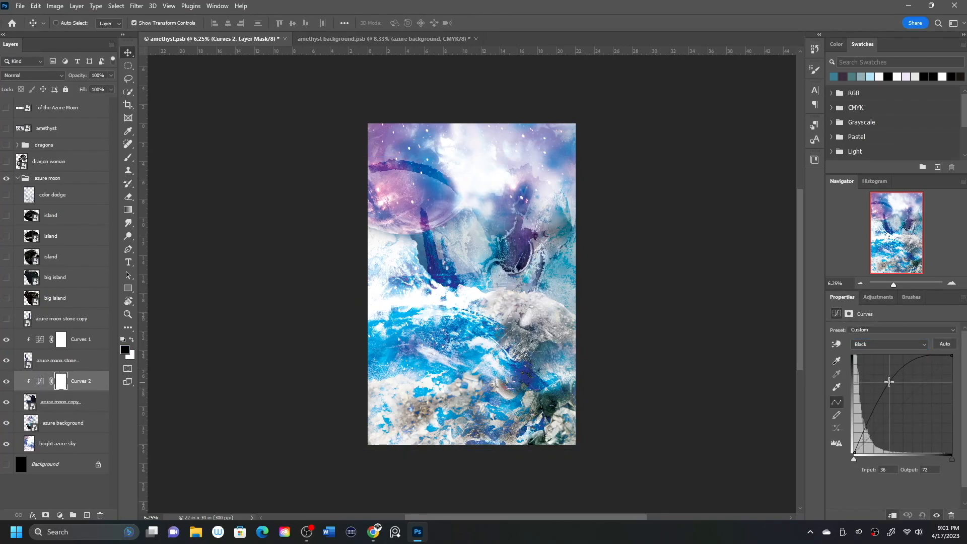
- Switch the Curves adjustment from the Cyan channel to the Magenta channel
{"action": "left_click", "coordinate": [888, 344]}
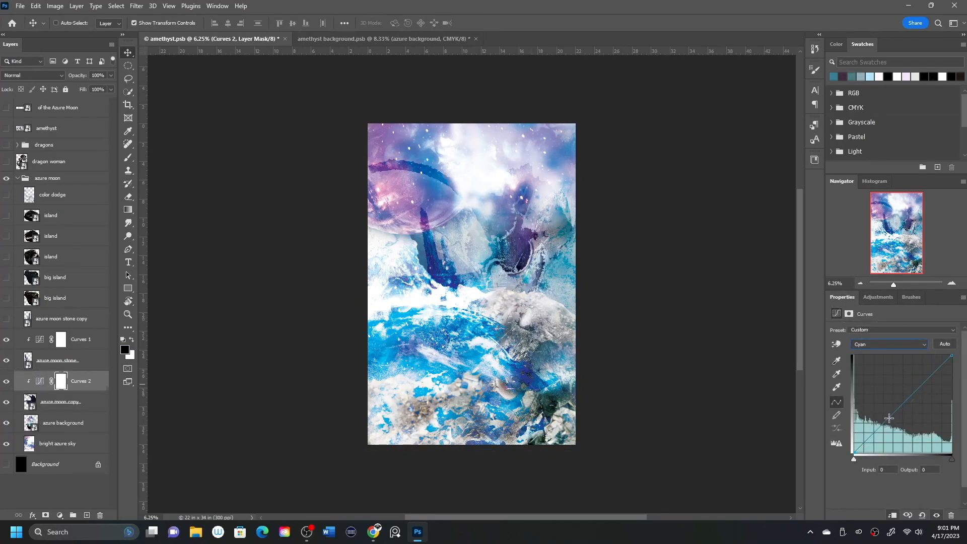
{"action": "left_click", "coordinate": [888, 344]}
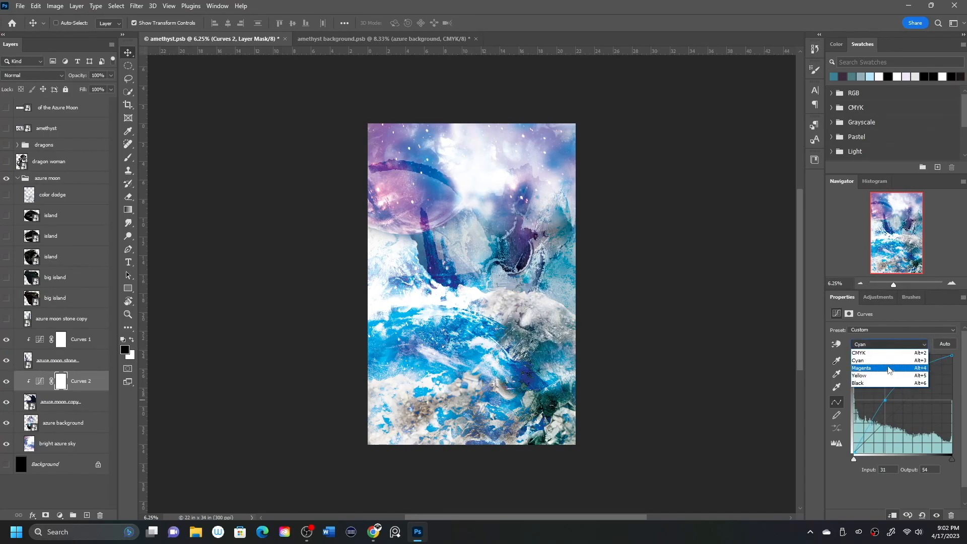
{"action": "left_click", "coordinate": [863, 367]}
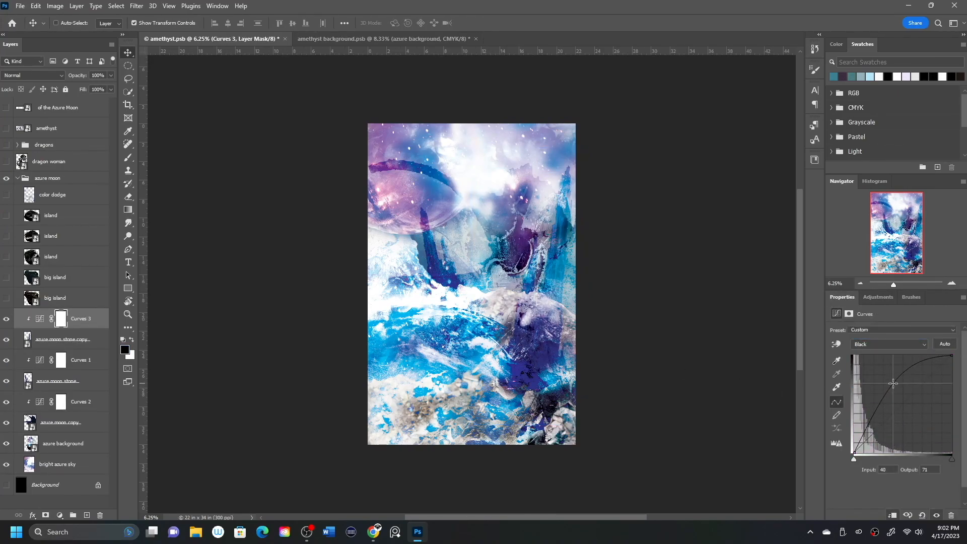
- Set the azure moon stone copy layer to Darken blending
{"action": "left_click", "coordinate": [61, 338]}
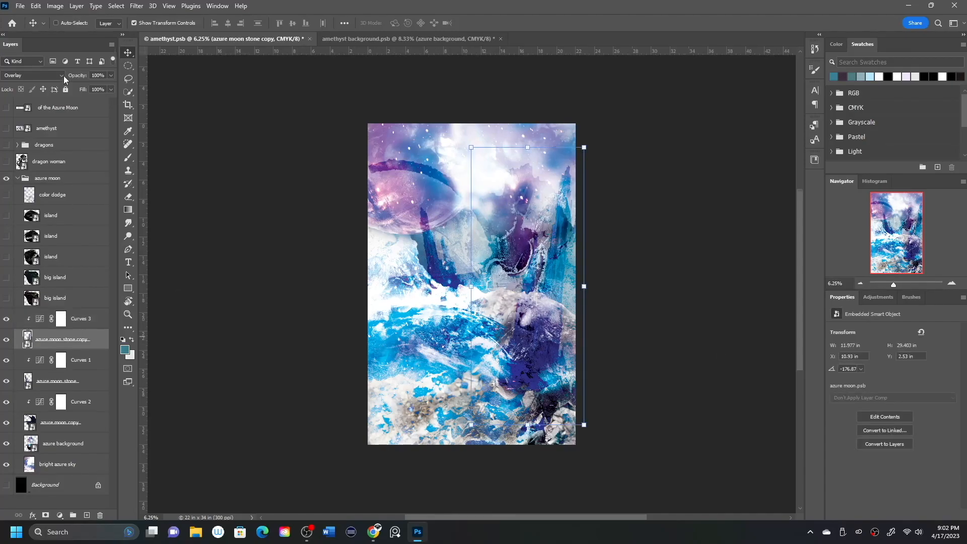
{"action": "left_click", "coordinate": [32, 74]}
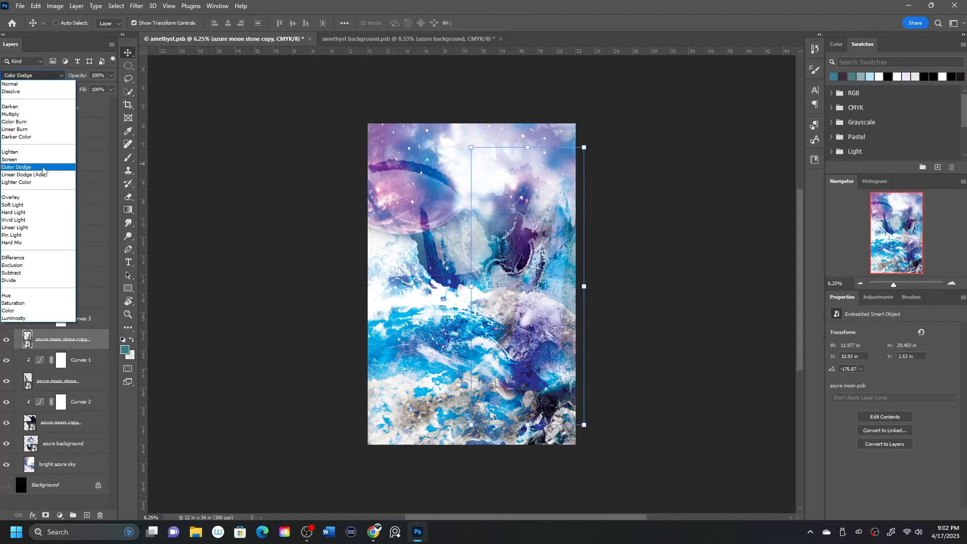
{"action": "left_click", "coordinate": [13, 242]}
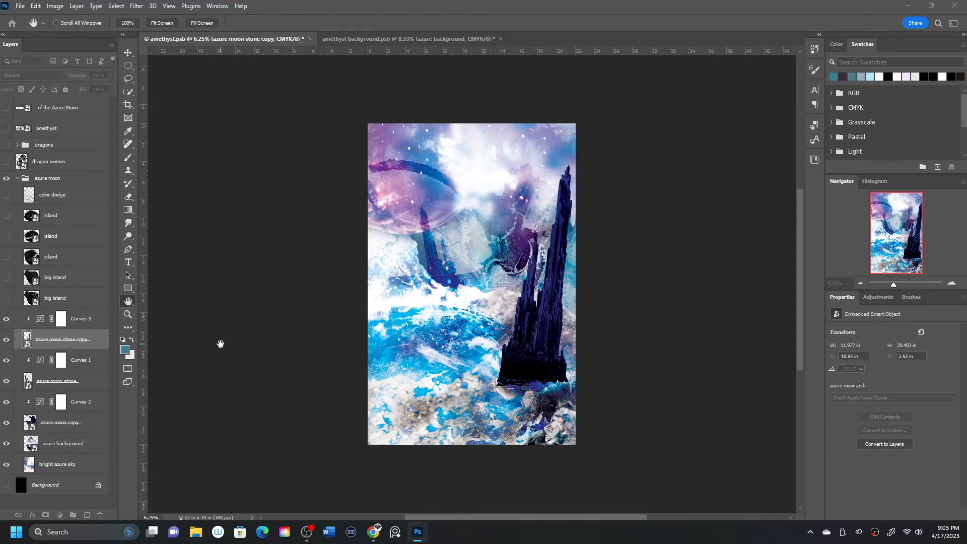
- Confirm the spire copy's Blending Options and lower its opacity toward 76%
{"action": "double_click", "coordinate": [58, 338]}
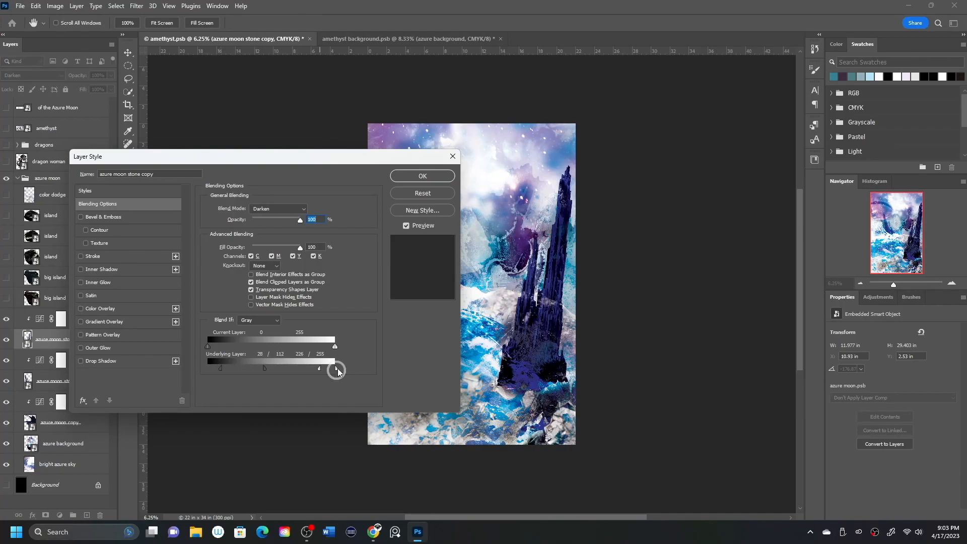
{"action": "left_click", "coordinate": [422, 176]}
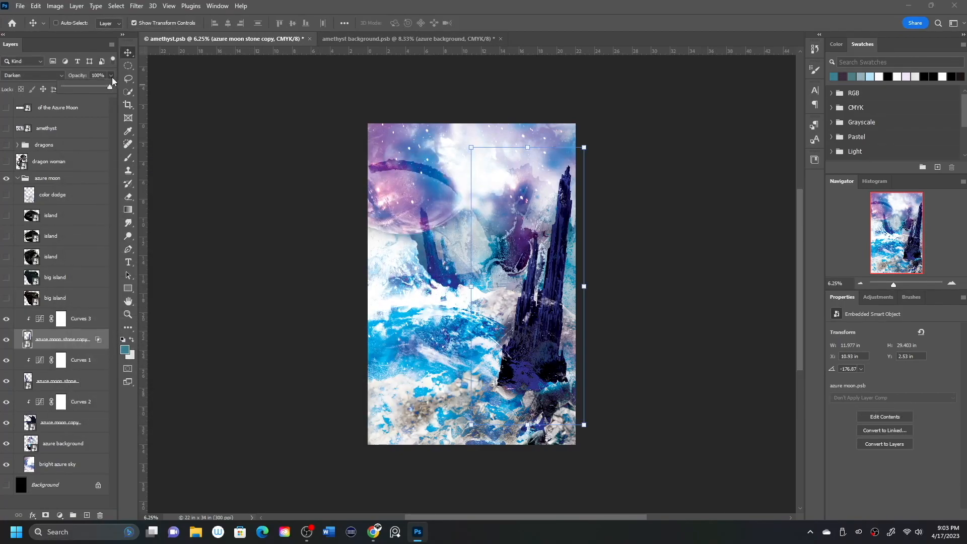
{"action": "left_click_drag", "start_coordinate": [107, 84], "coordinate": [82, 83]}
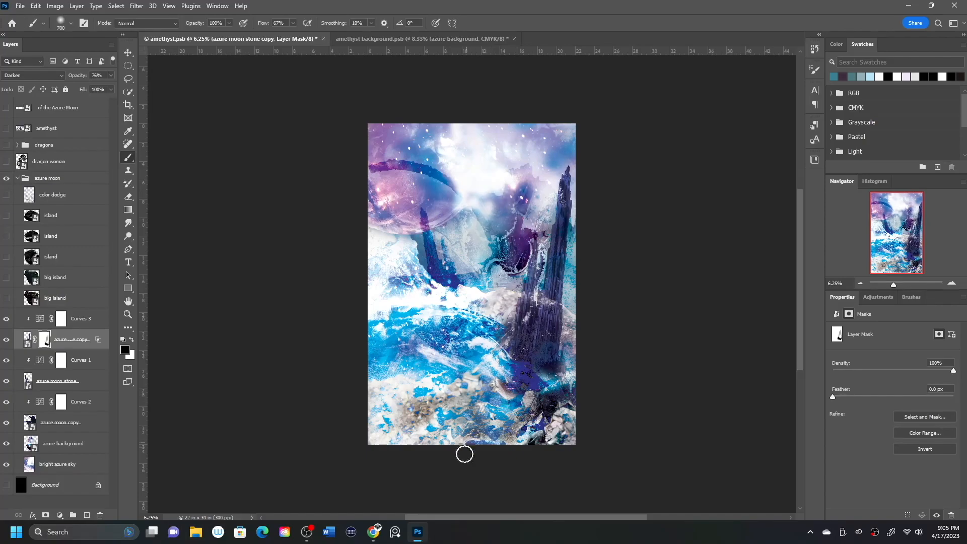
- Paint out parts of the big crystal spire on its layer mask
{"action": "left_click_drag", "start_coordinate": [464, 454], "coordinate": [535, 382]}
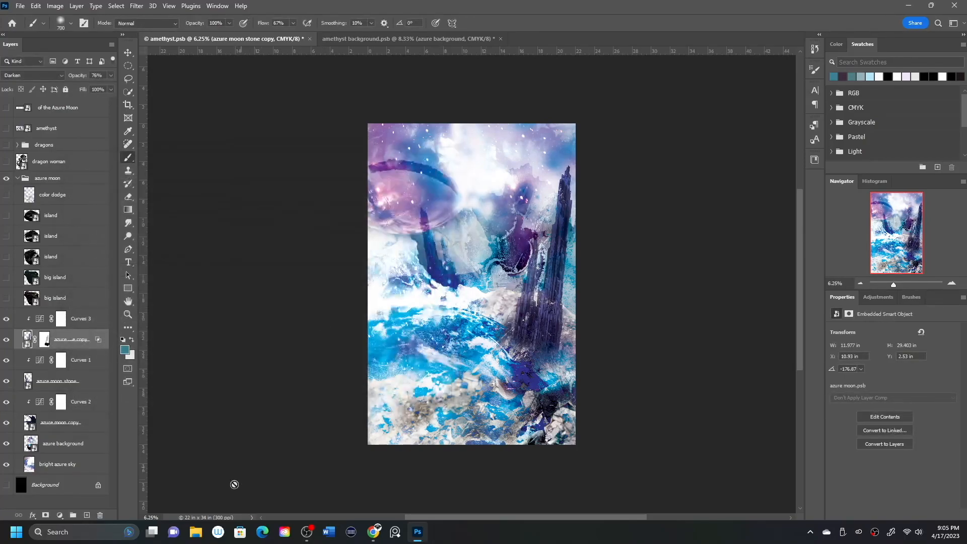
{"action": "left_click", "coordinate": [33, 74]}
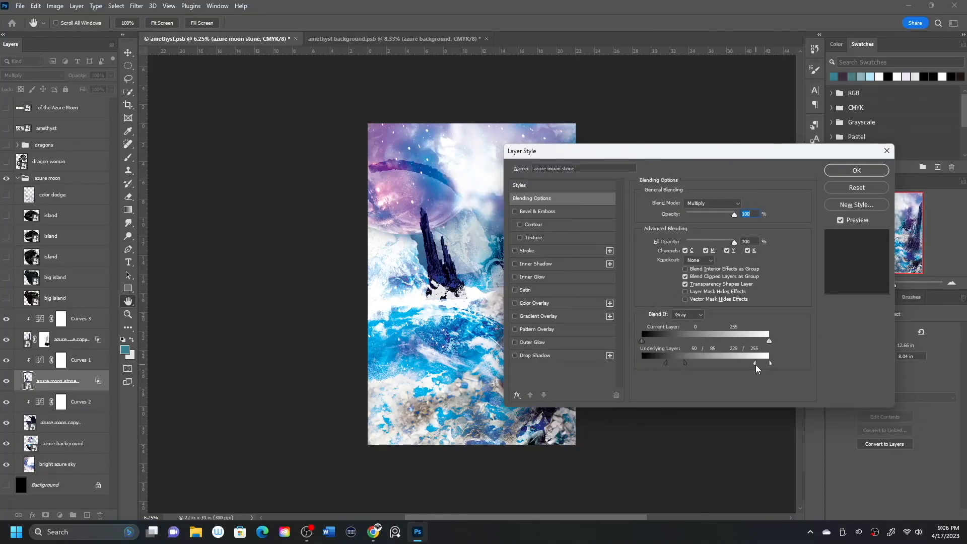
- Split the Underlying Layer Blend If sliders for the small and big spires, confirming each
{"action": "left_click_drag", "start_coordinate": [769, 362], "coordinate": [763, 363]}
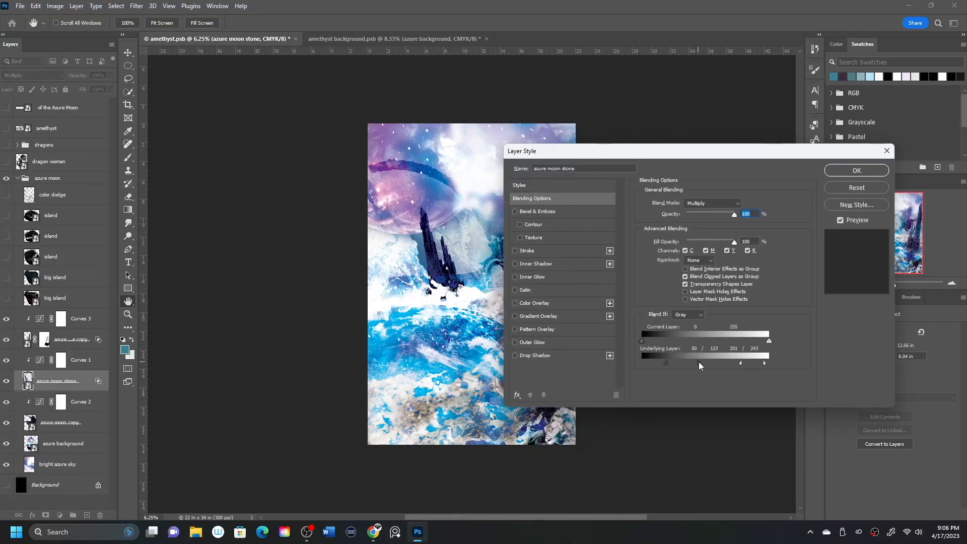
{"action": "left_click", "coordinate": [856, 170]}
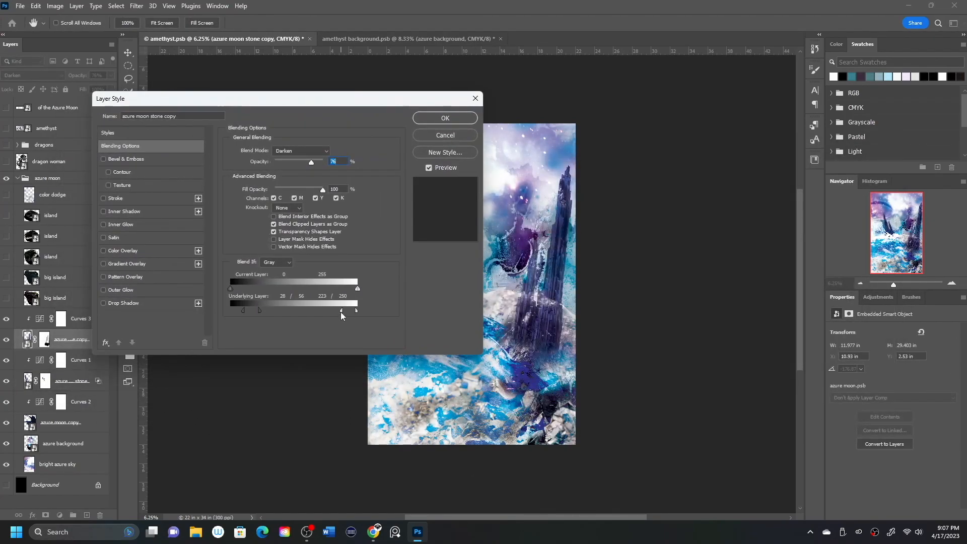
{"action": "left_click_drag", "start_coordinate": [356, 310], "coordinate": [338, 309]}
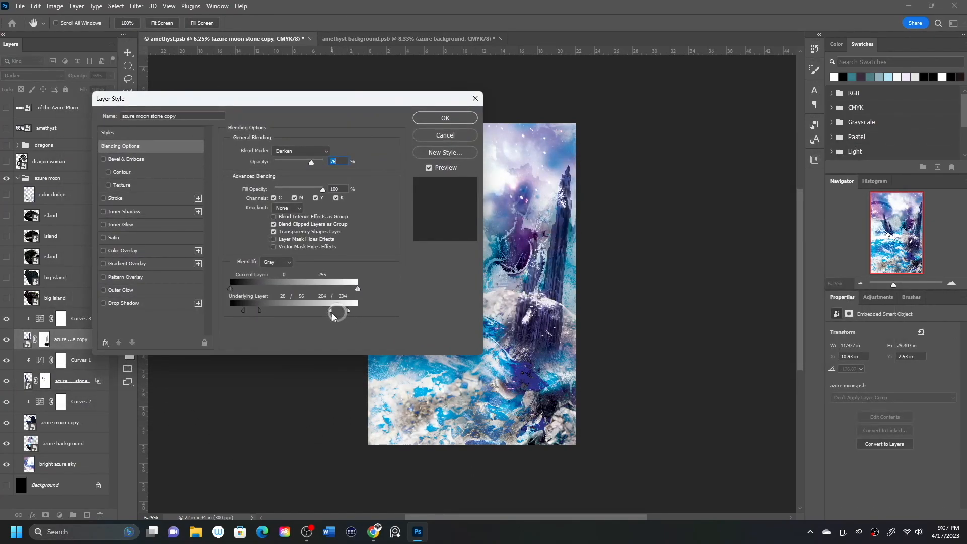
{"action": "left_click_drag", "start_coordinate": [338, 310], "coordinate": [334, 311]}
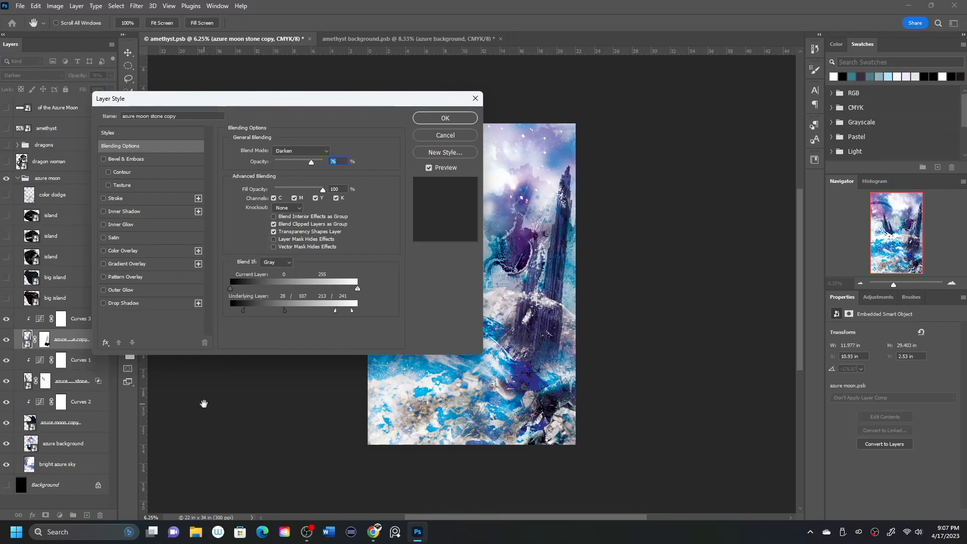
{"action": "left_click", "coordinate": [444, 118]}
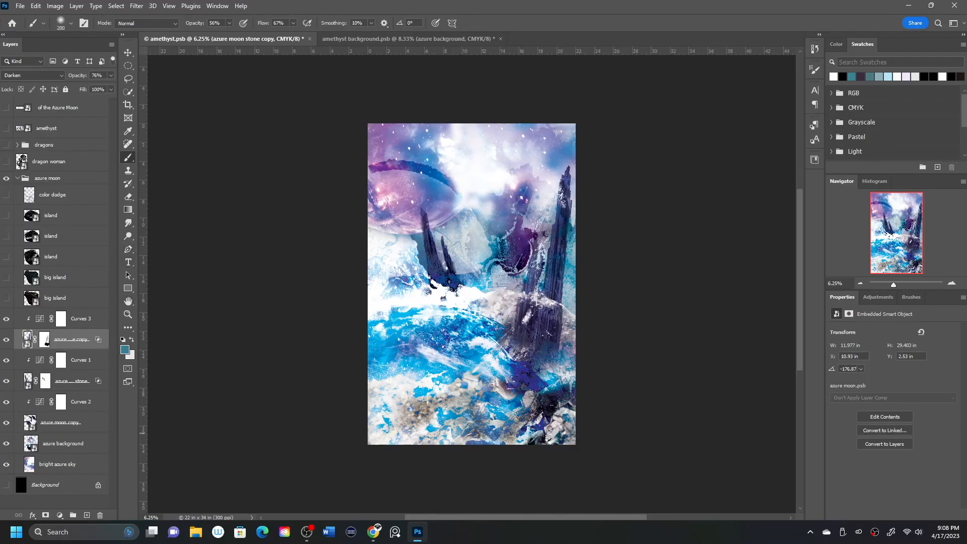
{"action": "left_click", "coordinate": [32, 75]}
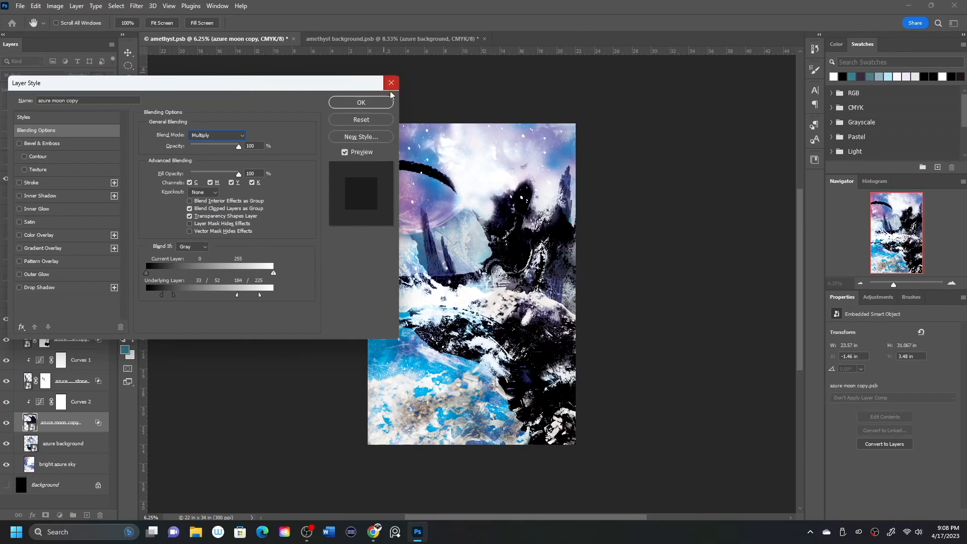
- Dismiss the moon copy Layer Style and scale the big spire to about 90% by 87%
{"action": "left_click", "coordinate": [361, 102]}
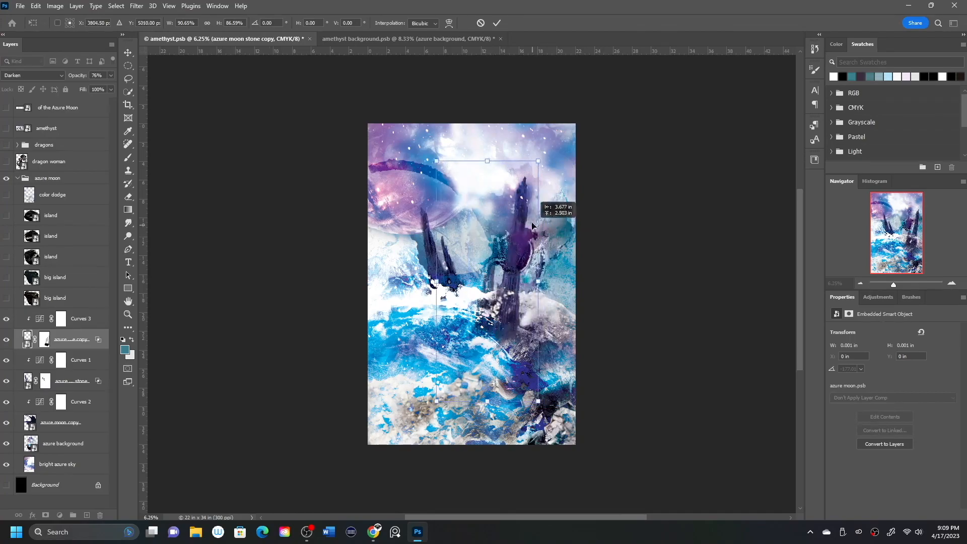
{"action": "left_click_drag", "start_coordinate": [537, 161], "coordinate": [545, 142]}
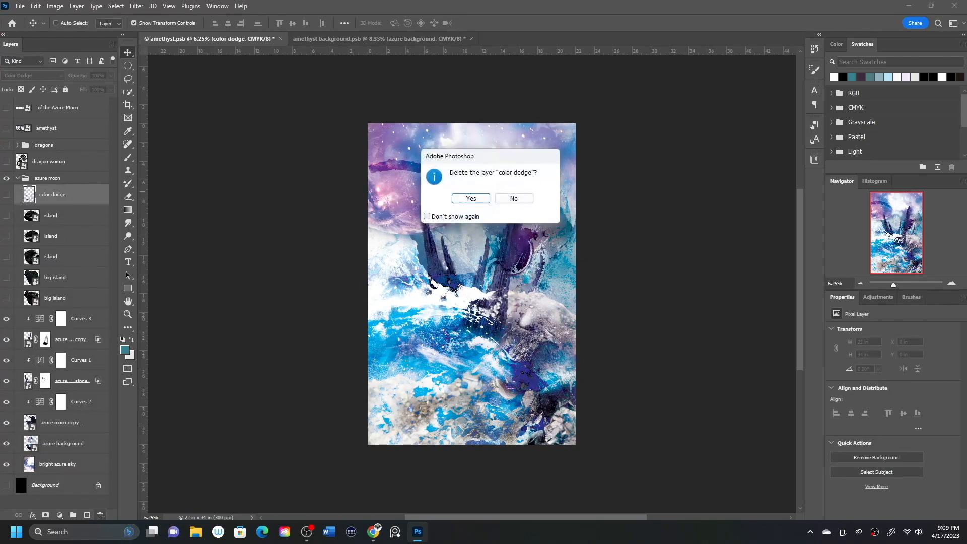
- Confirm deleting the color dodge layer and split the big island's Underlying Layer sliders
{"action": "left_click", "coordinate": [470, 198]}
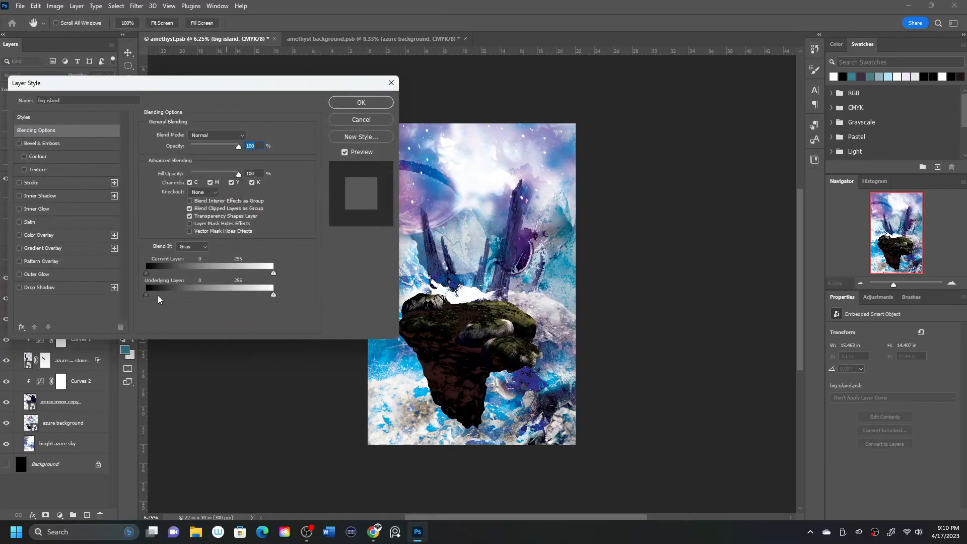
{"action": "left_click_drag", "start_coordinate": [273, 295], "coordinate": [259, 294]}
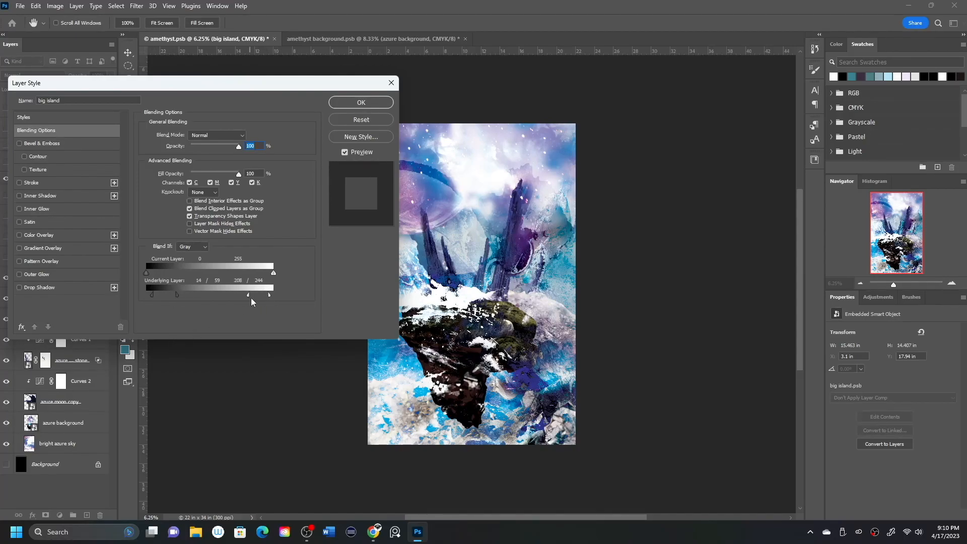
{"action": "left_click", "coordinate": [360, 102]}
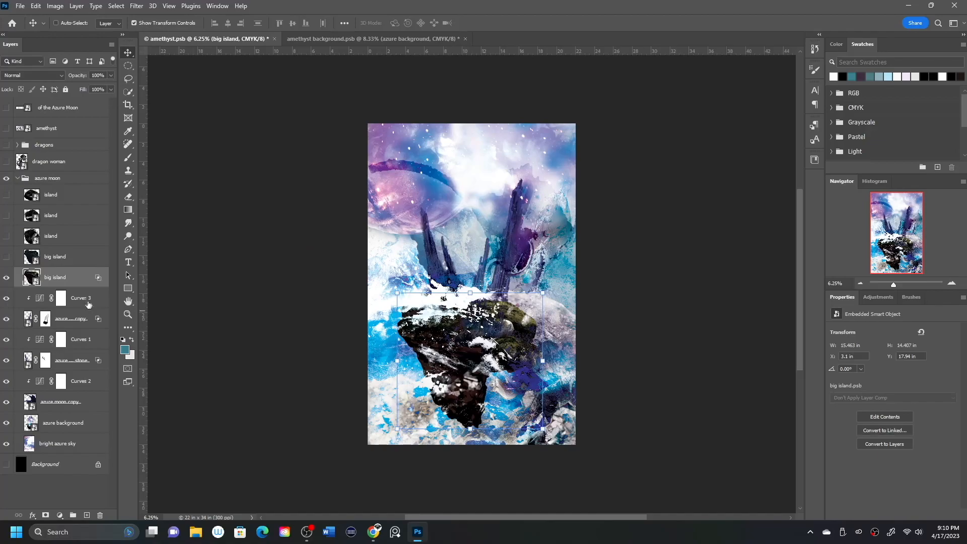
{"action": "double_click", "coordinate": [55, 277]}
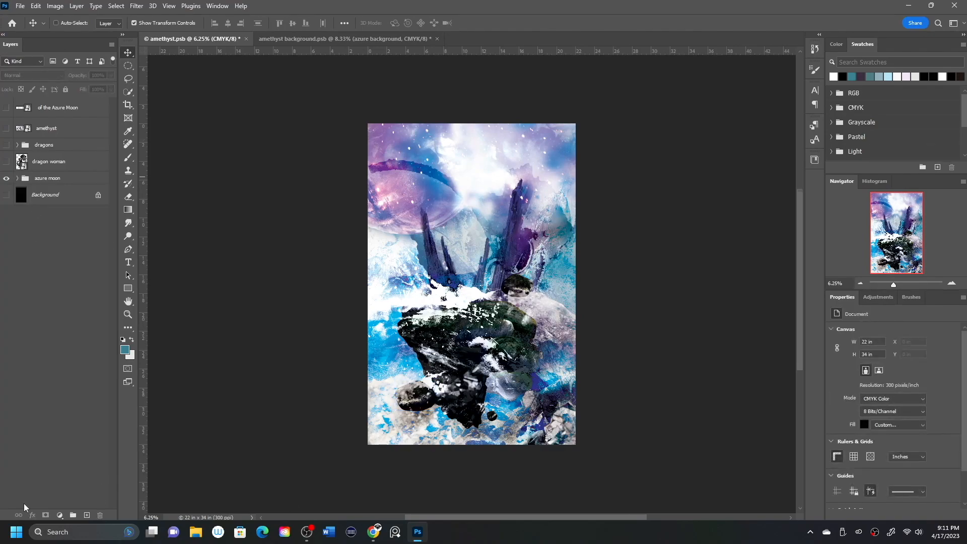
- Show the amethyst title layer and move the AMETHYST title to the top of the cover
{"action": "left_click", "coordinate": [16, 177]}
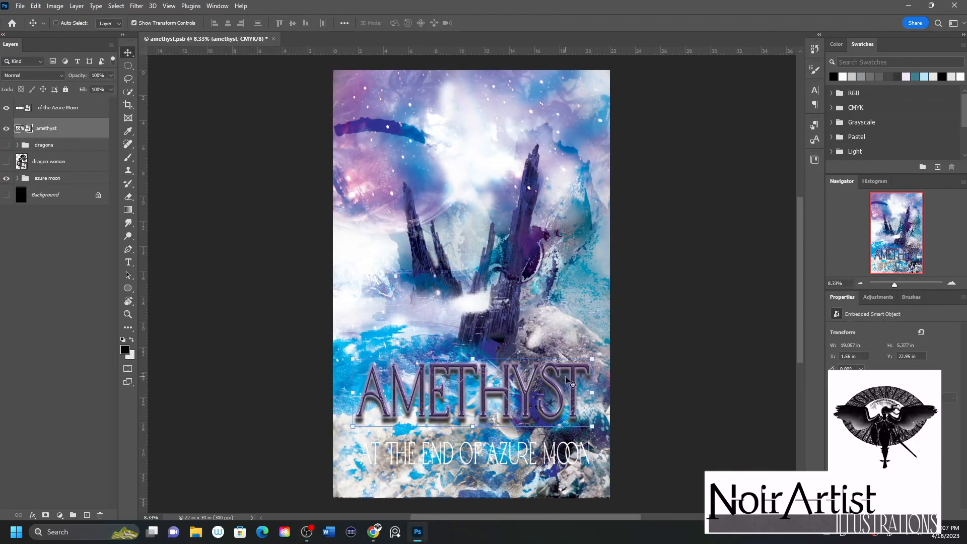
{"action": "left_click_drag", "start_coordinate": [472, 392], "coordinate": [462, 123]}
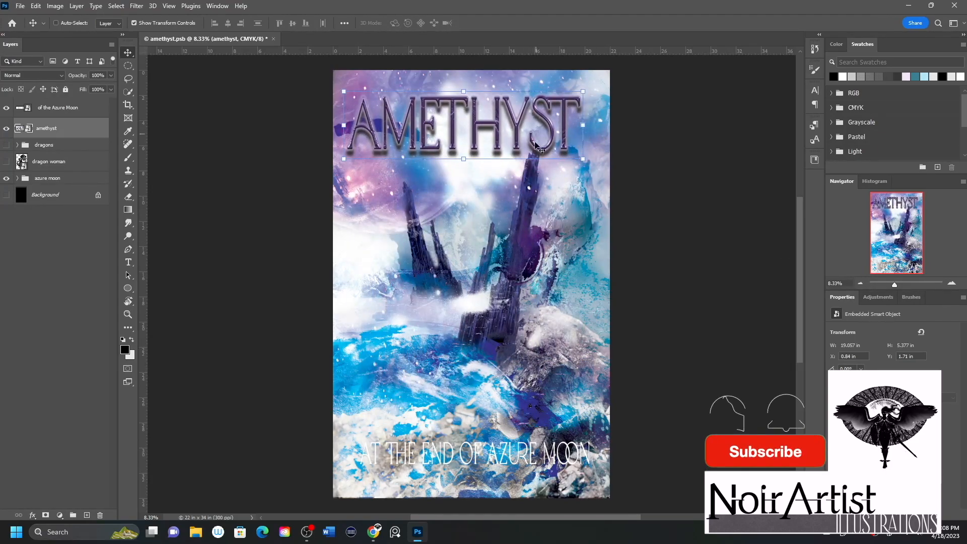